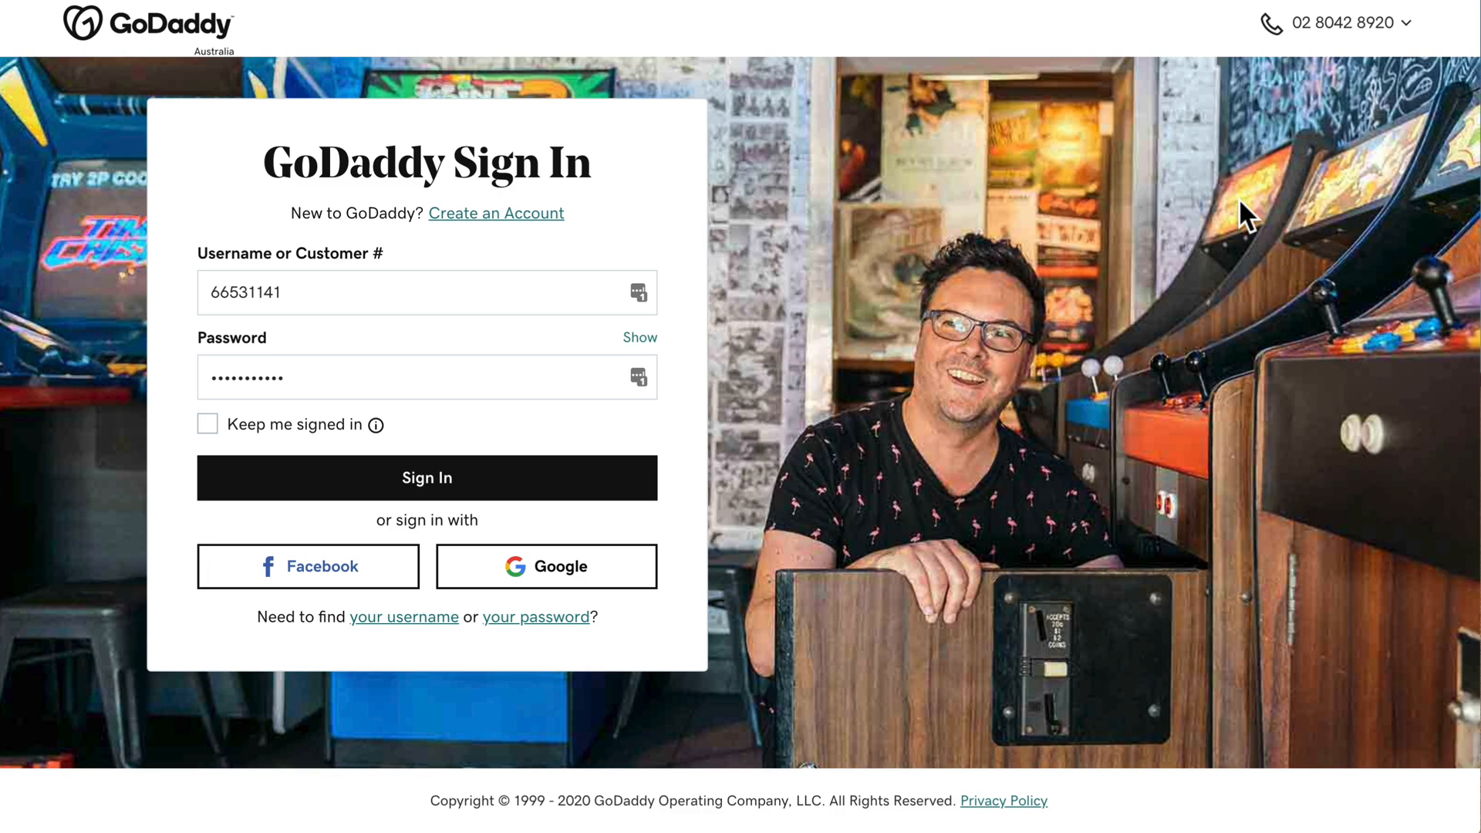
- Sign in to GoDaddy with the saved credentials and reach the account home page
left_click(426, 478)
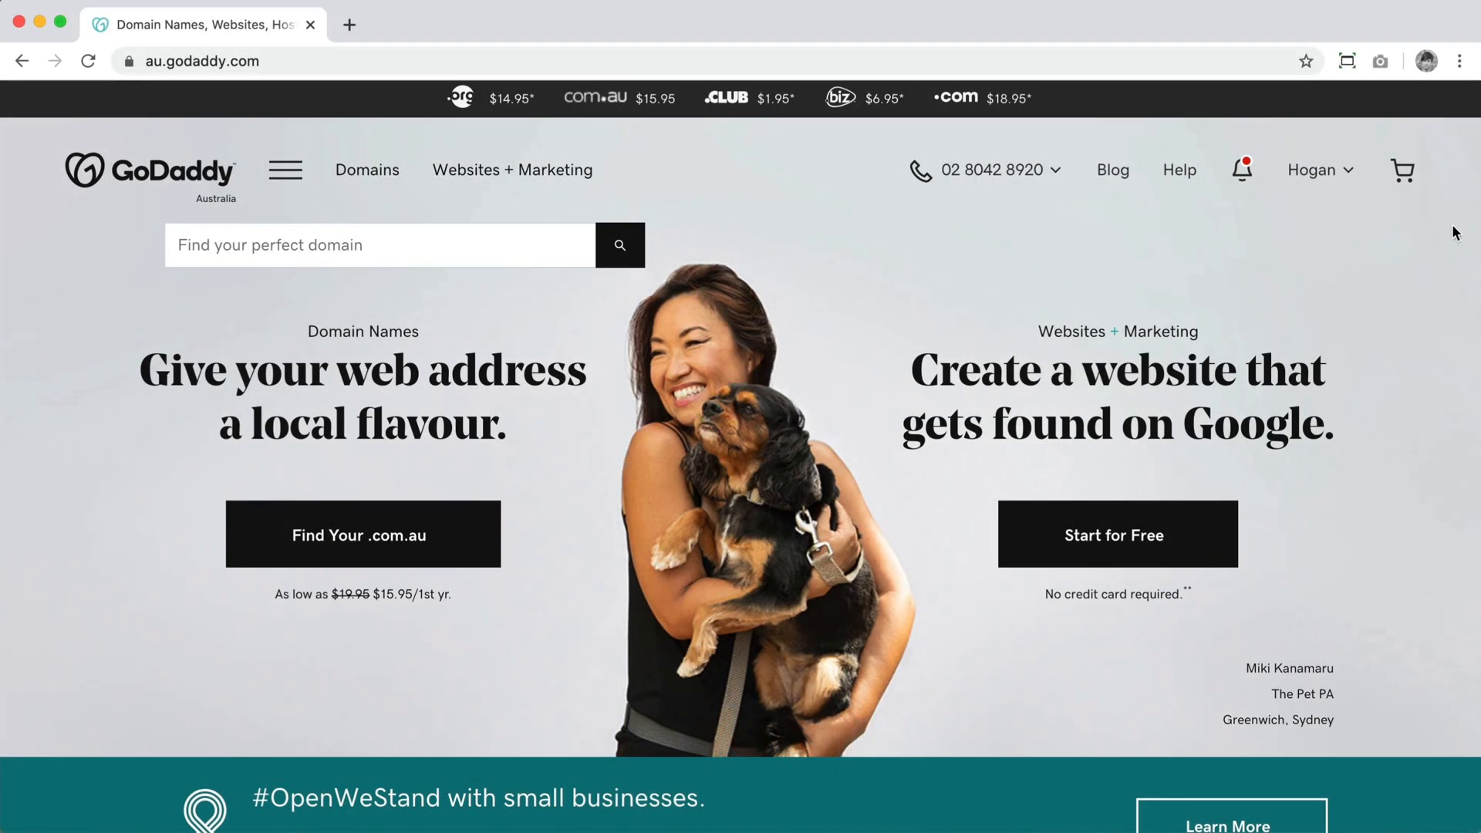
scroll("down", 3)
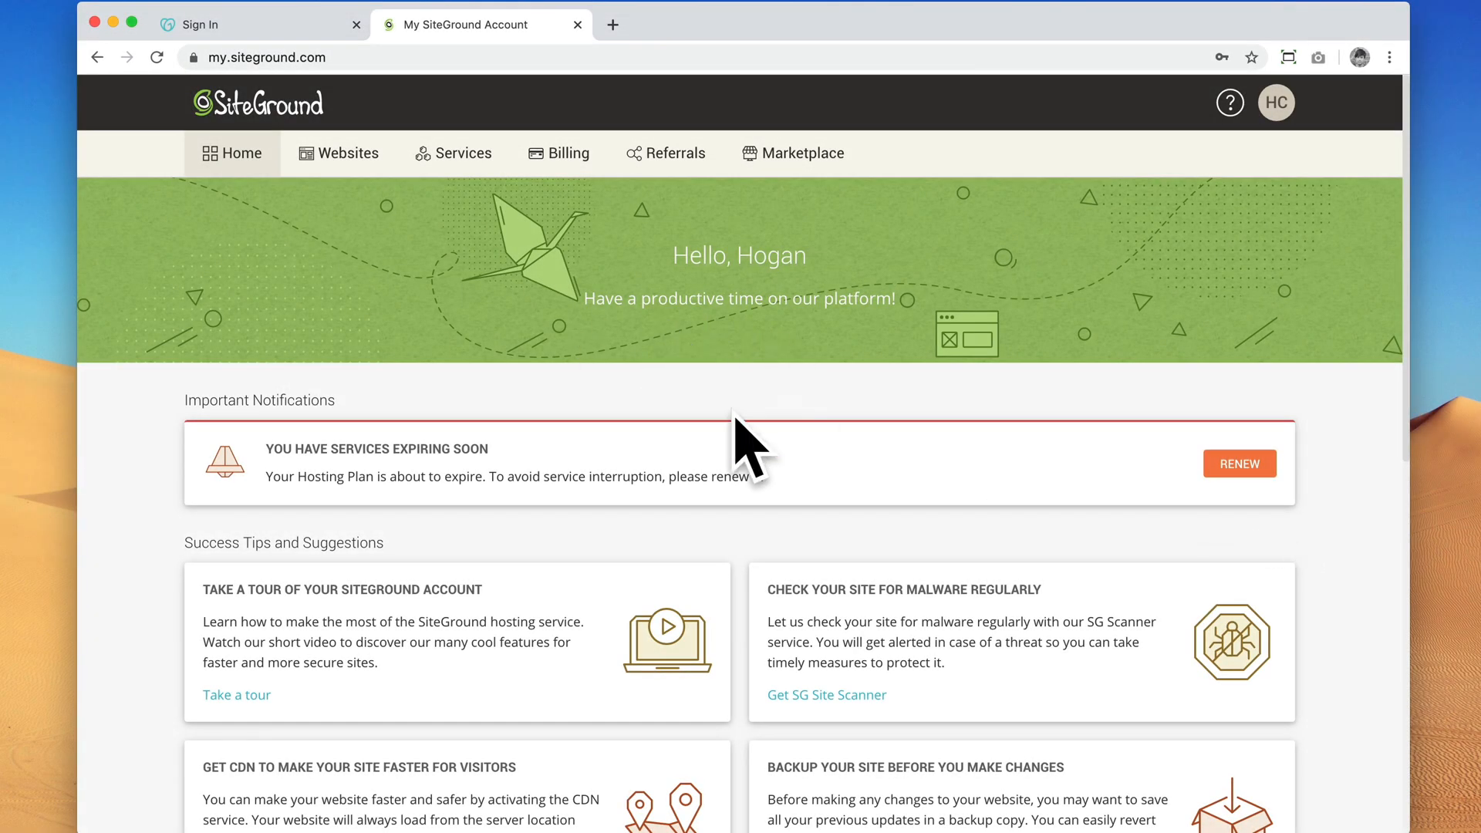
mouse_move(703, 354)
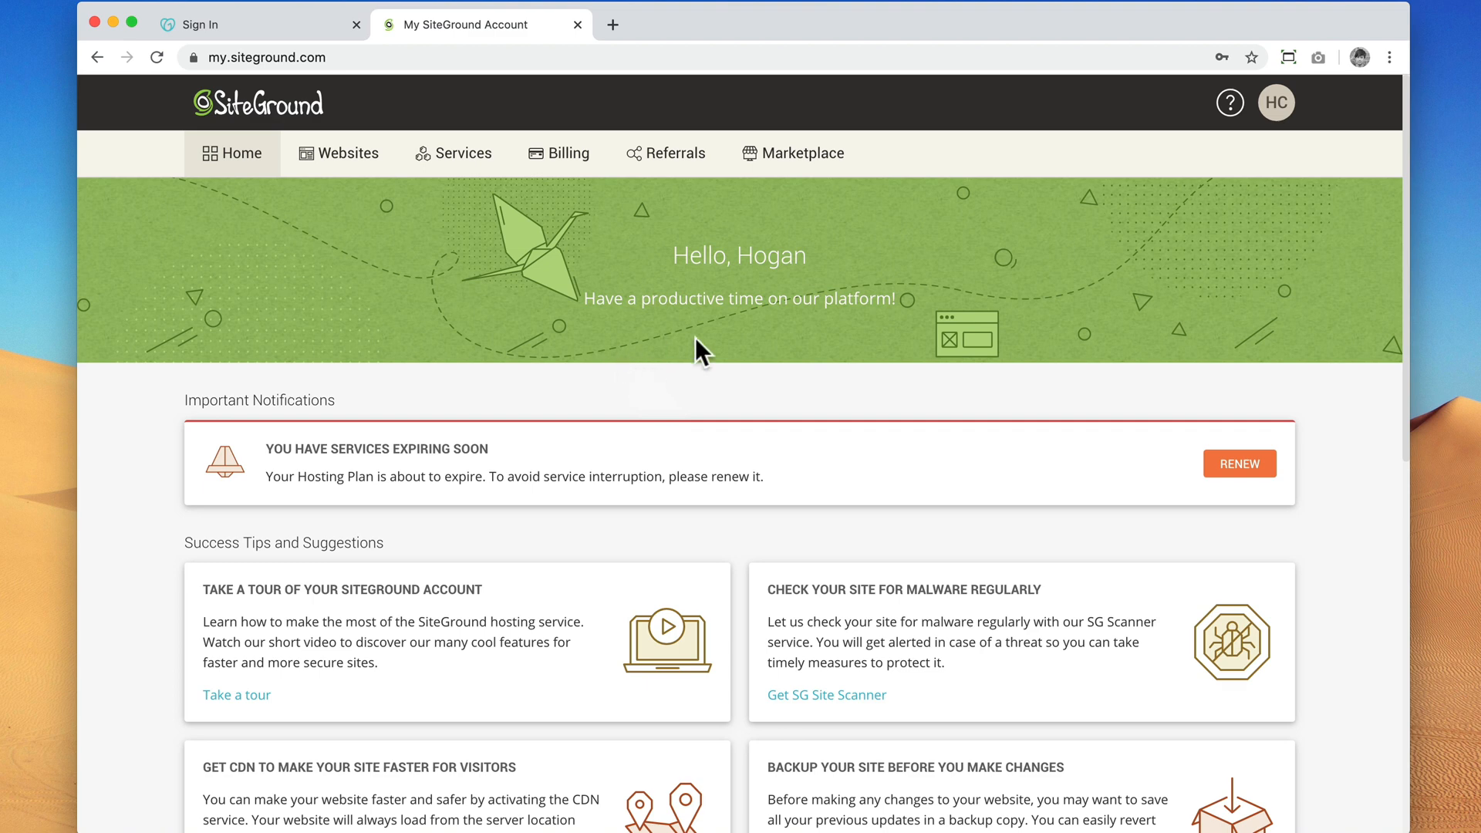
mouse_move(675, 372)
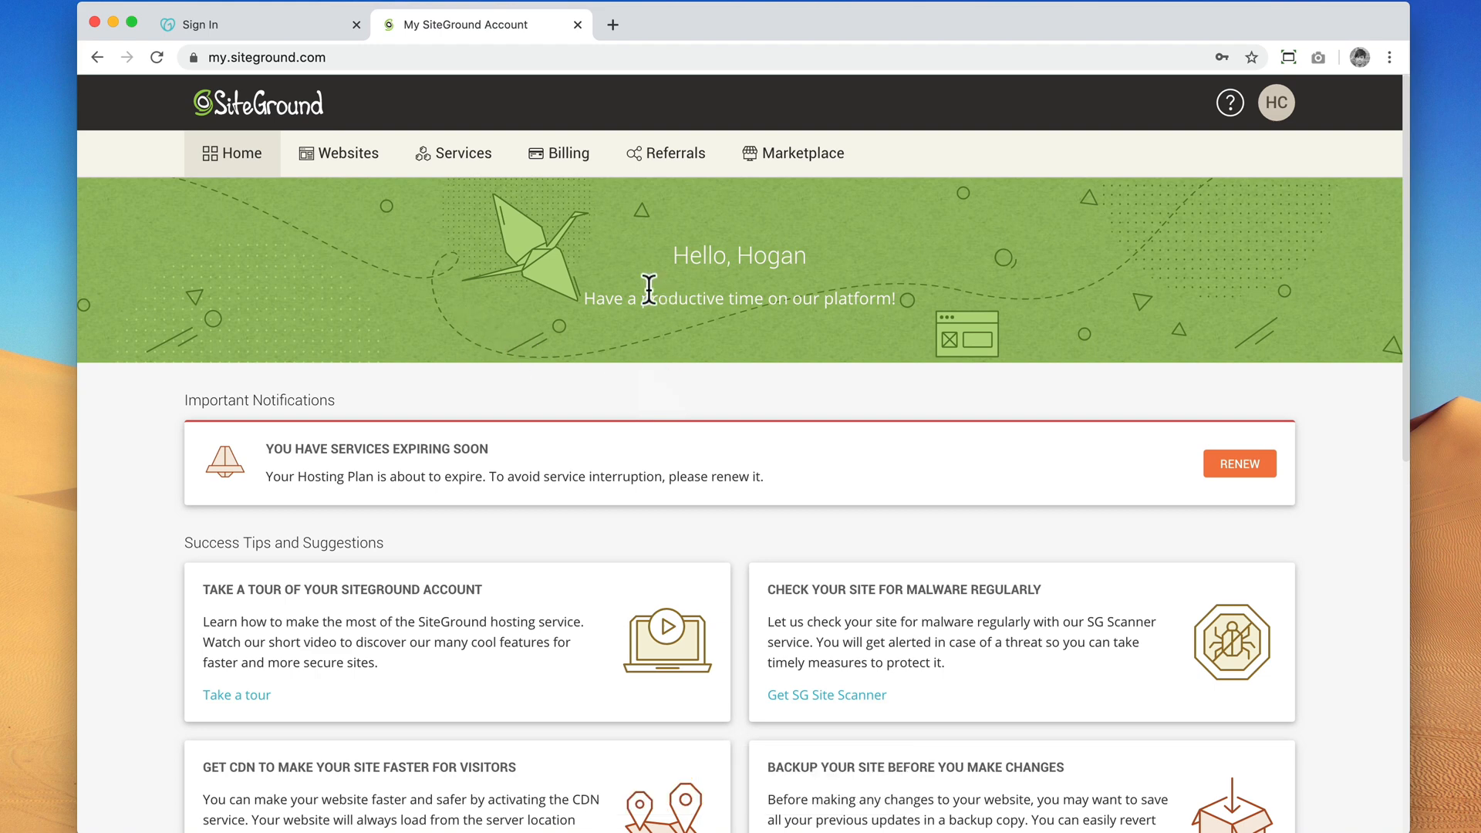
mouse_move(734, 359)
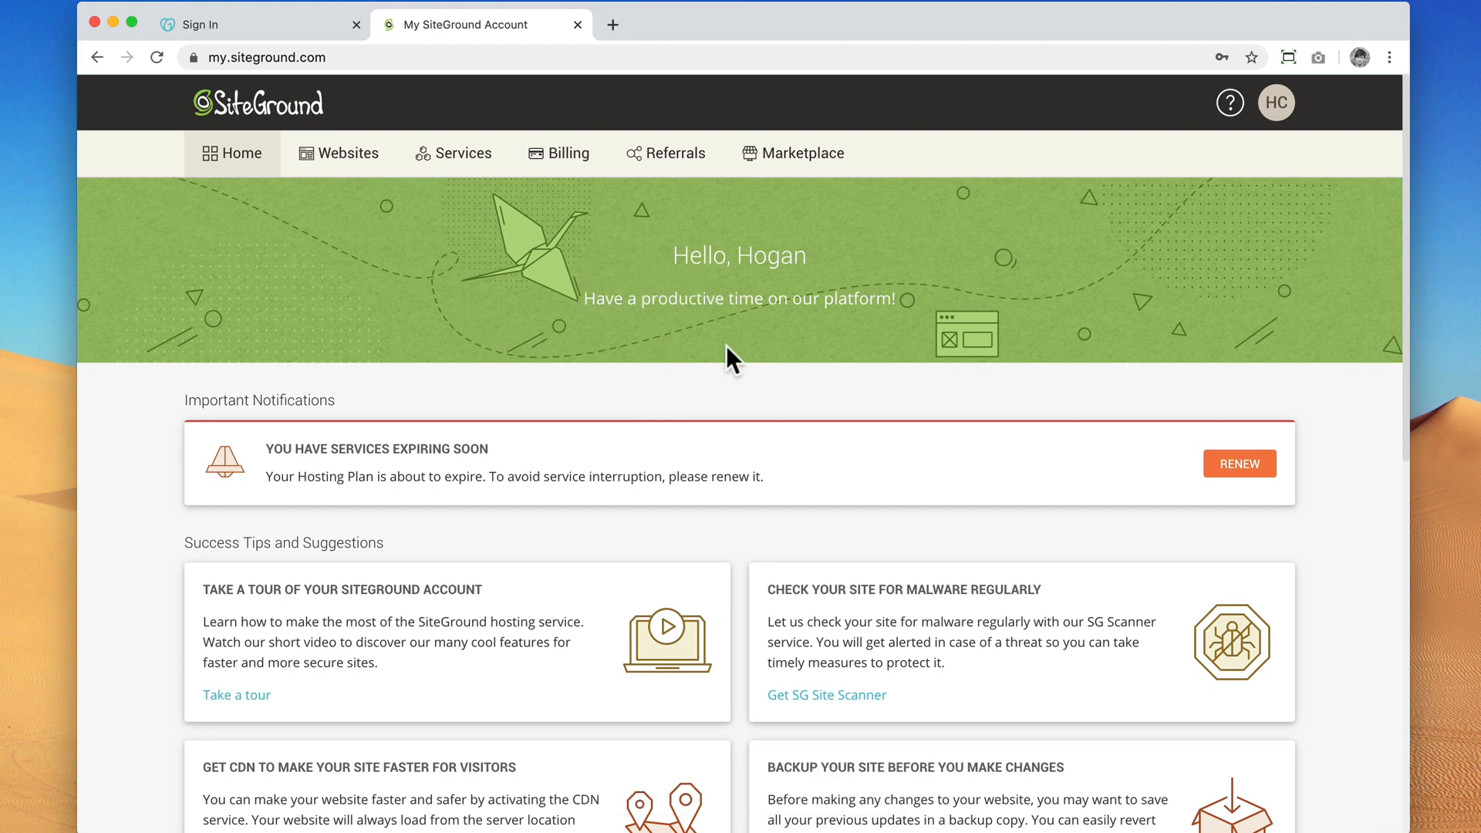
mouse_move(419, 233)
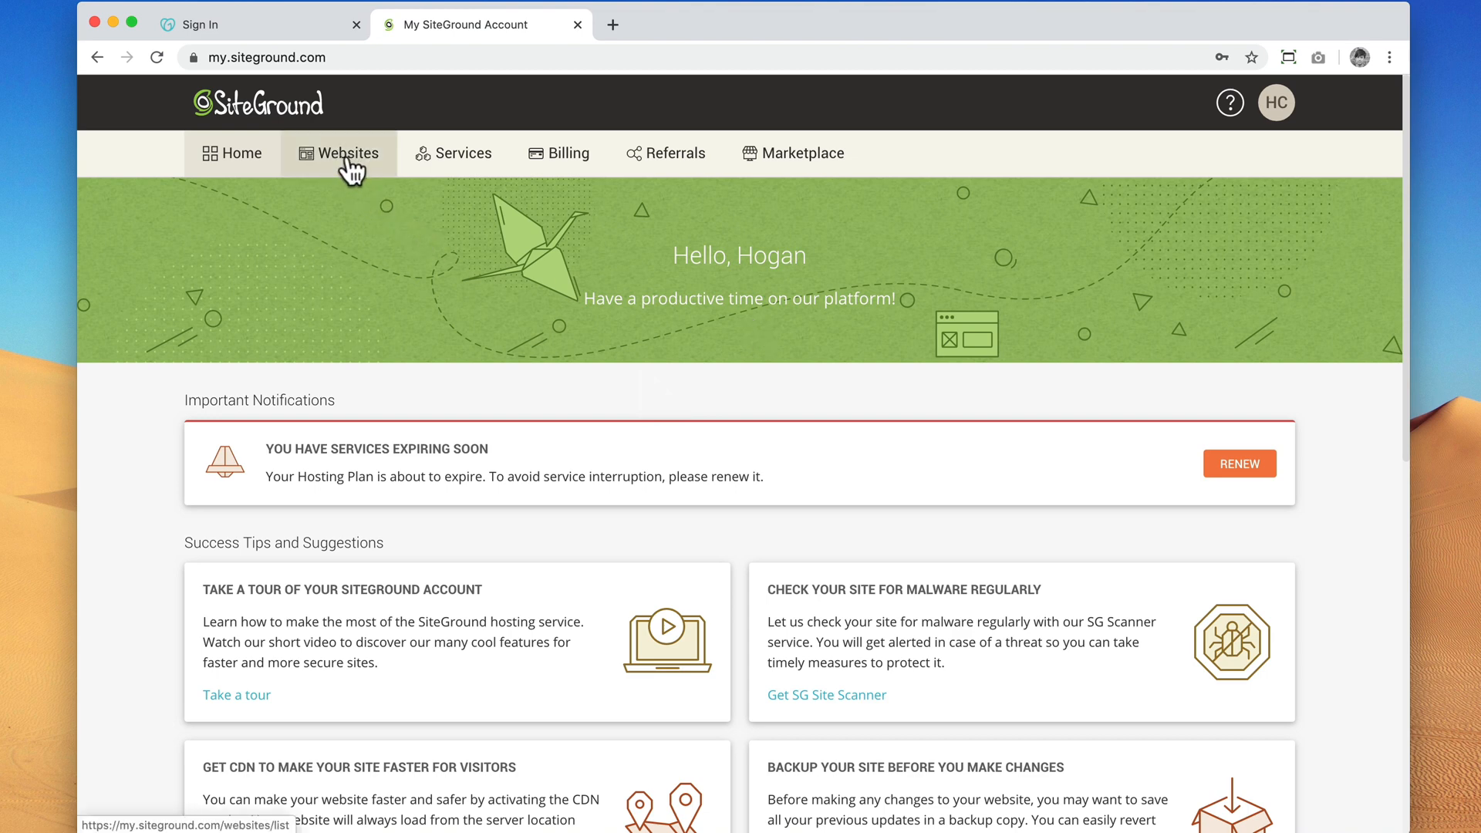
- Start the Add New Website wizard from Websites and choose Existing Domain
left_click(347, 153)
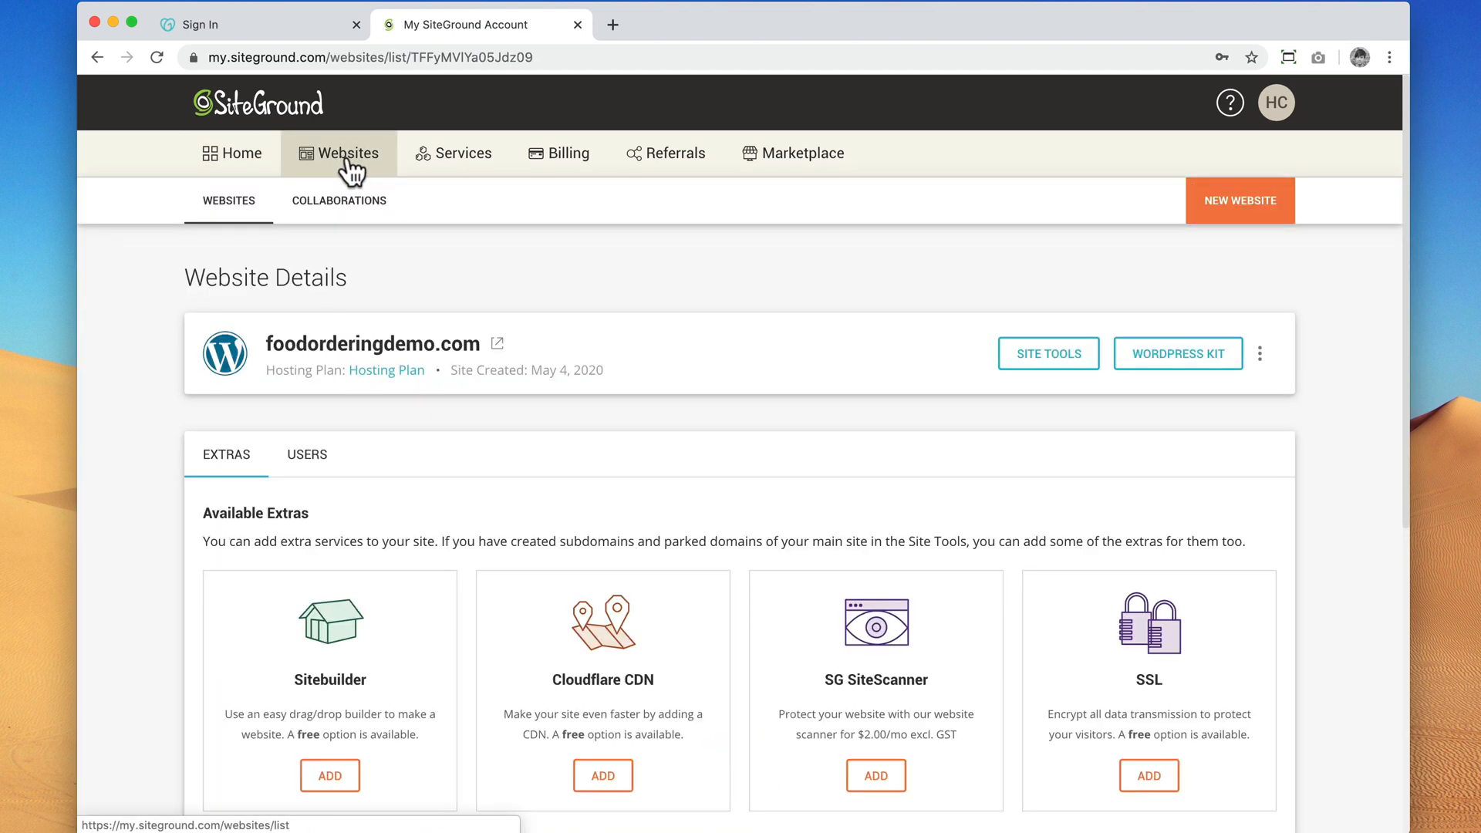
mouse_move(1238, 218)
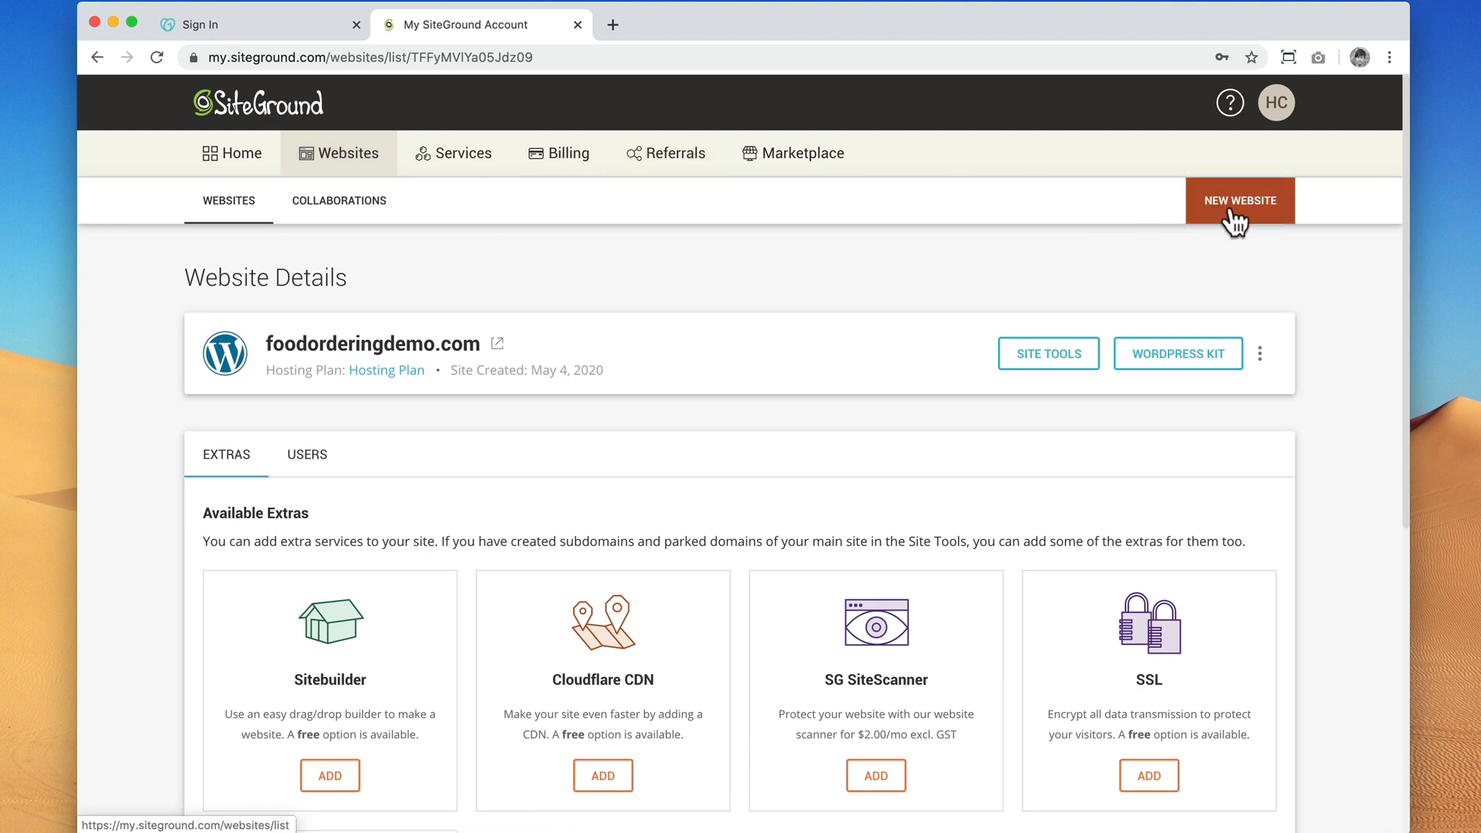
left_click(1238, 201)
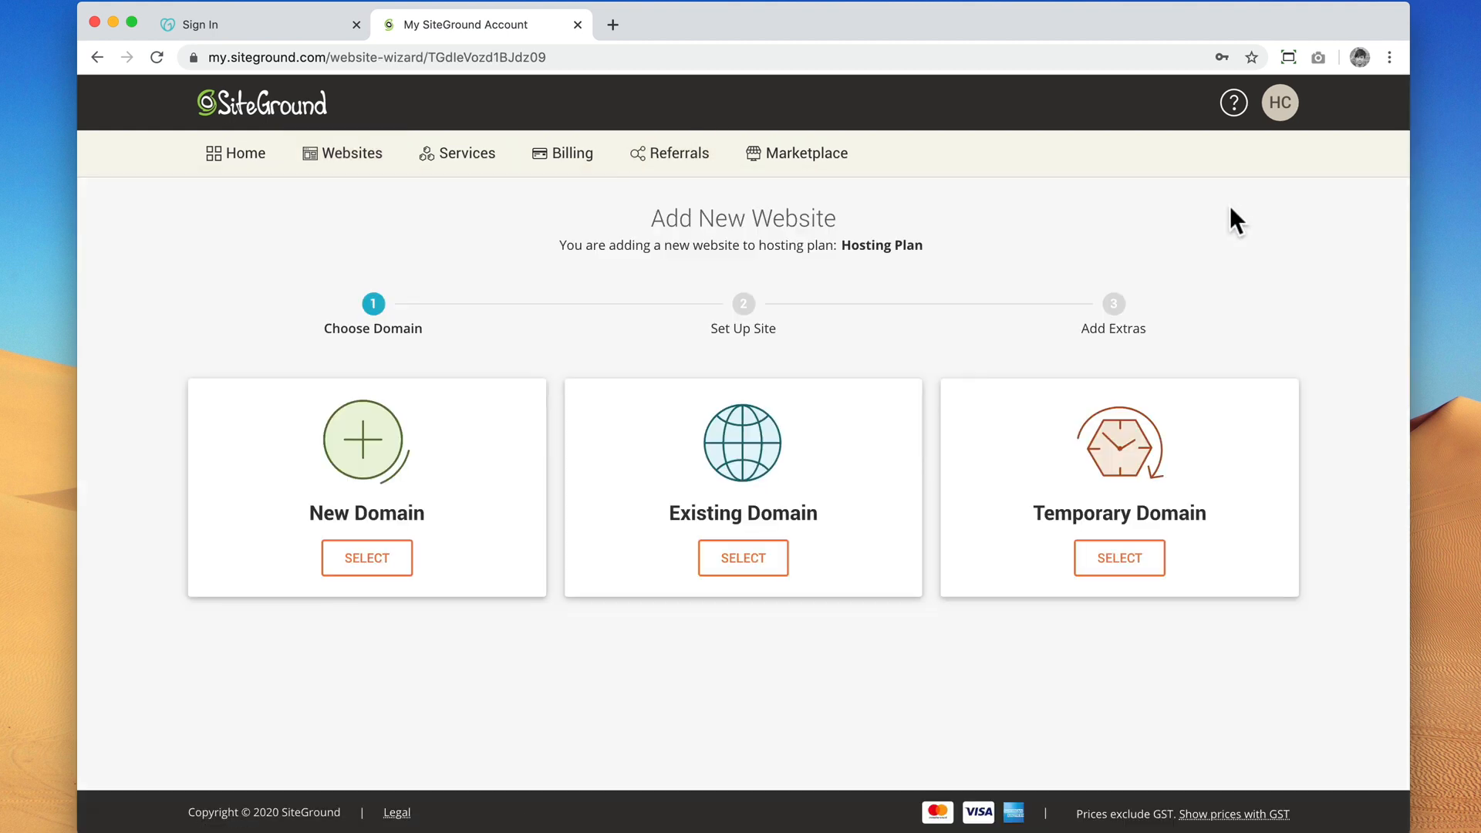
mouse_move(668, 528)
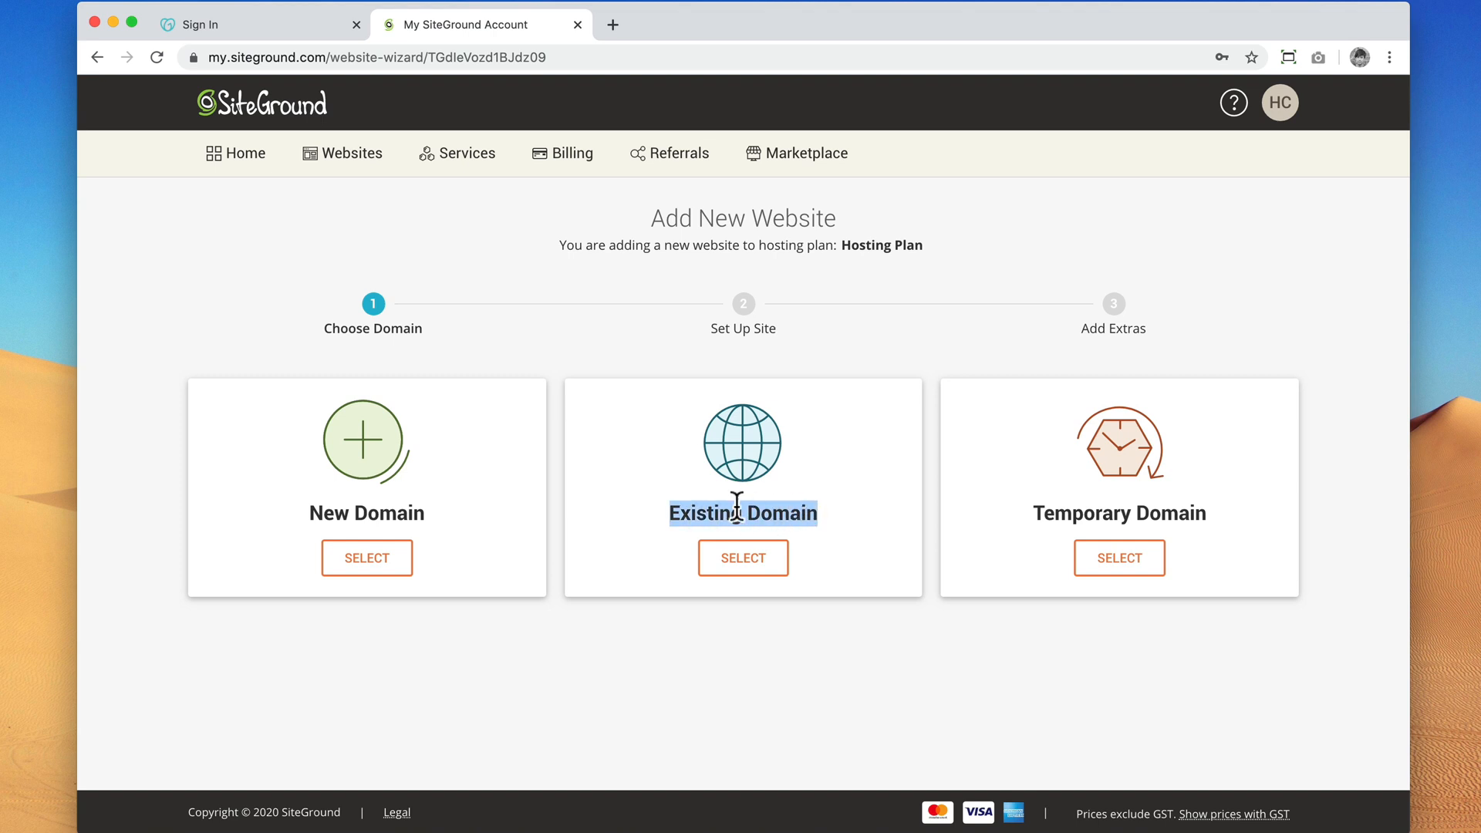
left_click(741, 557)
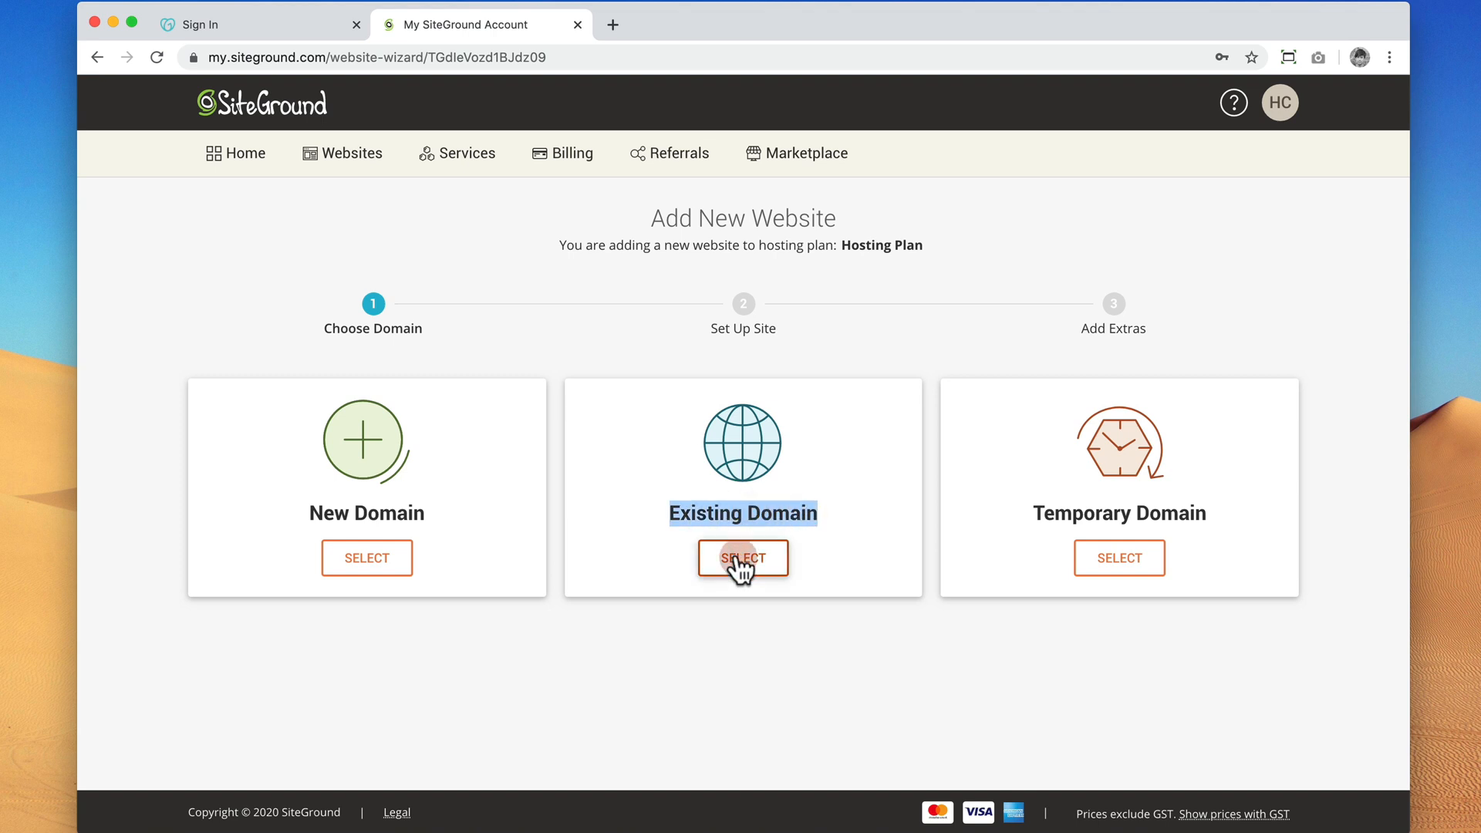
left_click(742, 557)
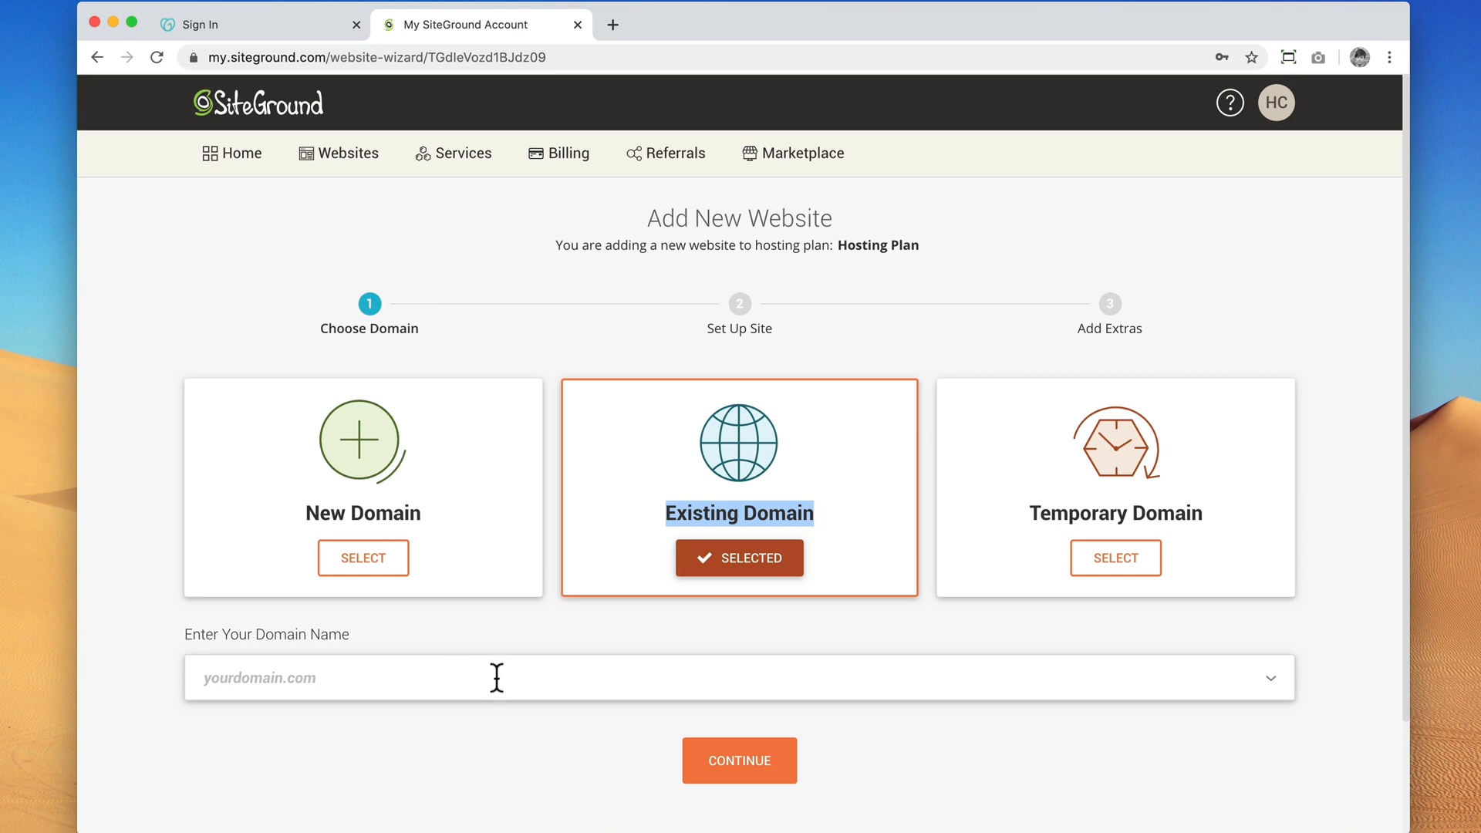
mouse_move(435, 142)
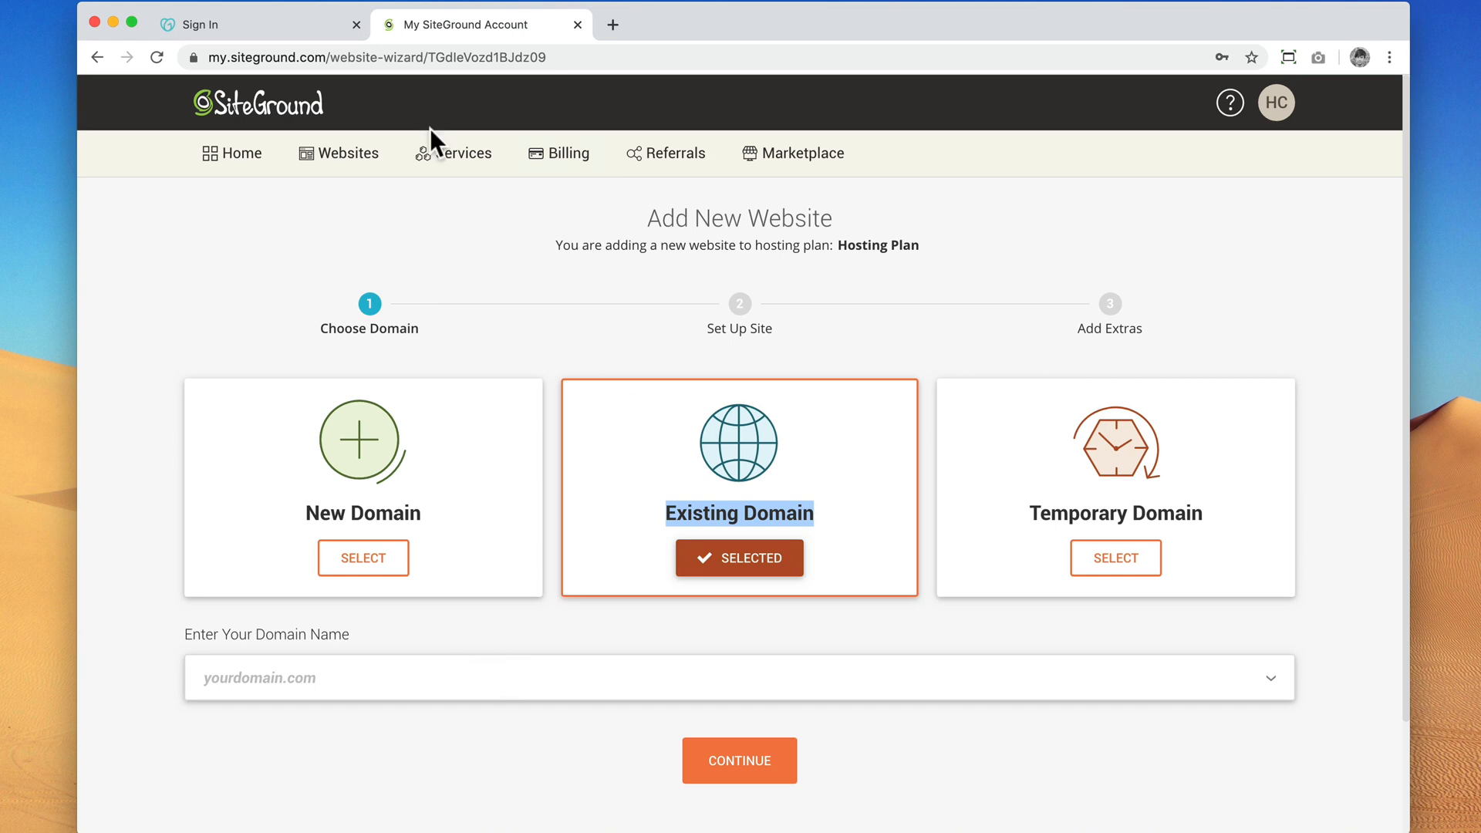
- Sign in on the GoDaddy tab and scroll the Products page down to the owned domains
left_click(254, 24)
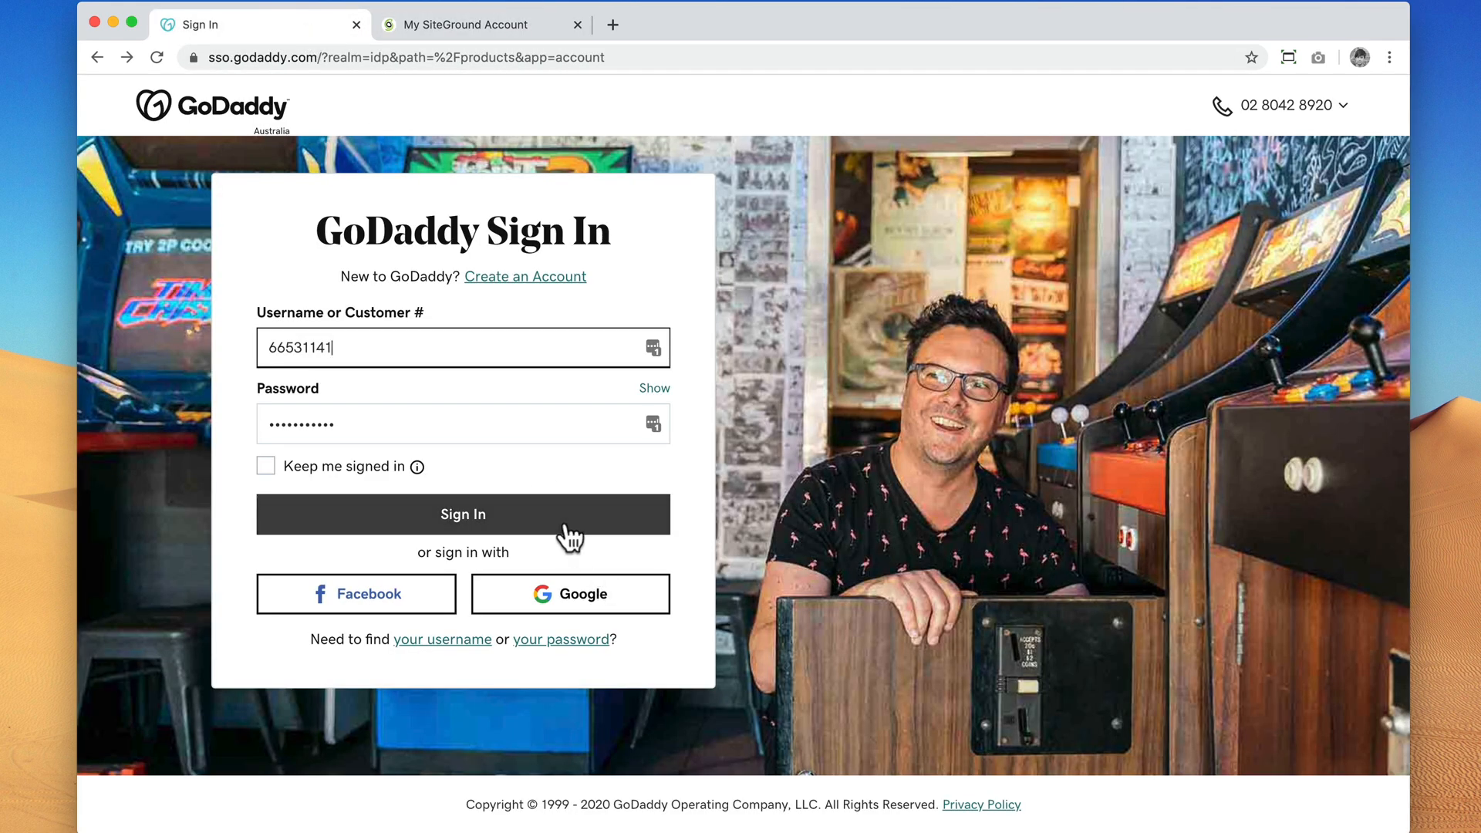
left_click(461, 514)
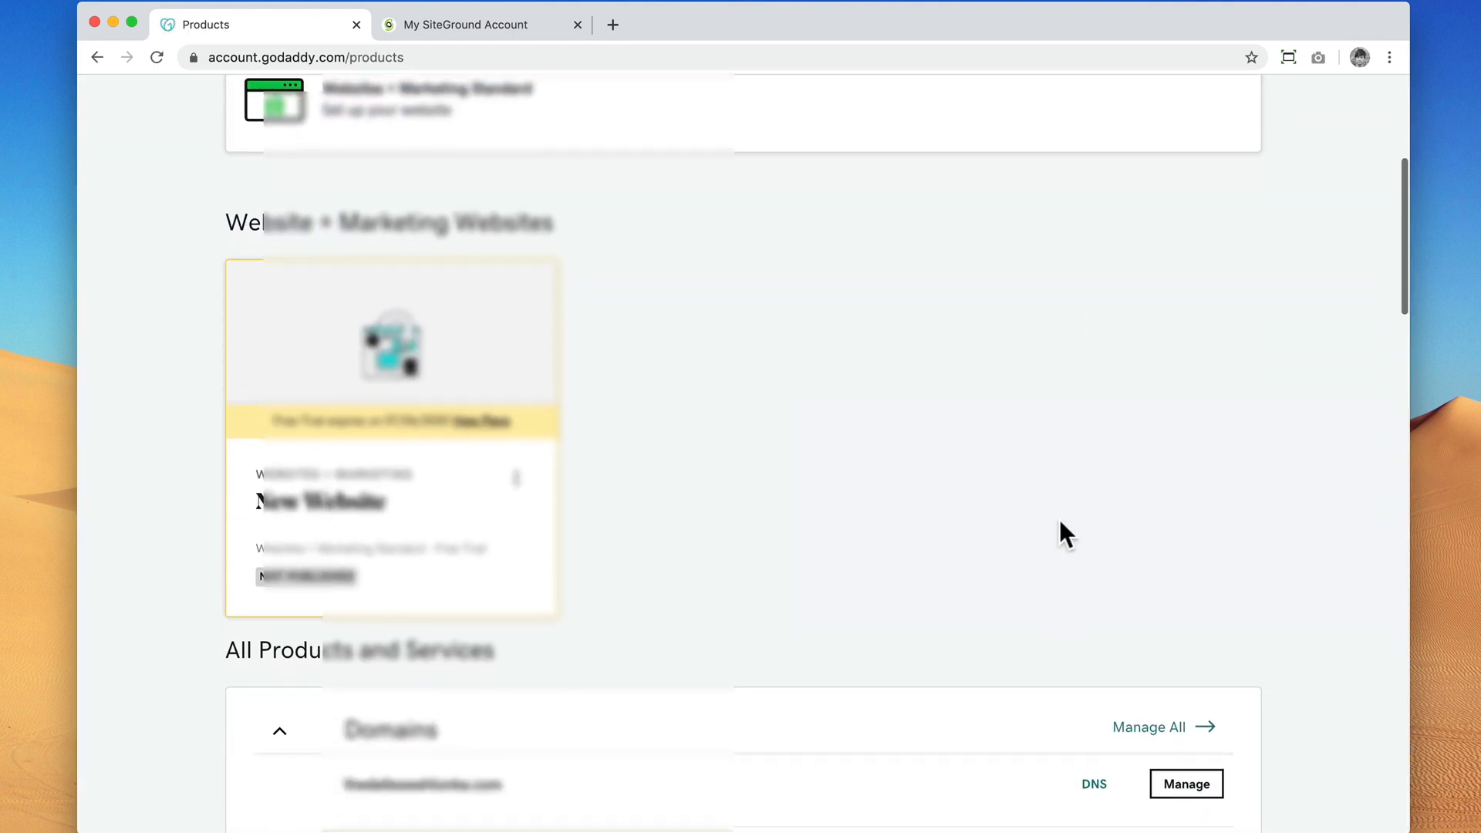
scroll("down", 3)
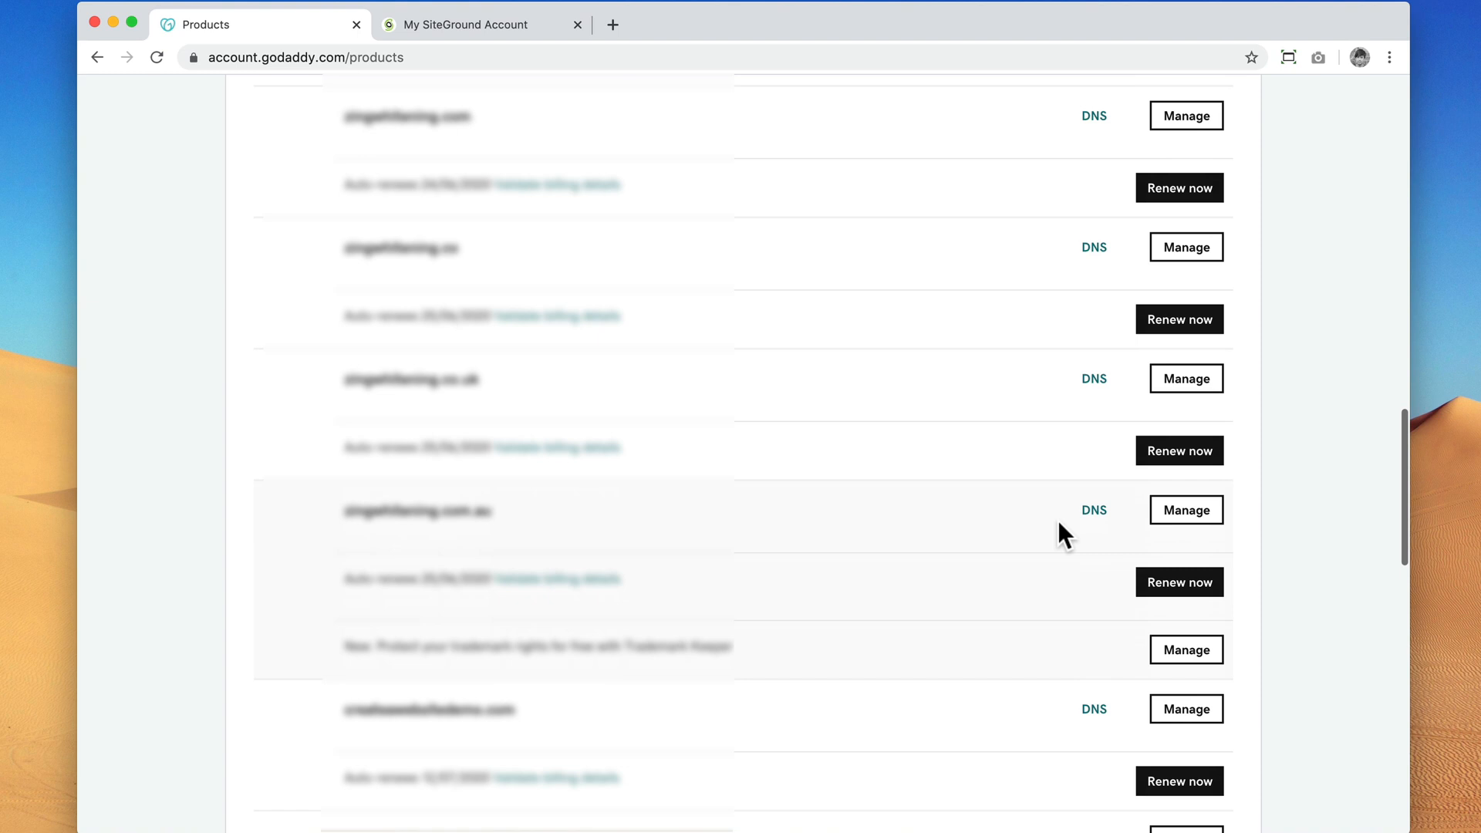
scroll("down", 3)
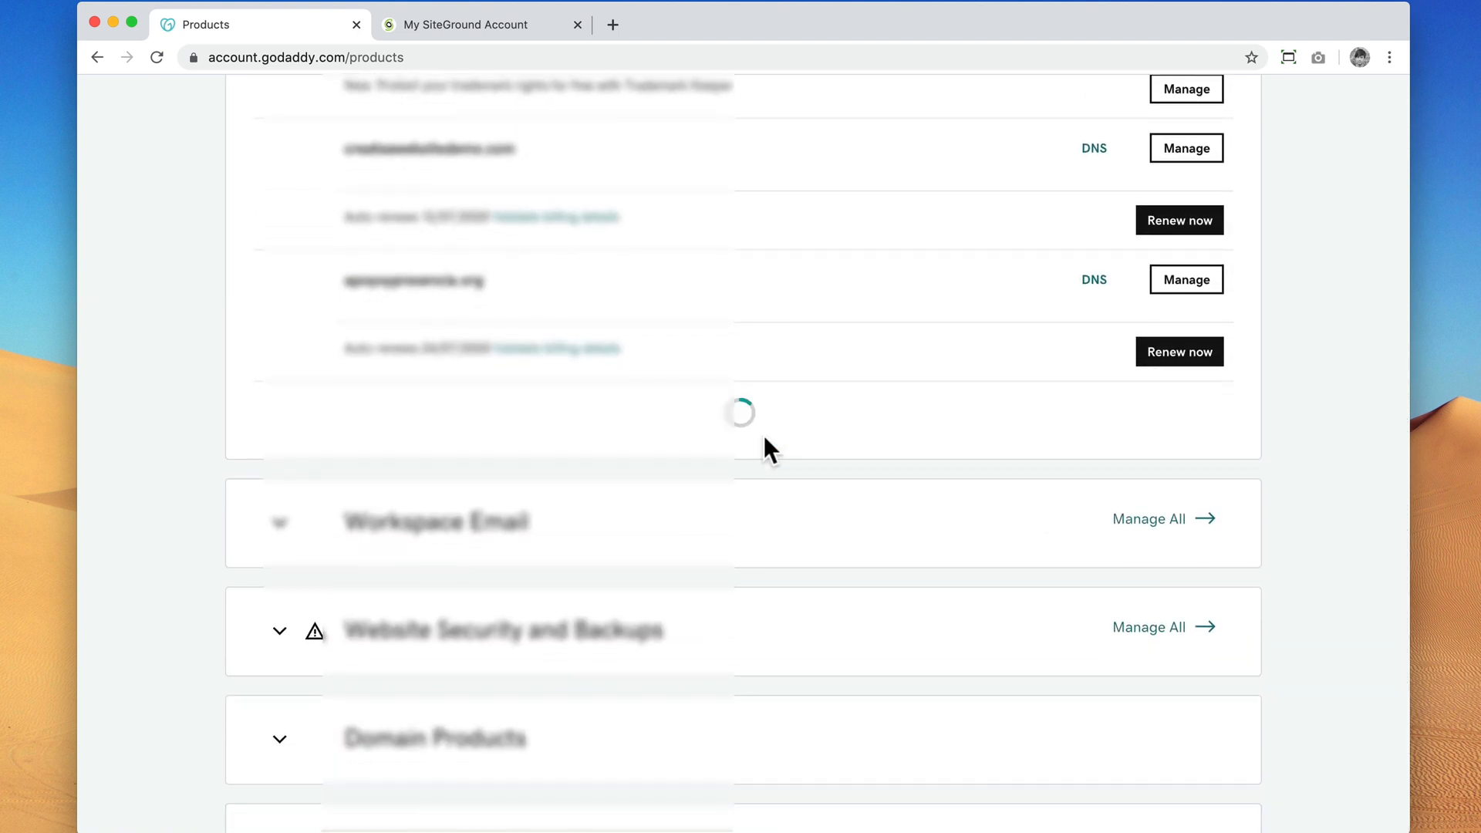
scroll("down", 3)
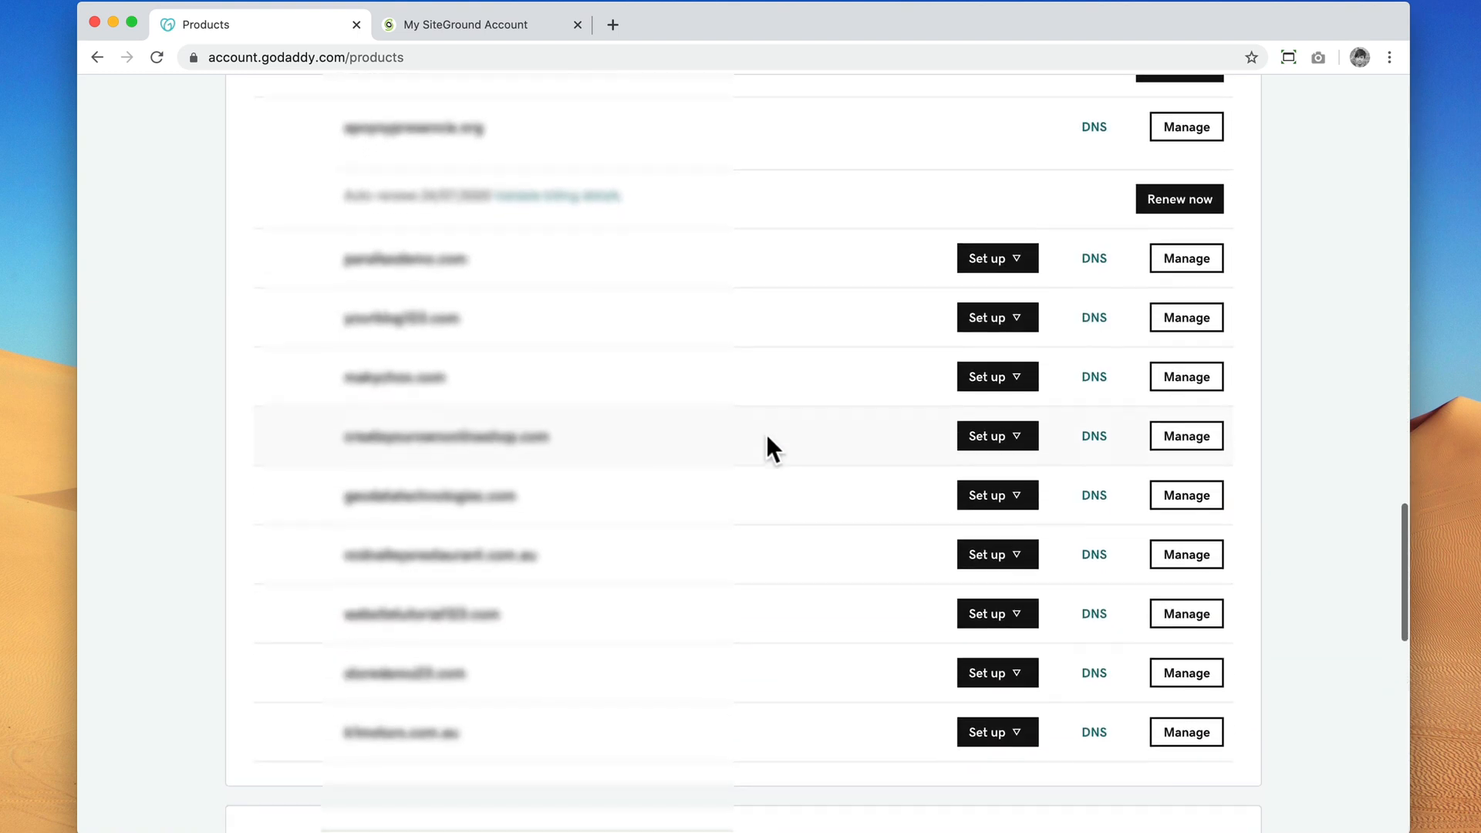
scroll("down", 3)
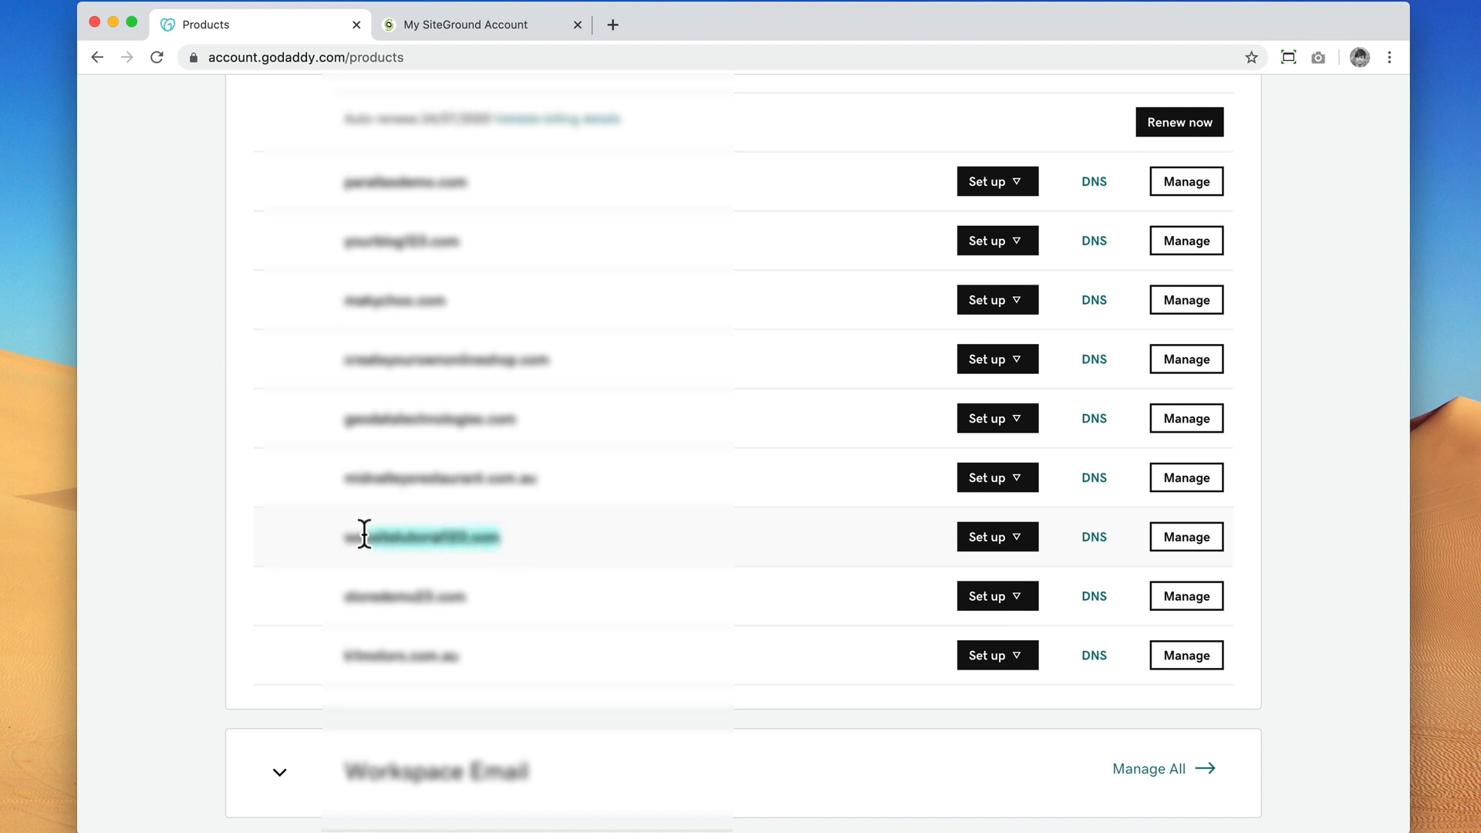
mouse_move(489, 339)
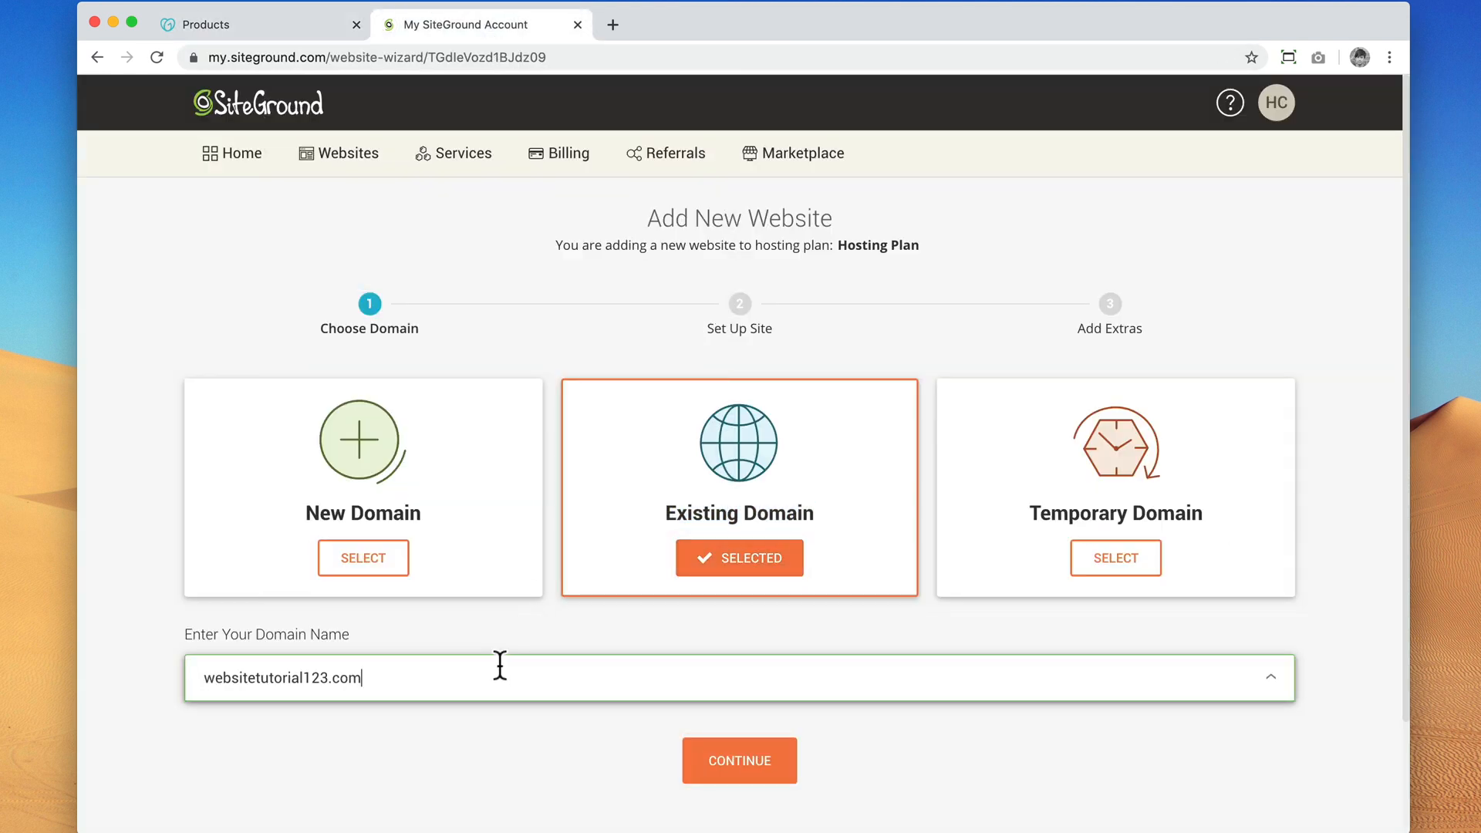
mouse_move(275, 677)
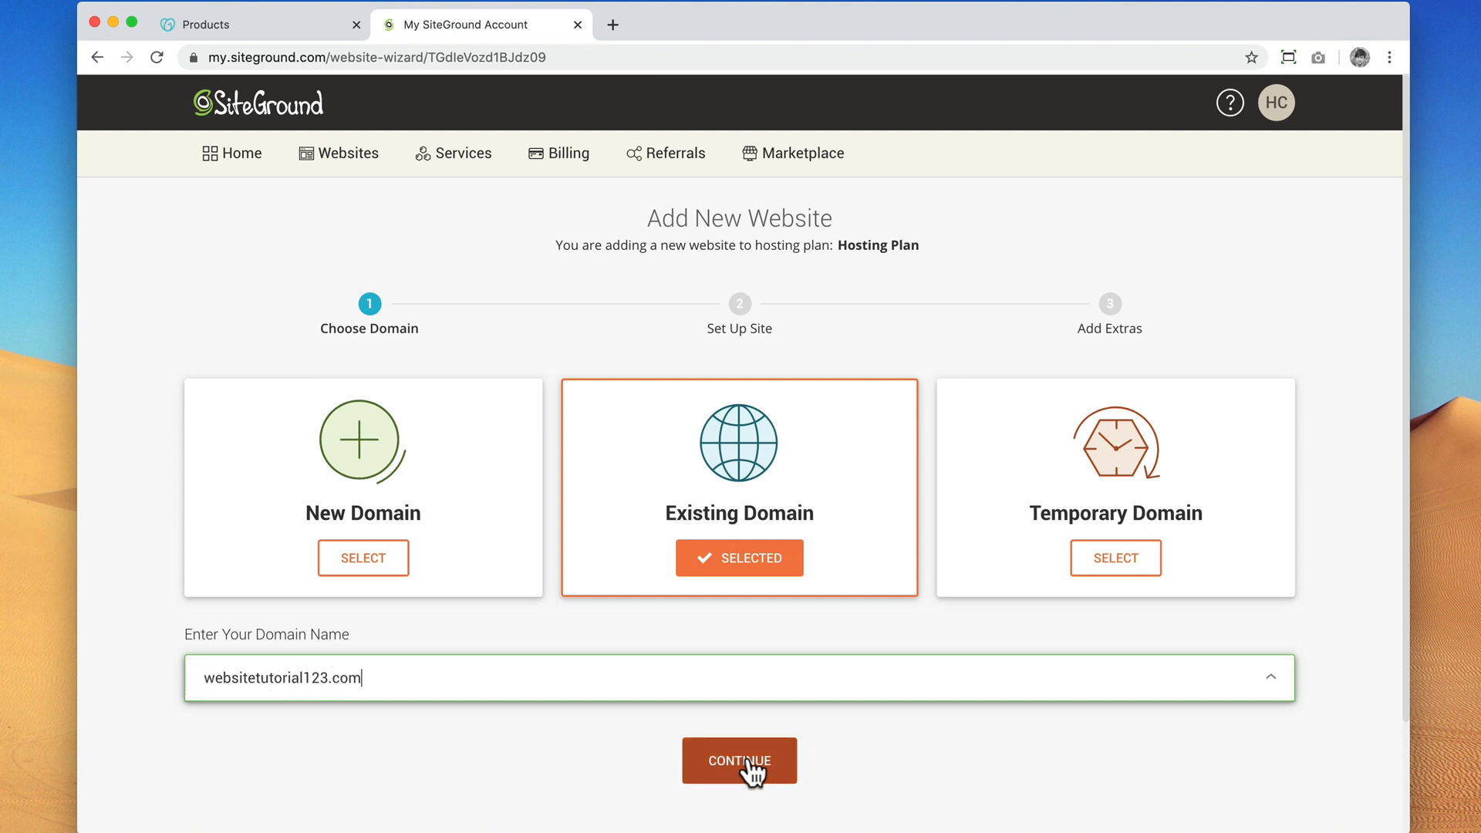
- Submit websitetutorial123.com, continue past the warning, skip the application and finish creating the empty site
left_click(739, 760)
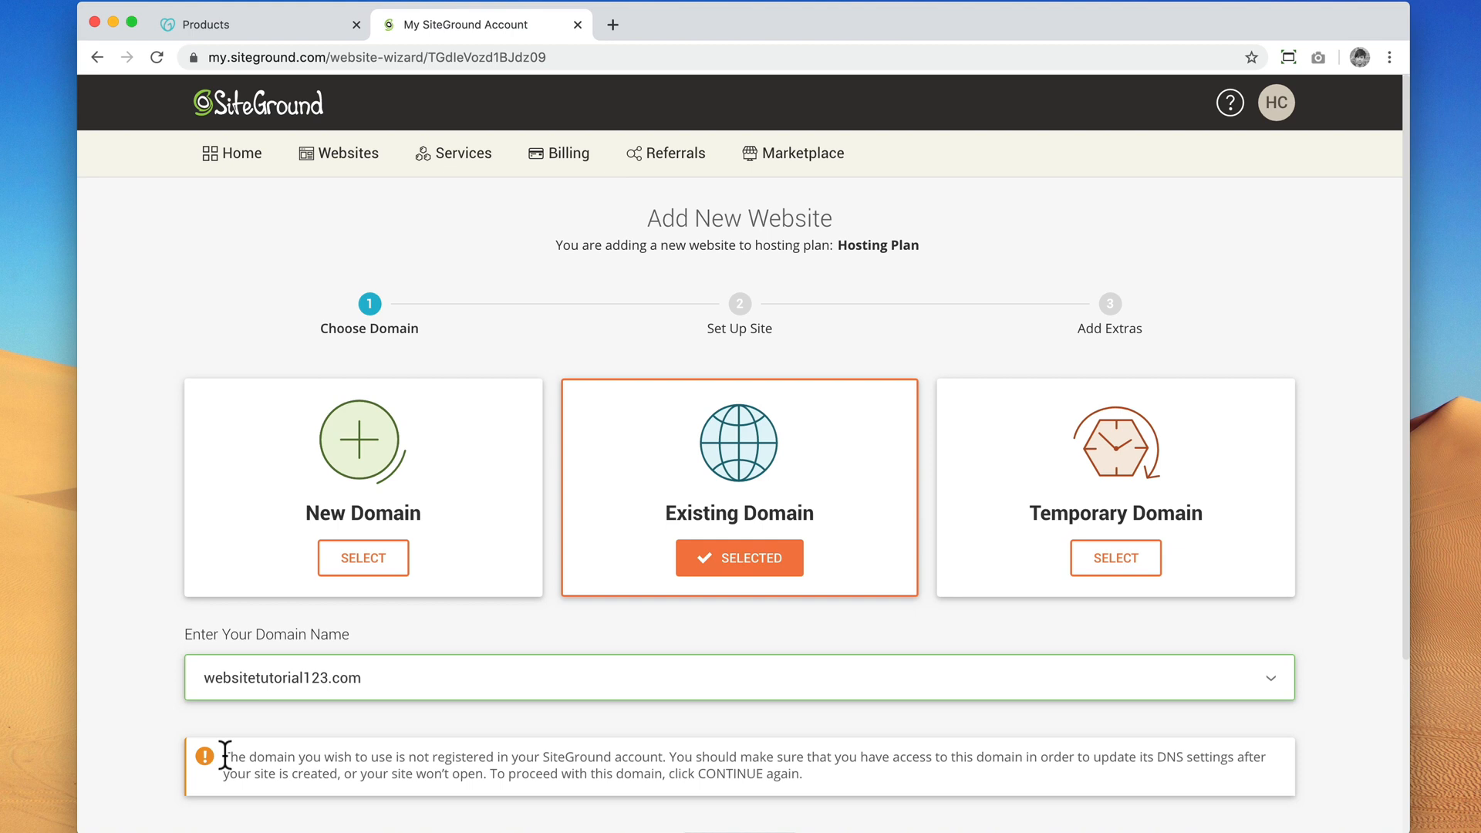
left_click_drag(224, 756, 490, 756)
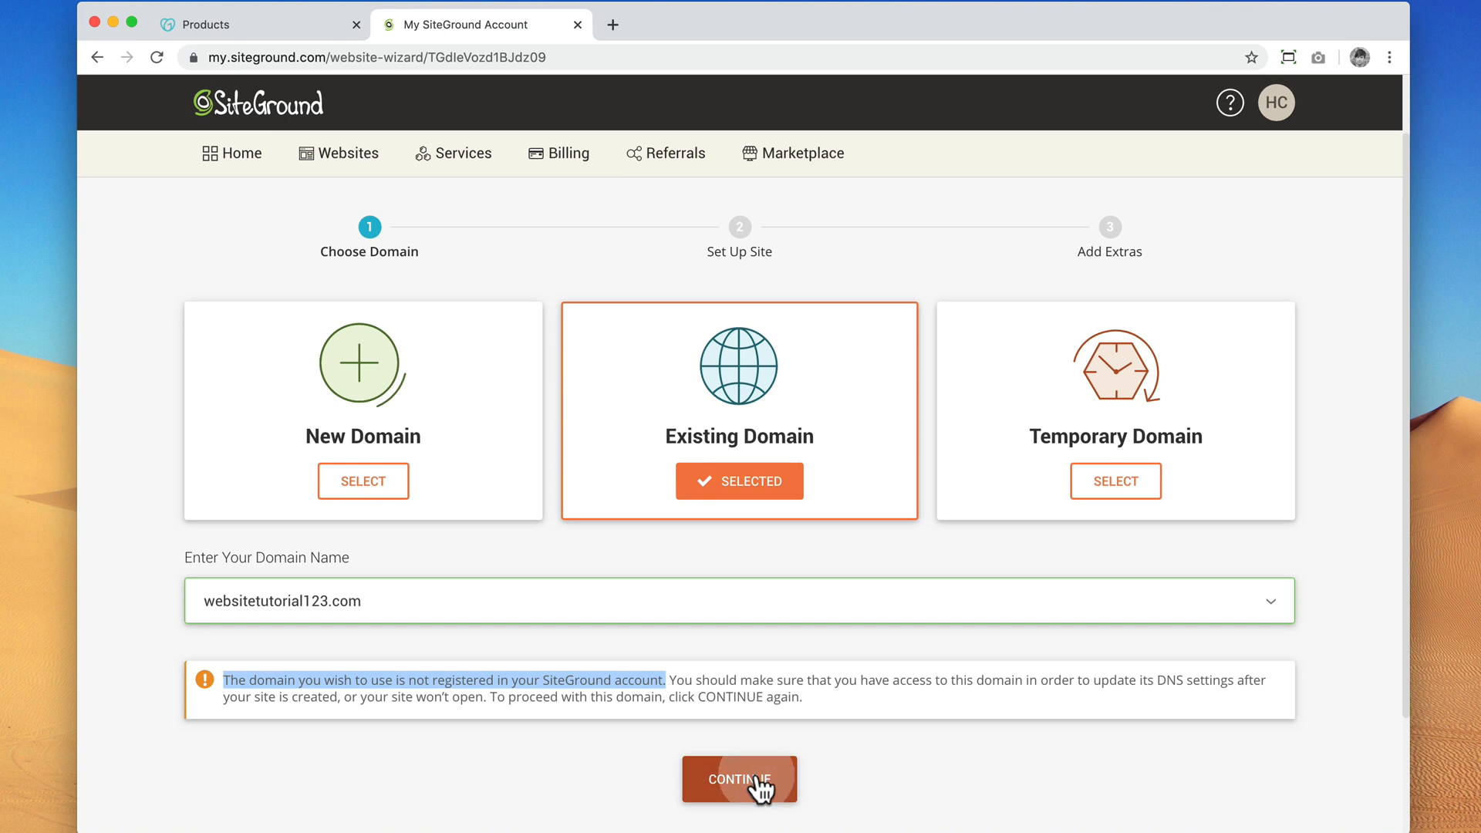
left_click(739, 779)
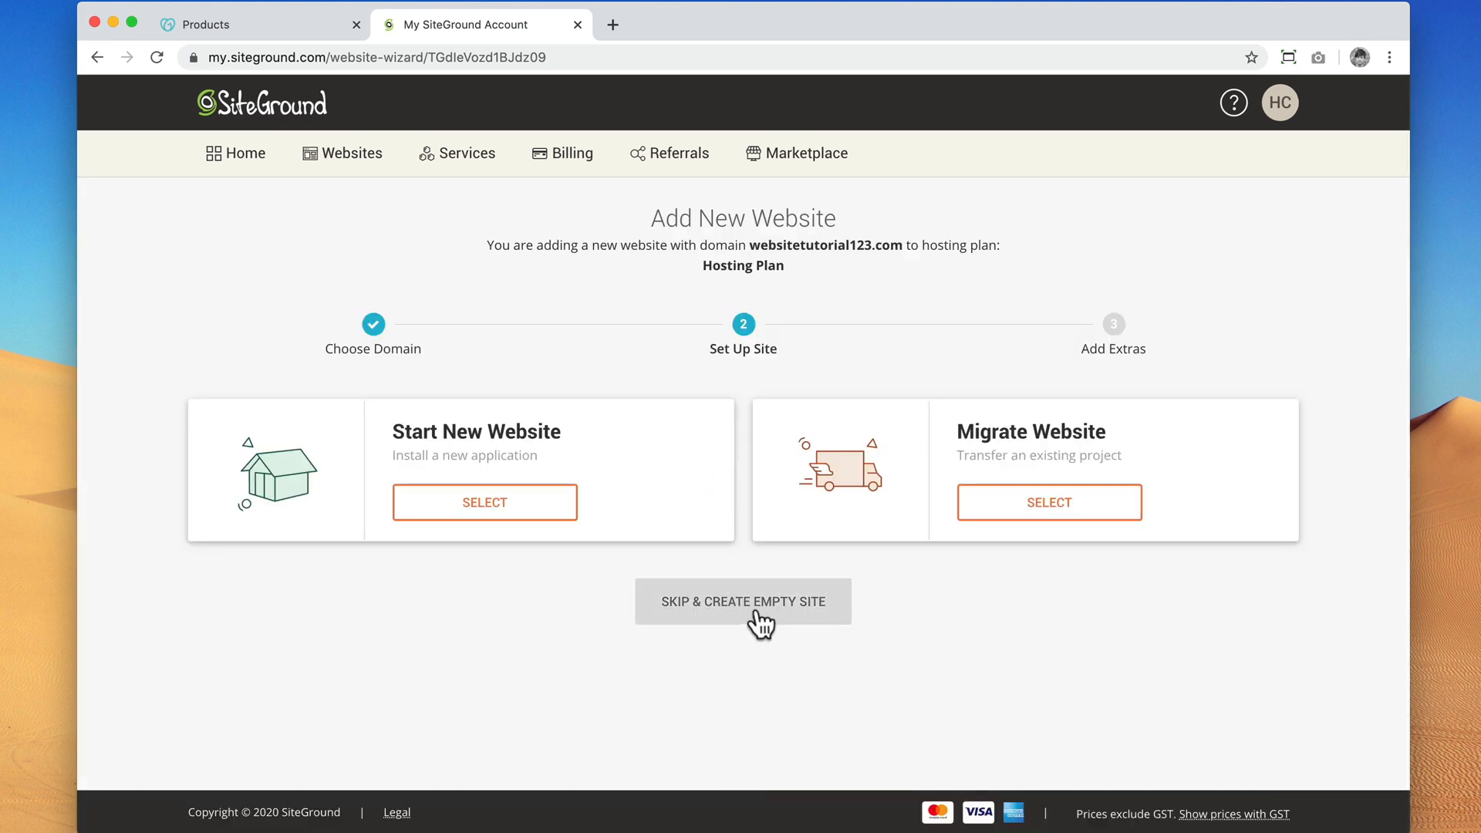
left_click(742, 600)
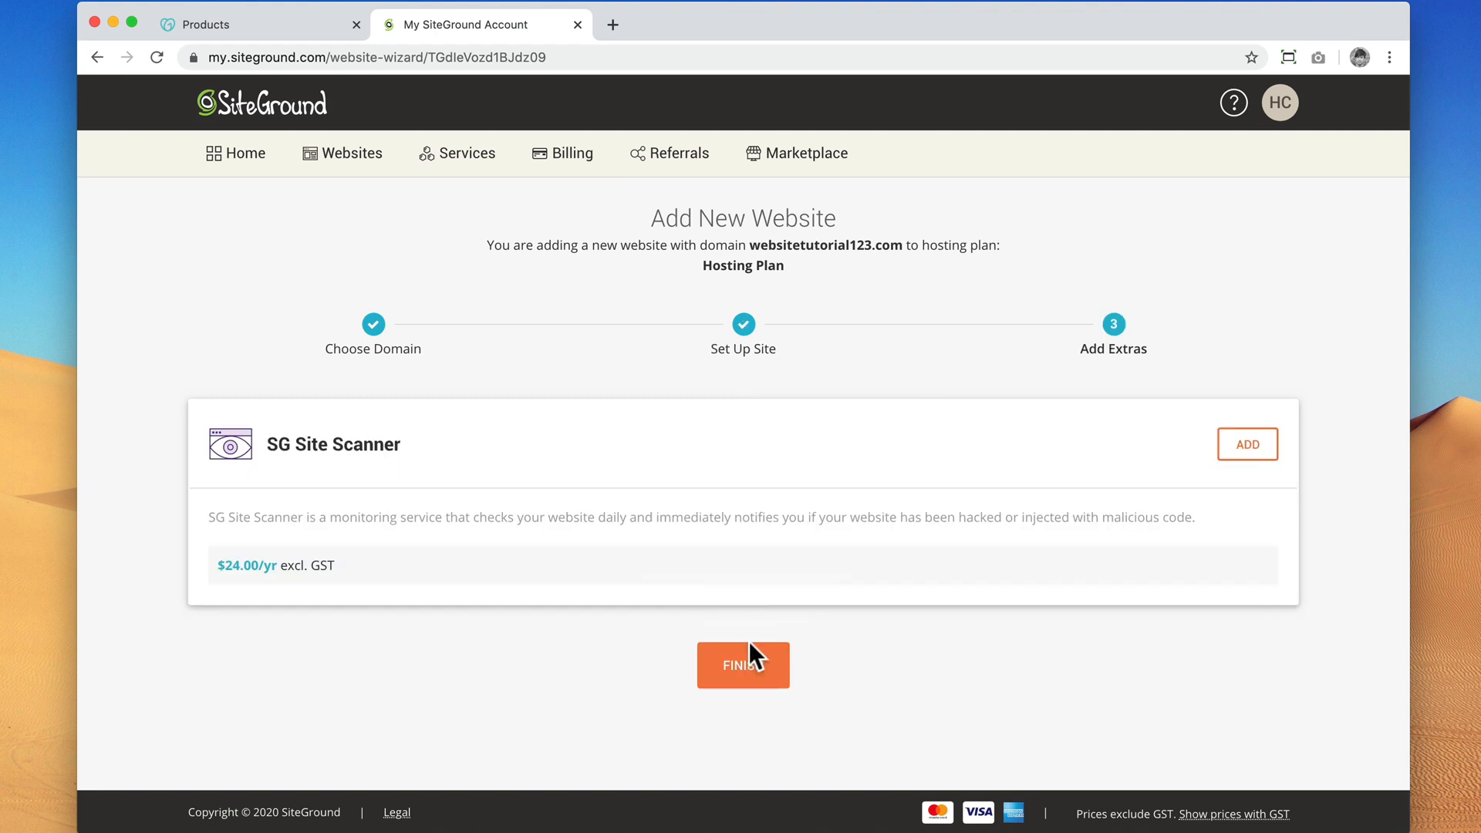
left_click(741, 664)
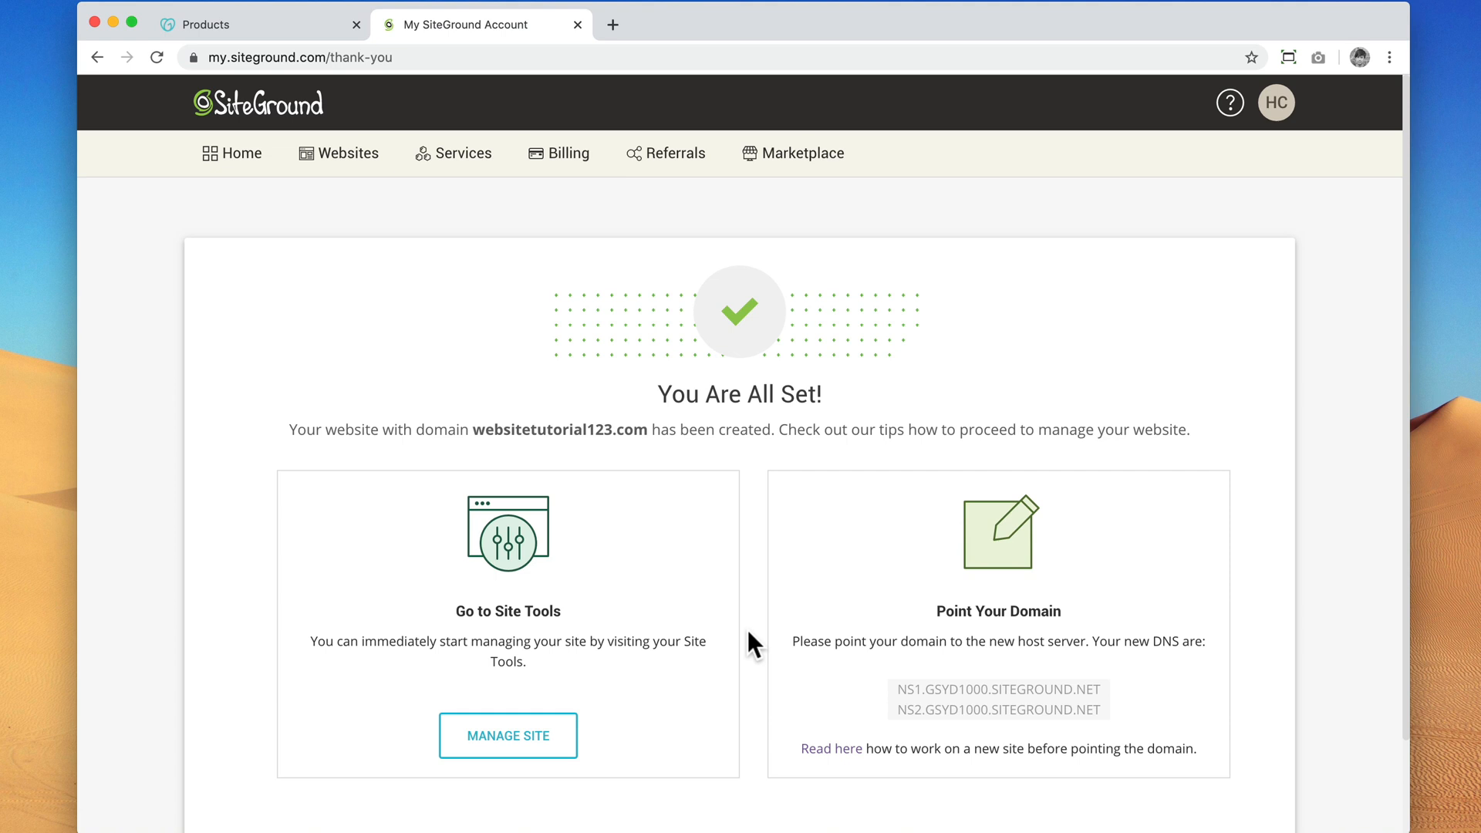
- Note the first SiteGround nameserver, then show the DNS page for websitetutorial123.com down to Nameservers
left_click_drag(898, 689, 1086, 689)
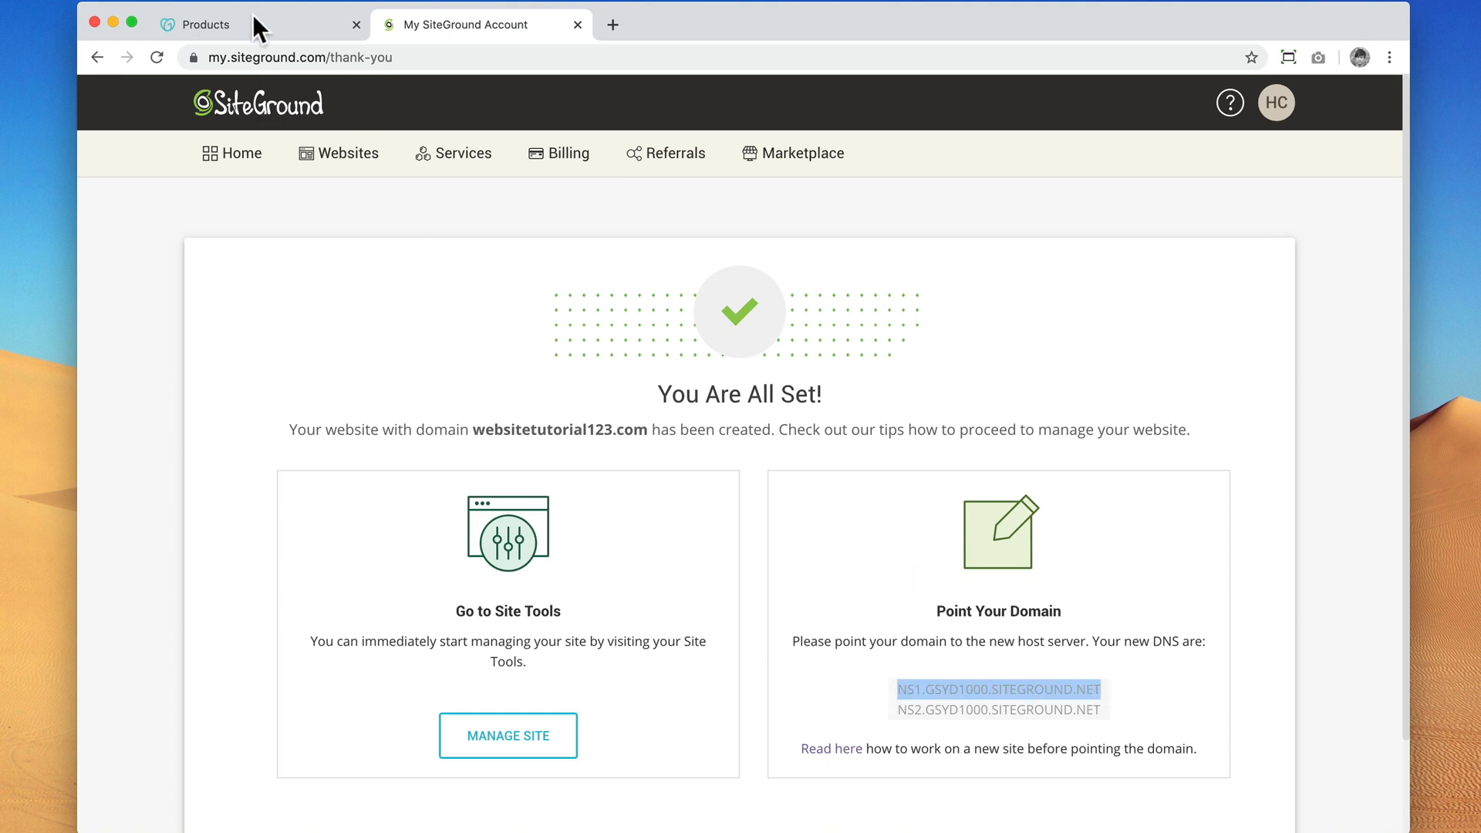
left_click(199, 23)
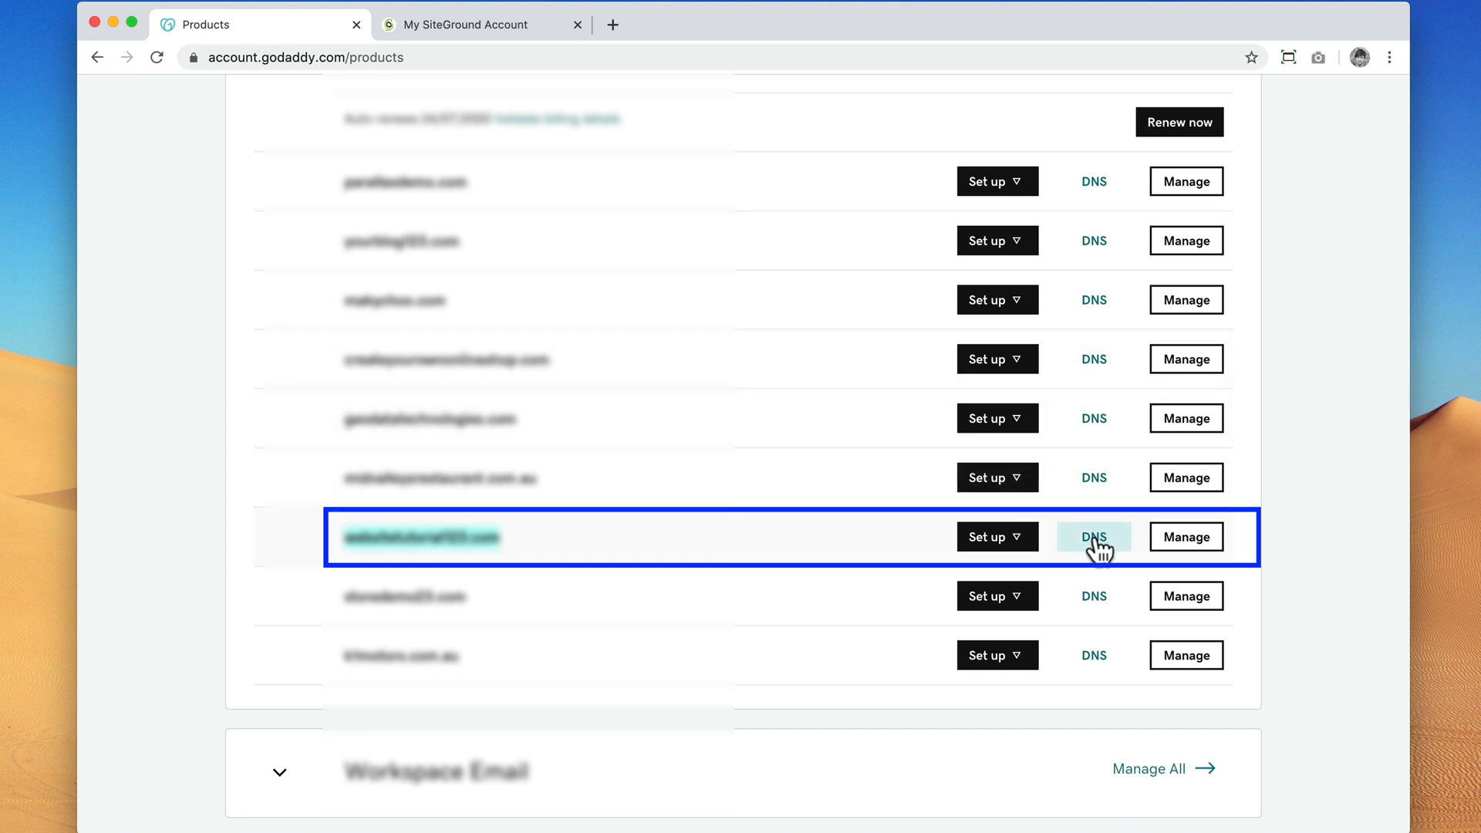
left_click(1091, 537)
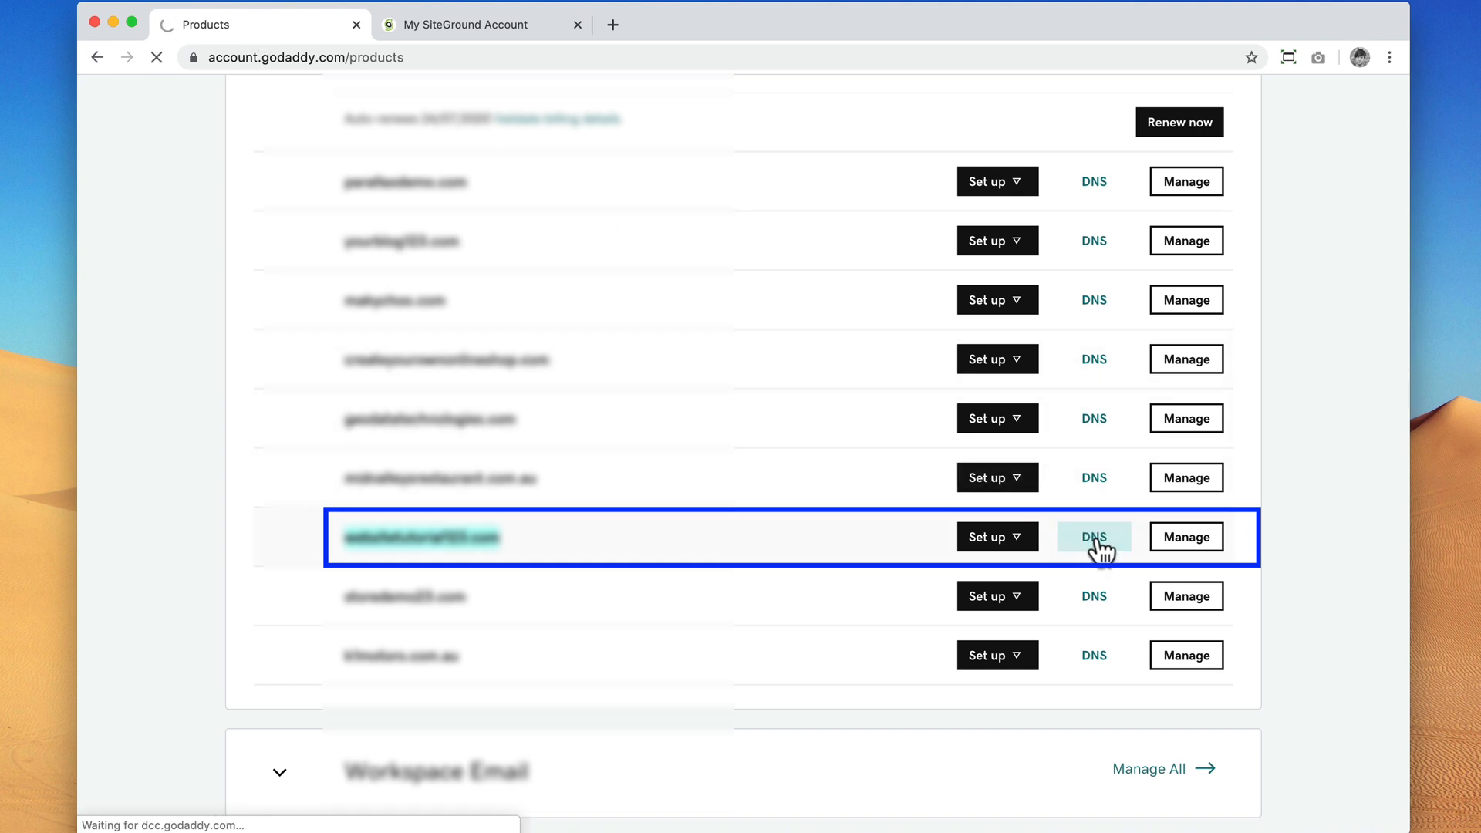
left_click(1092, 536)
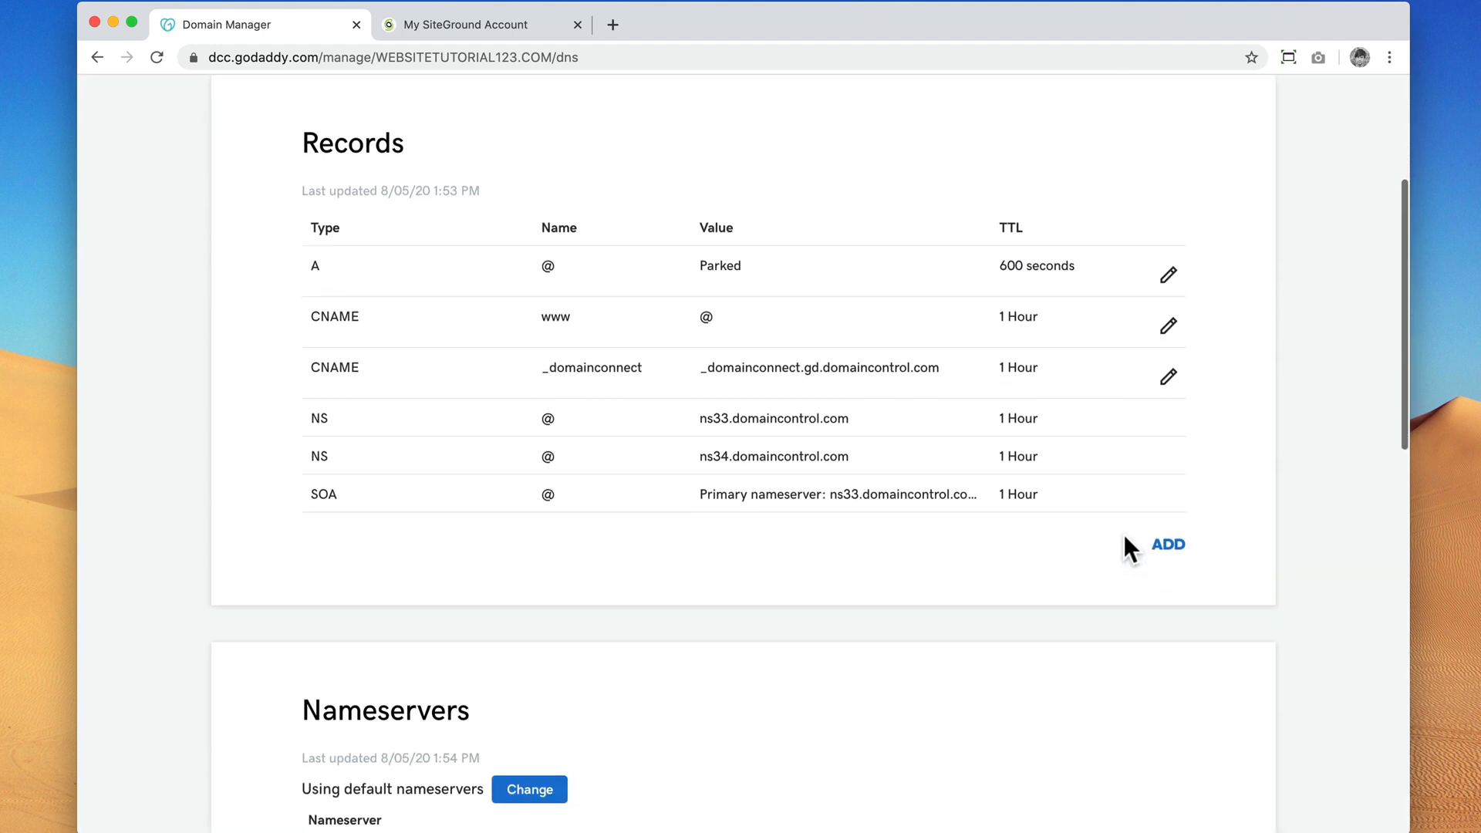
scroll("down", 3)
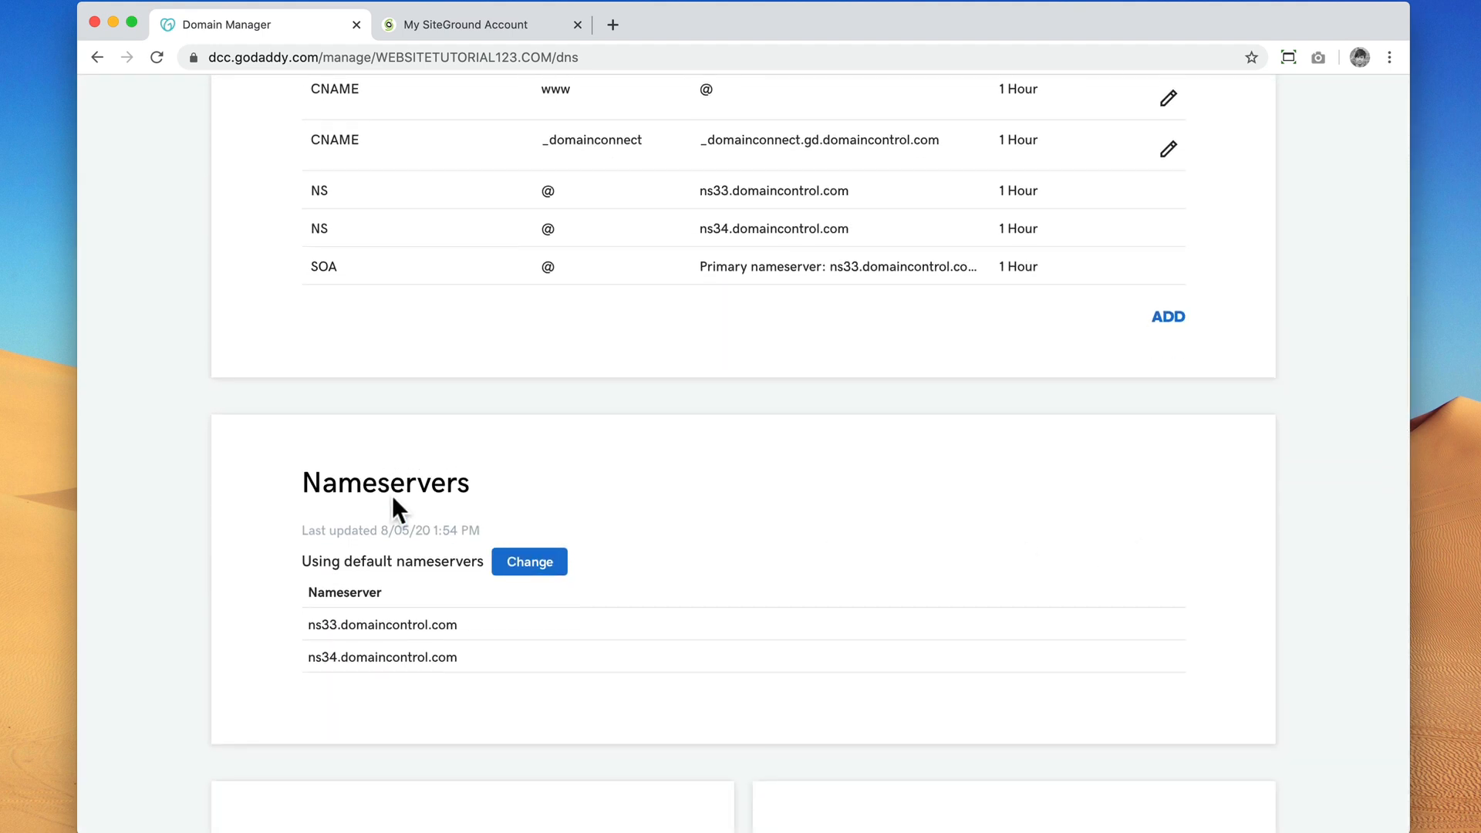
- Choose custom nameservers and enter NS1.GSYD1000.SITEGROUND.NET, checking SiteGround for the values
left_click(529, 561)
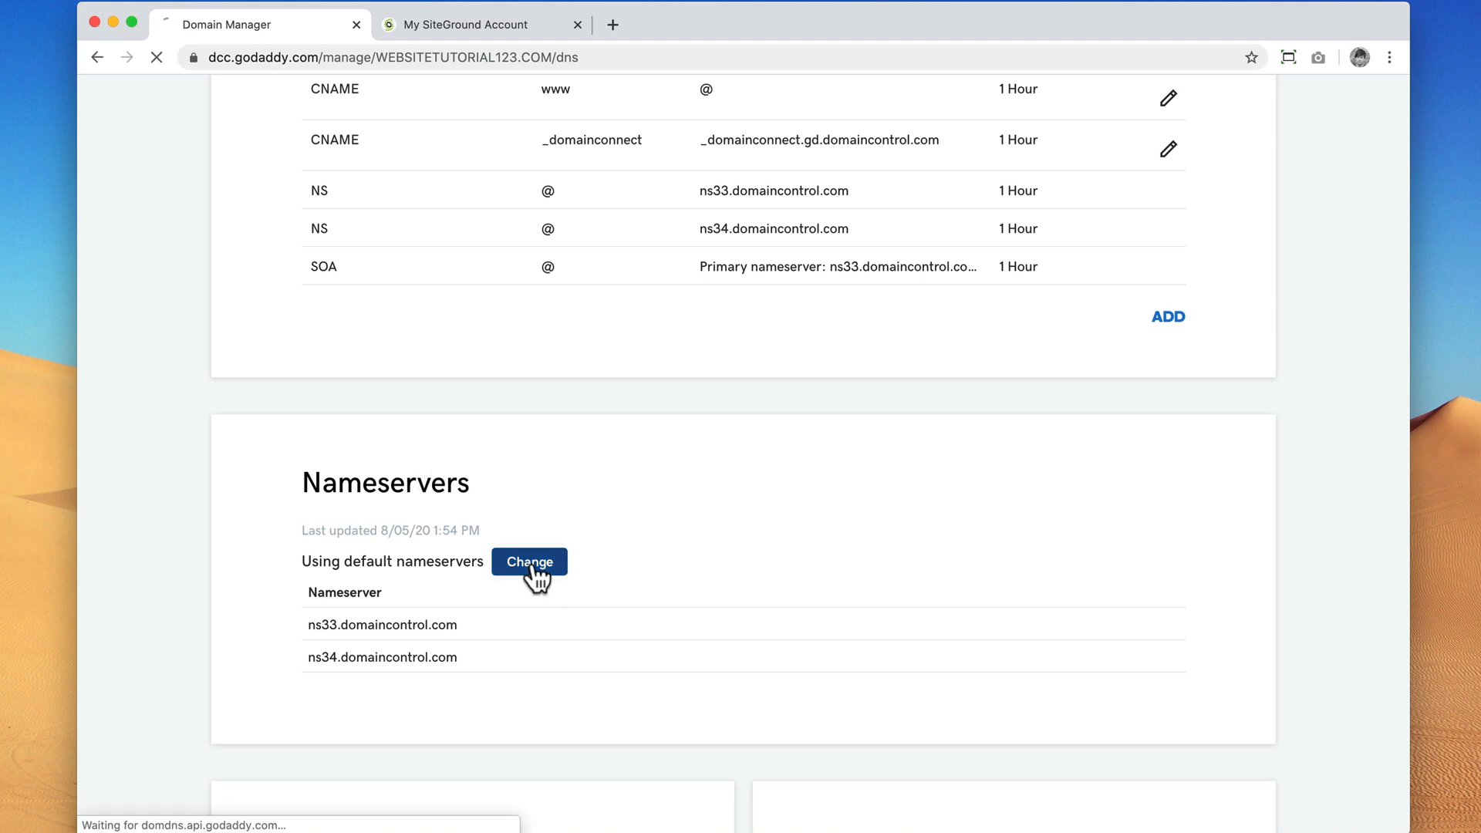
left_click(529, 562)
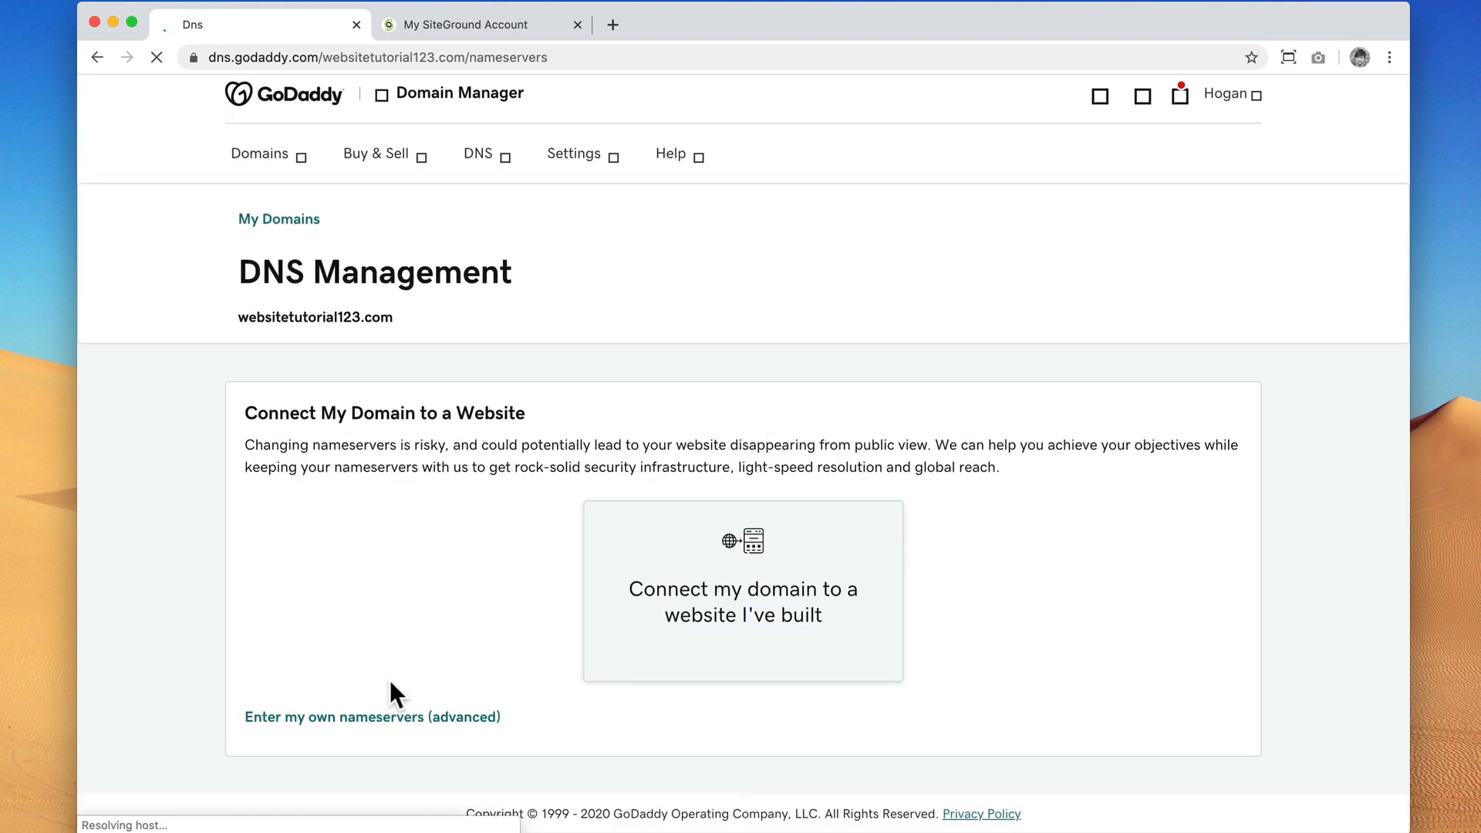
left_click(372, 715)
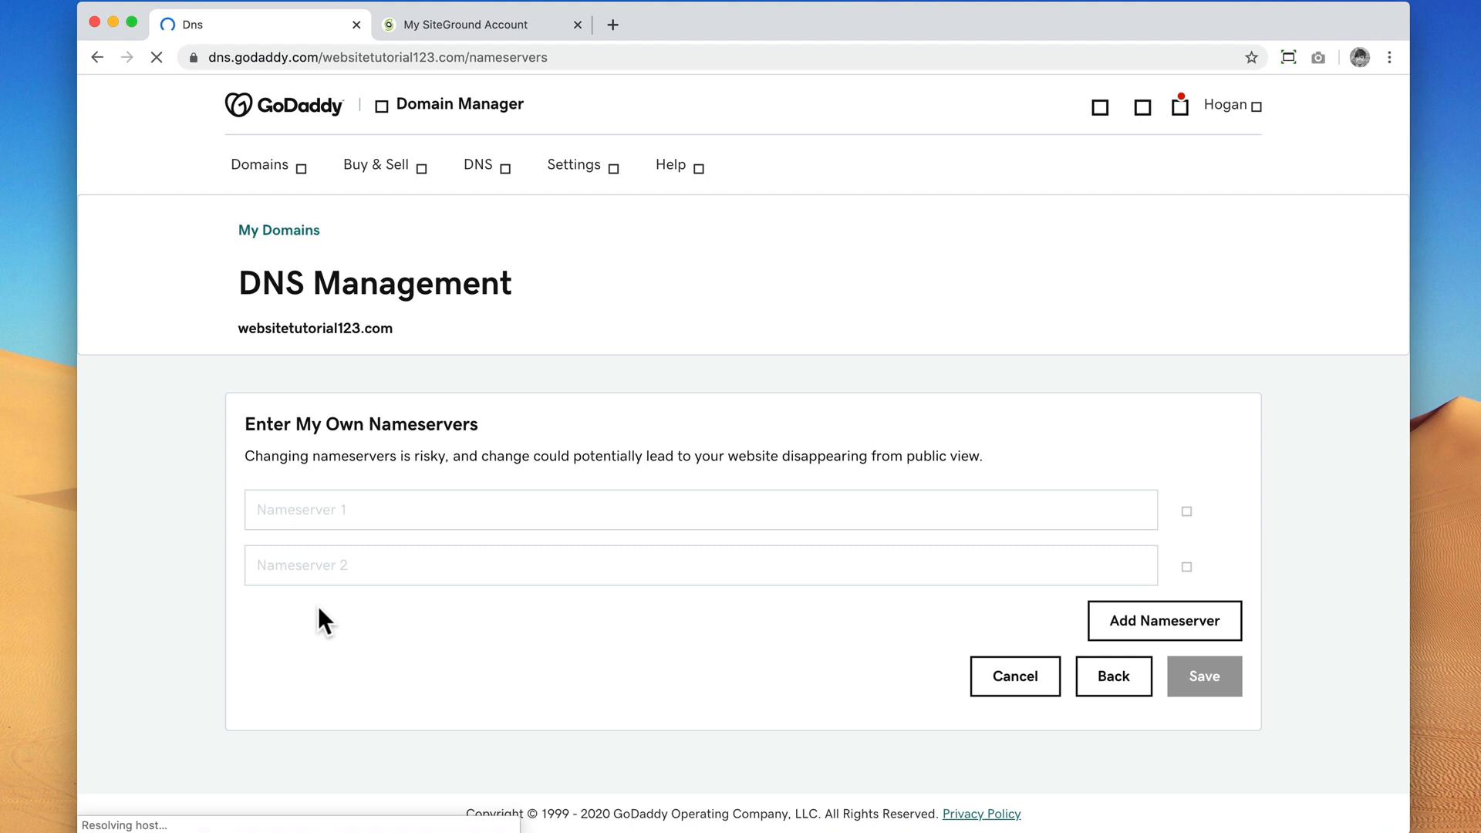
type("NS1.GSYD1000.SITEGROUND.NET")
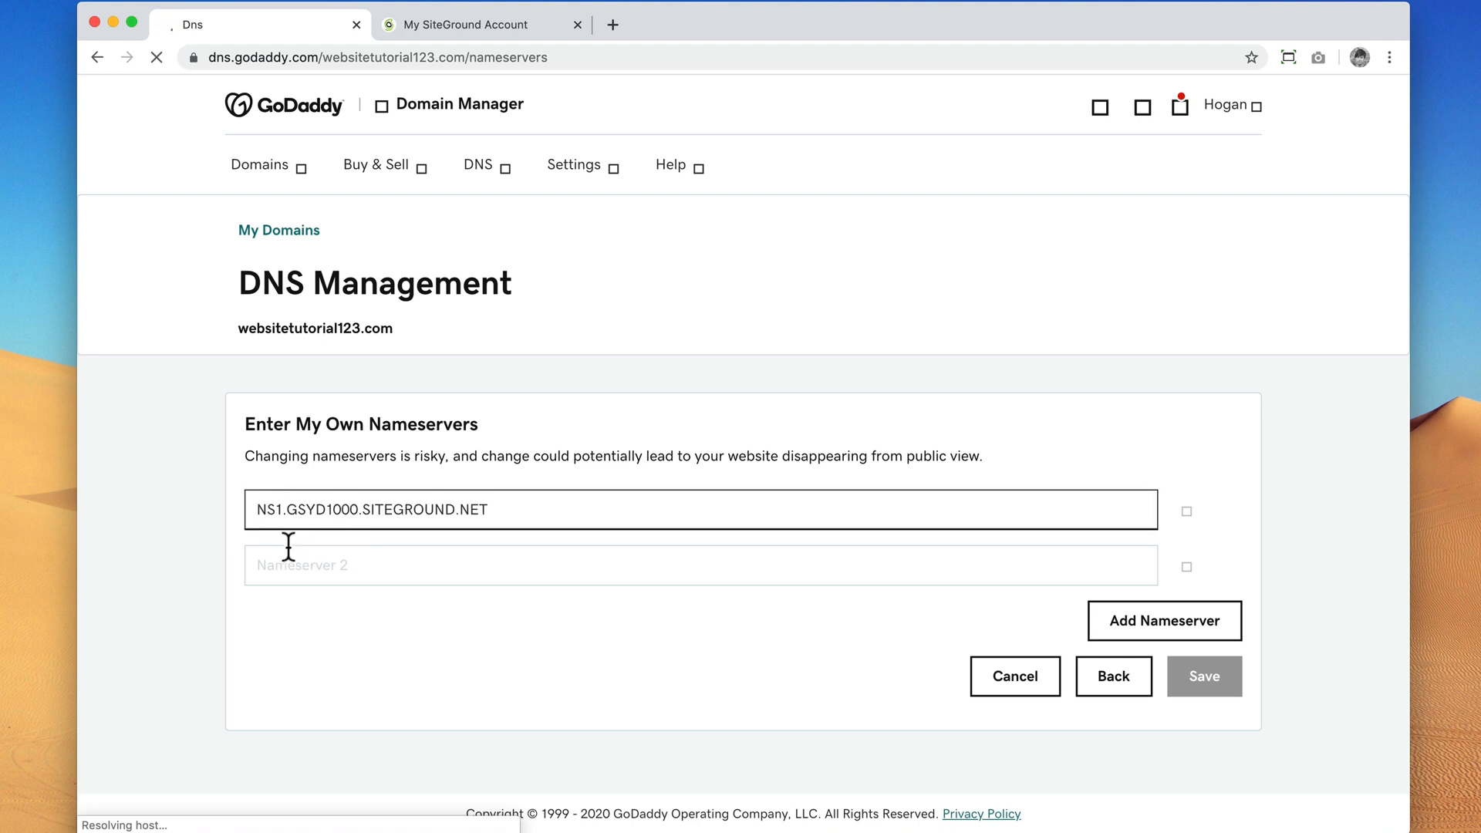
left_click(472, 25)
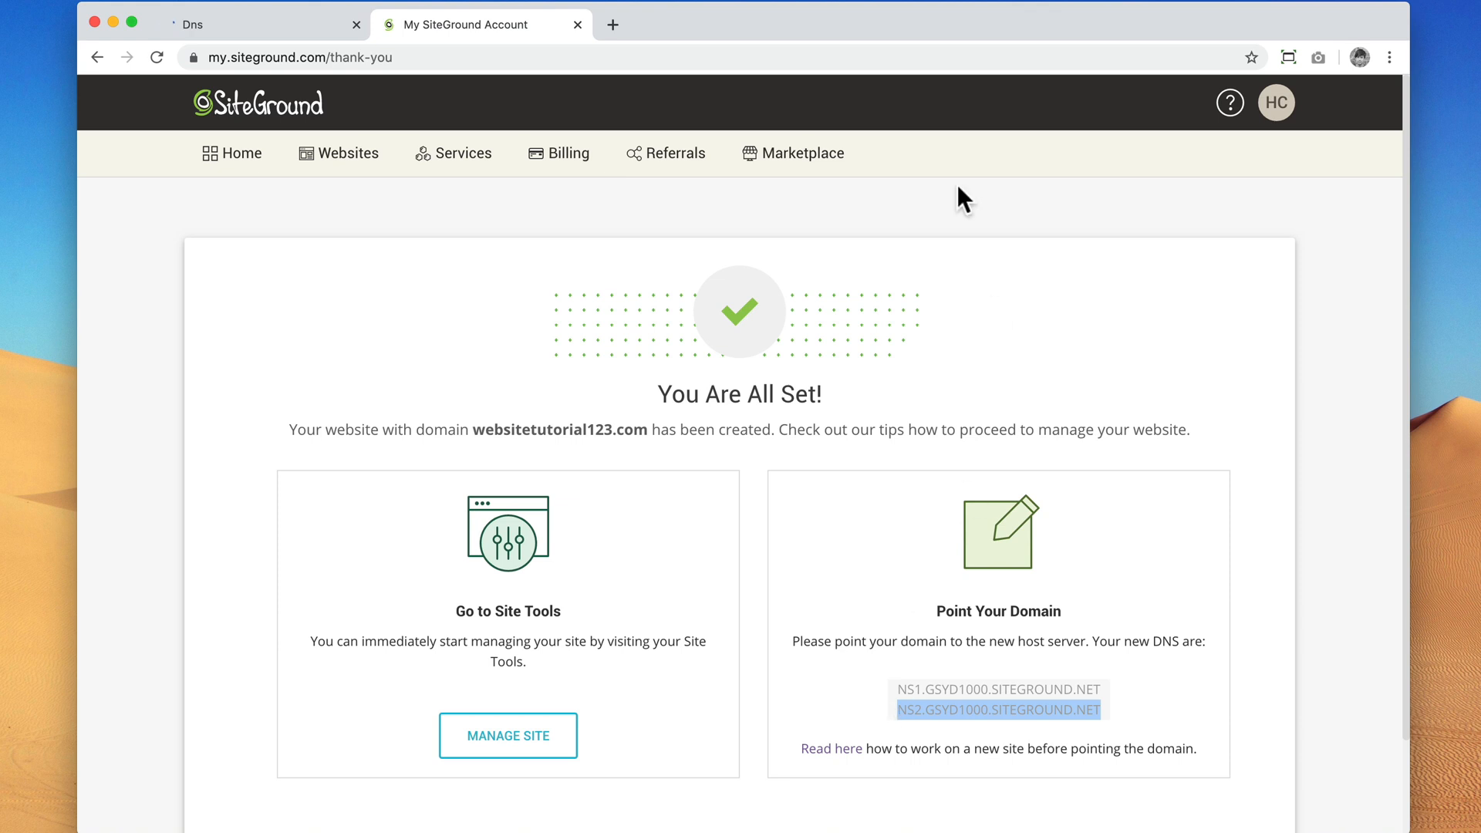
left_click(226, 23)
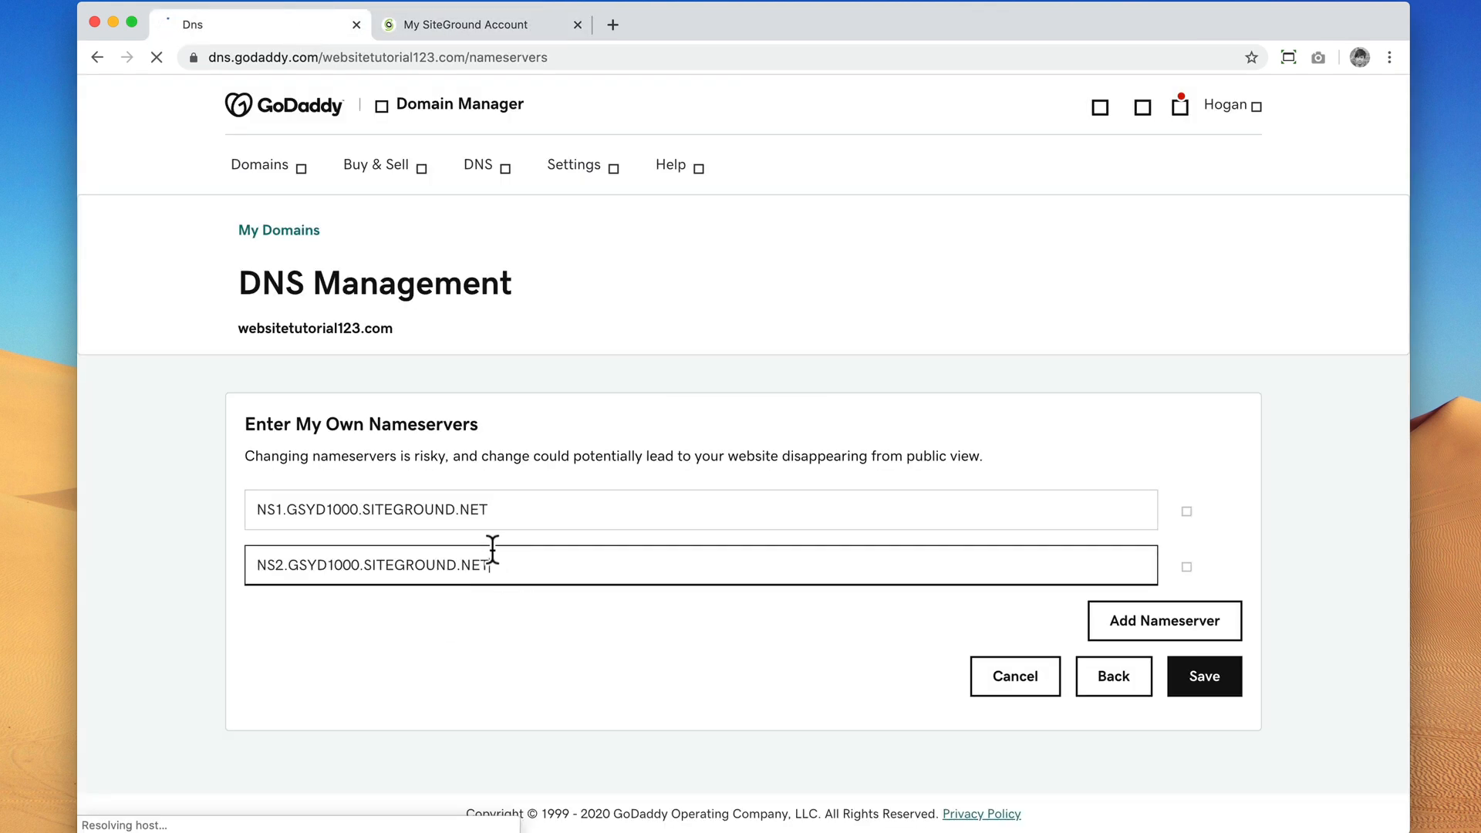
- Save the two SiteGround nameservers for the domain
left_click(1203, 675)
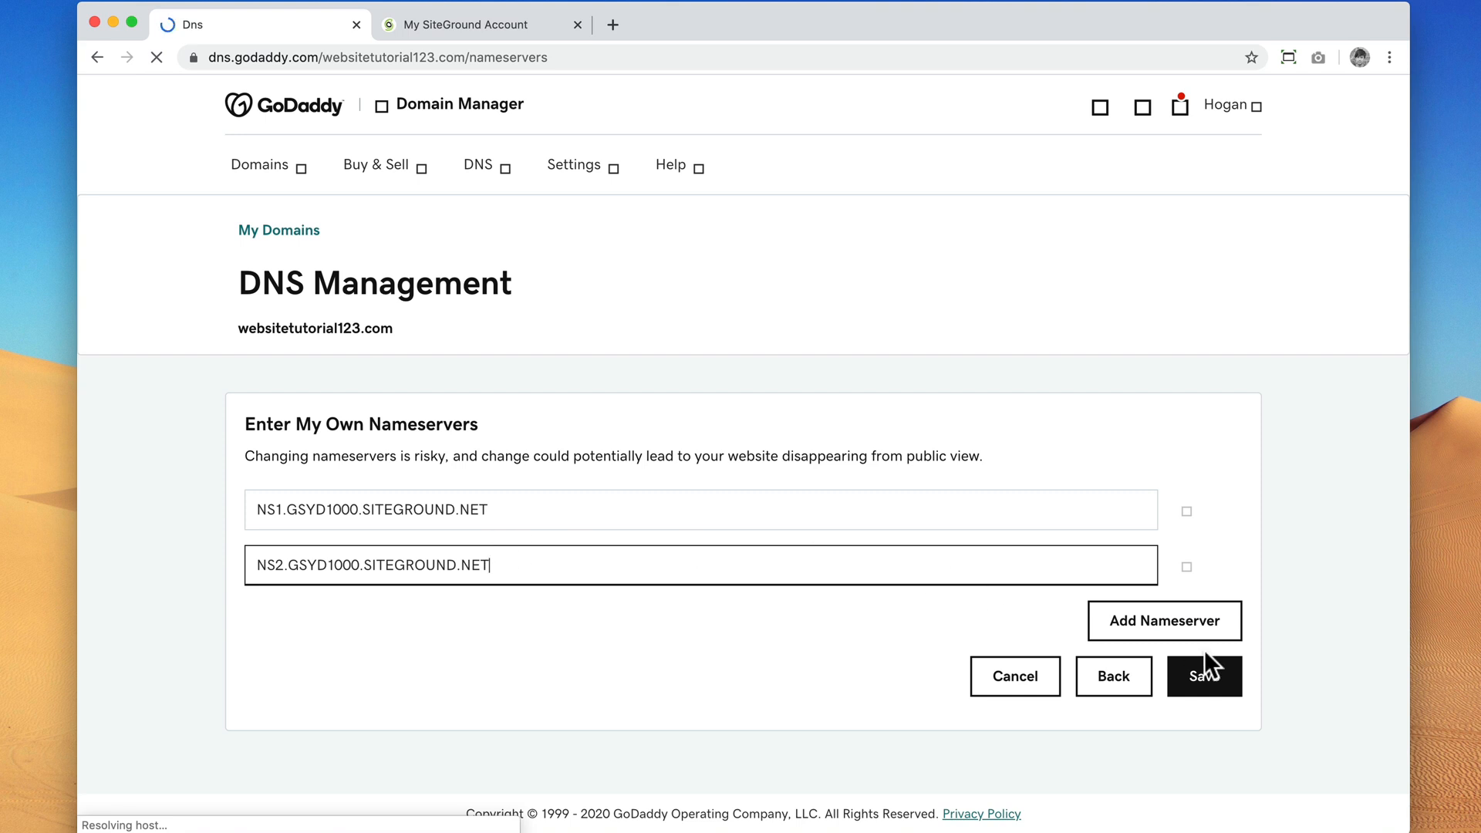
left_click(1203, 675)
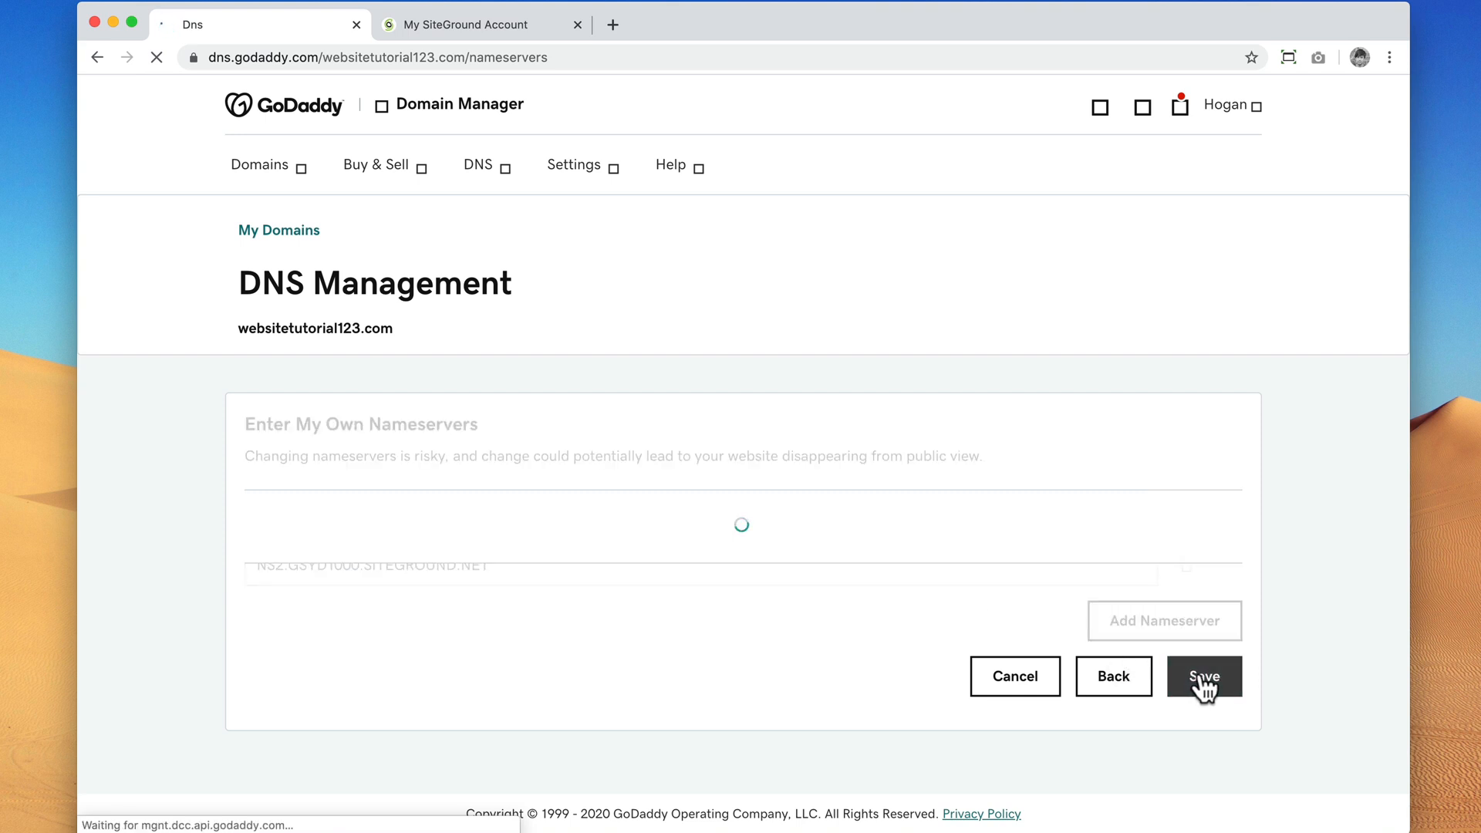
left_click(1203, 675)
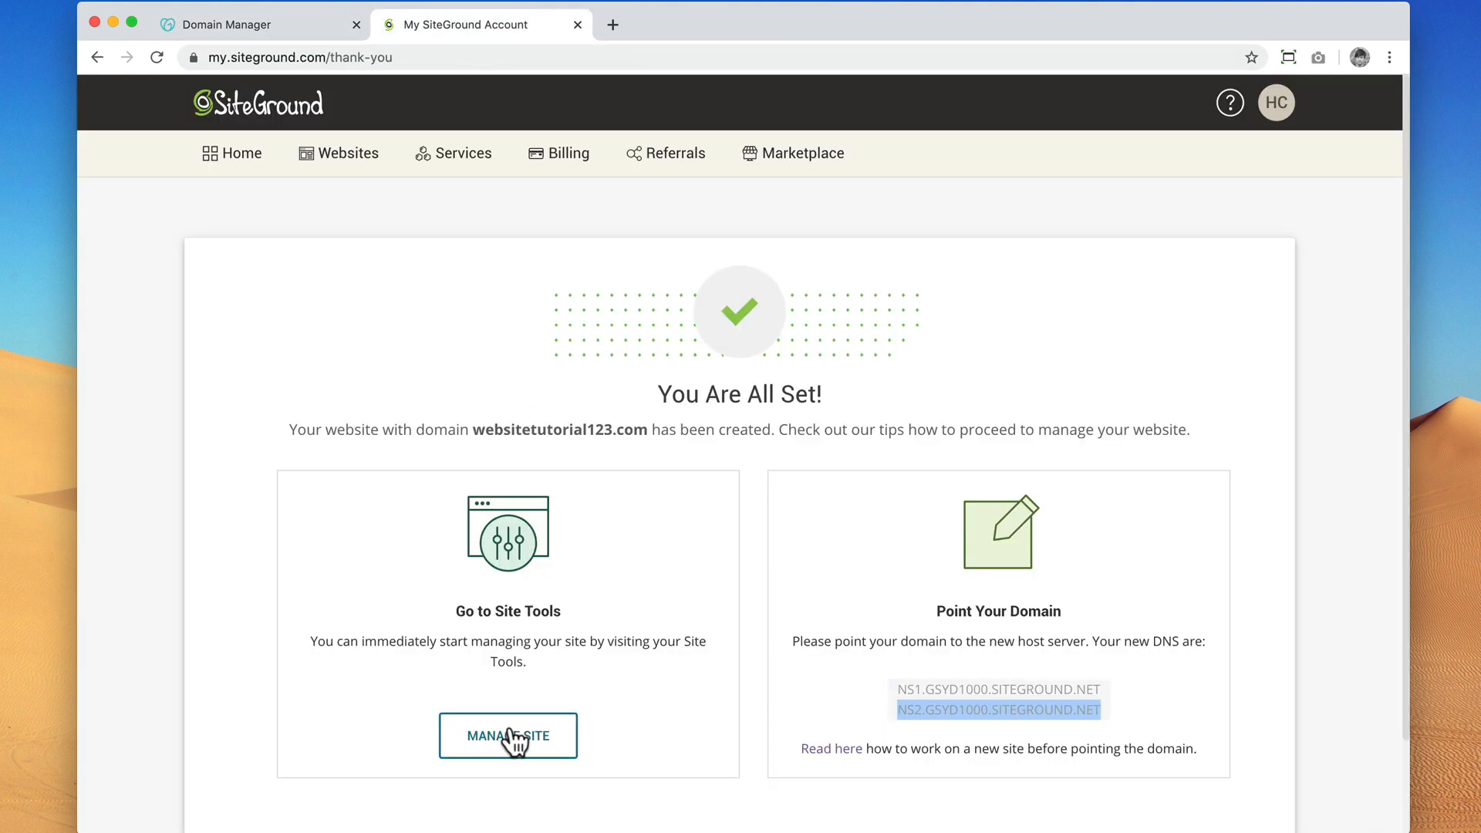
- Reach the Site Tools dashboard for websitetutorial123.com from the Websites list
left_click(347, 153)
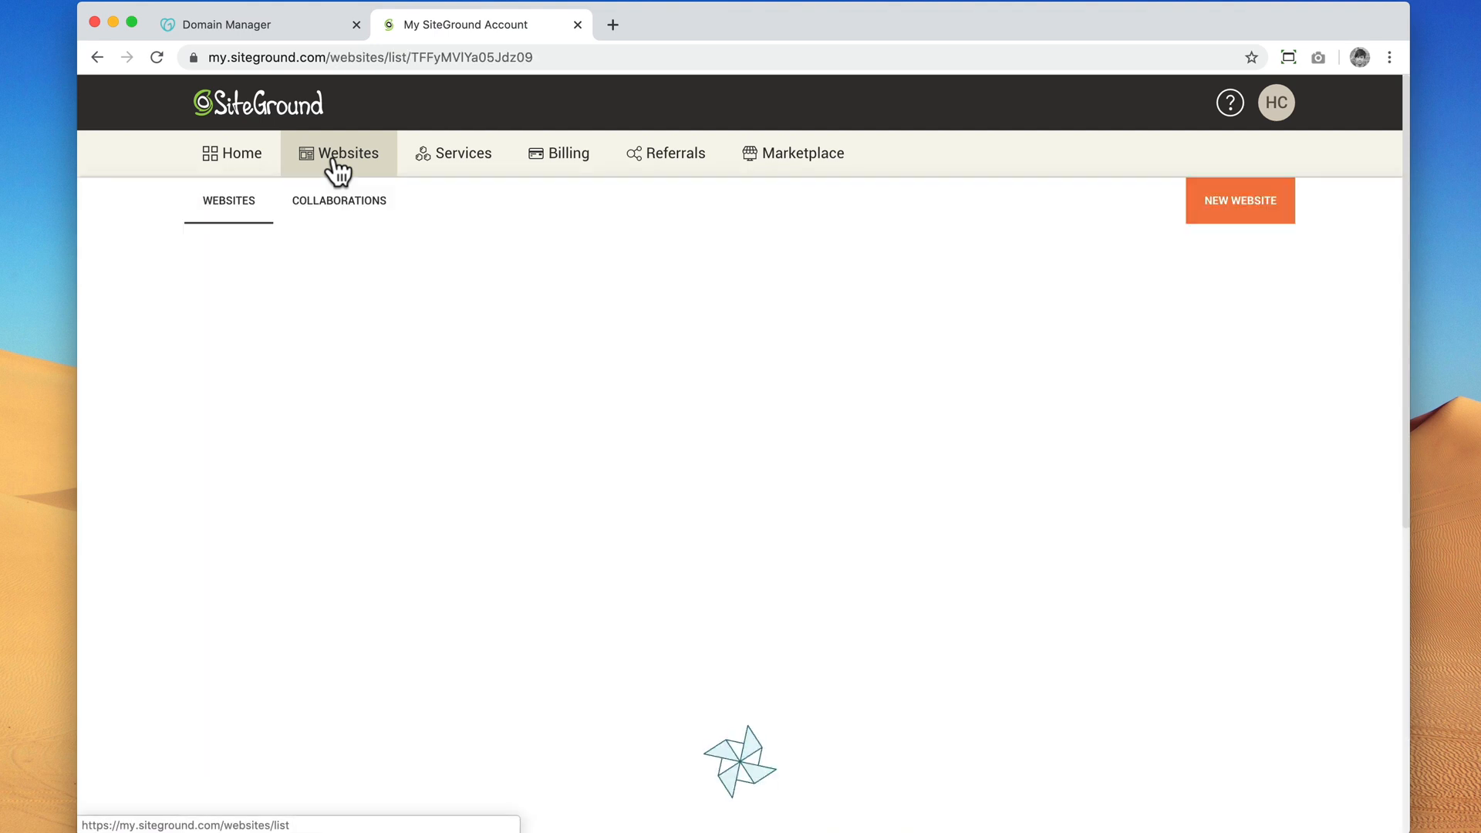
left_click(347, 153)
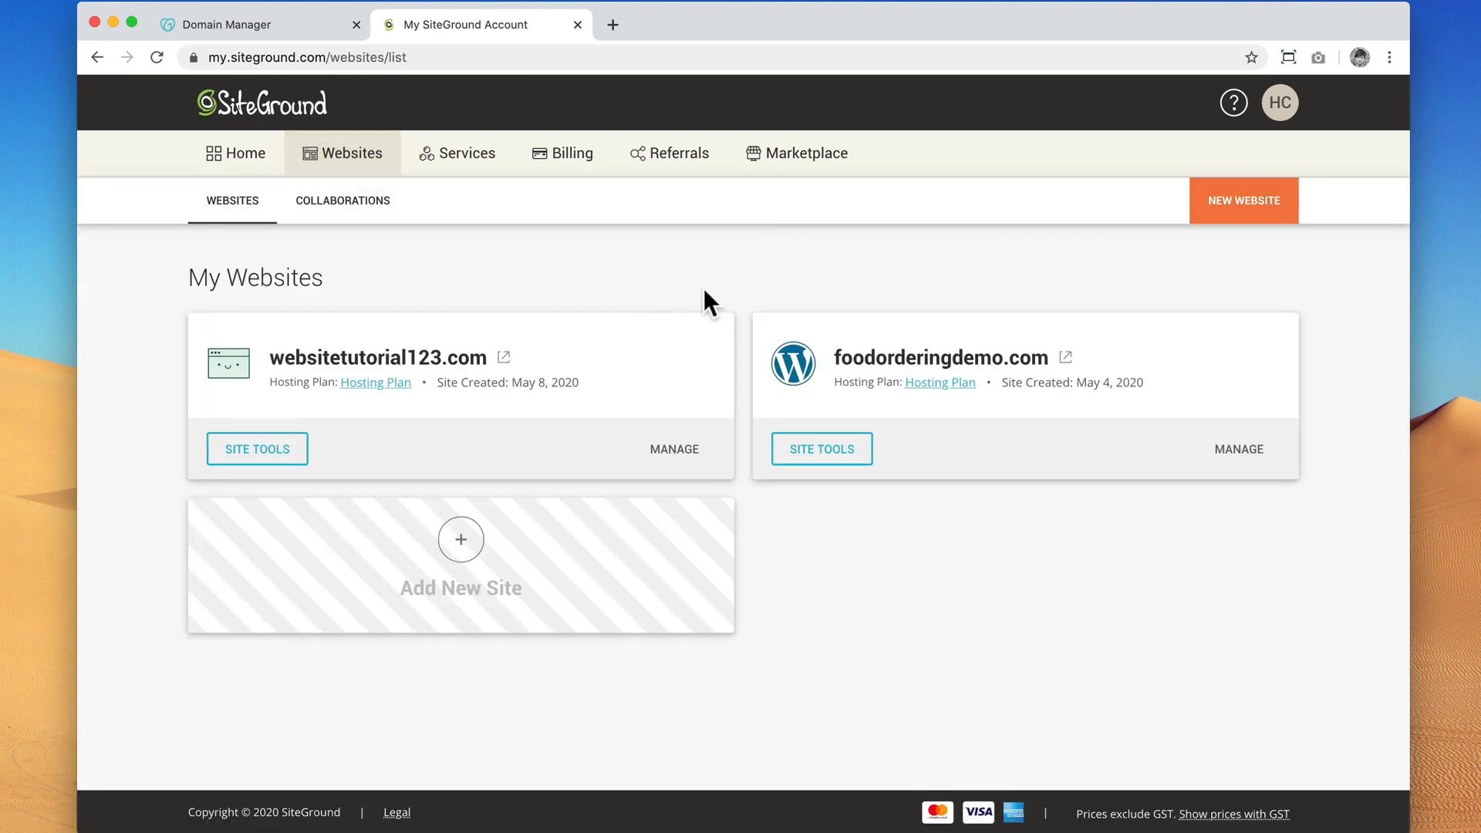
mouse_move(731, 291)
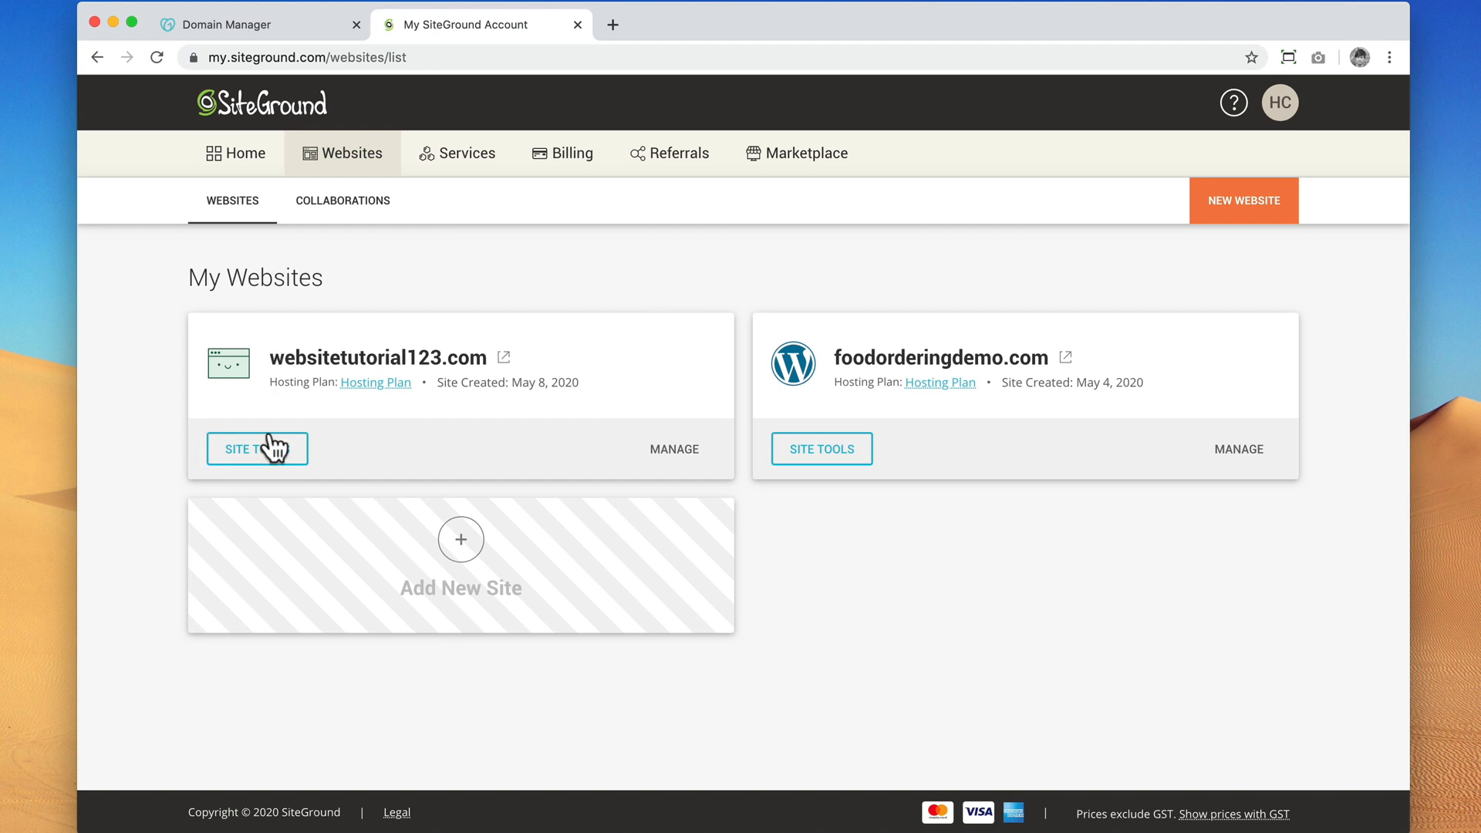
left_click(256, 449)
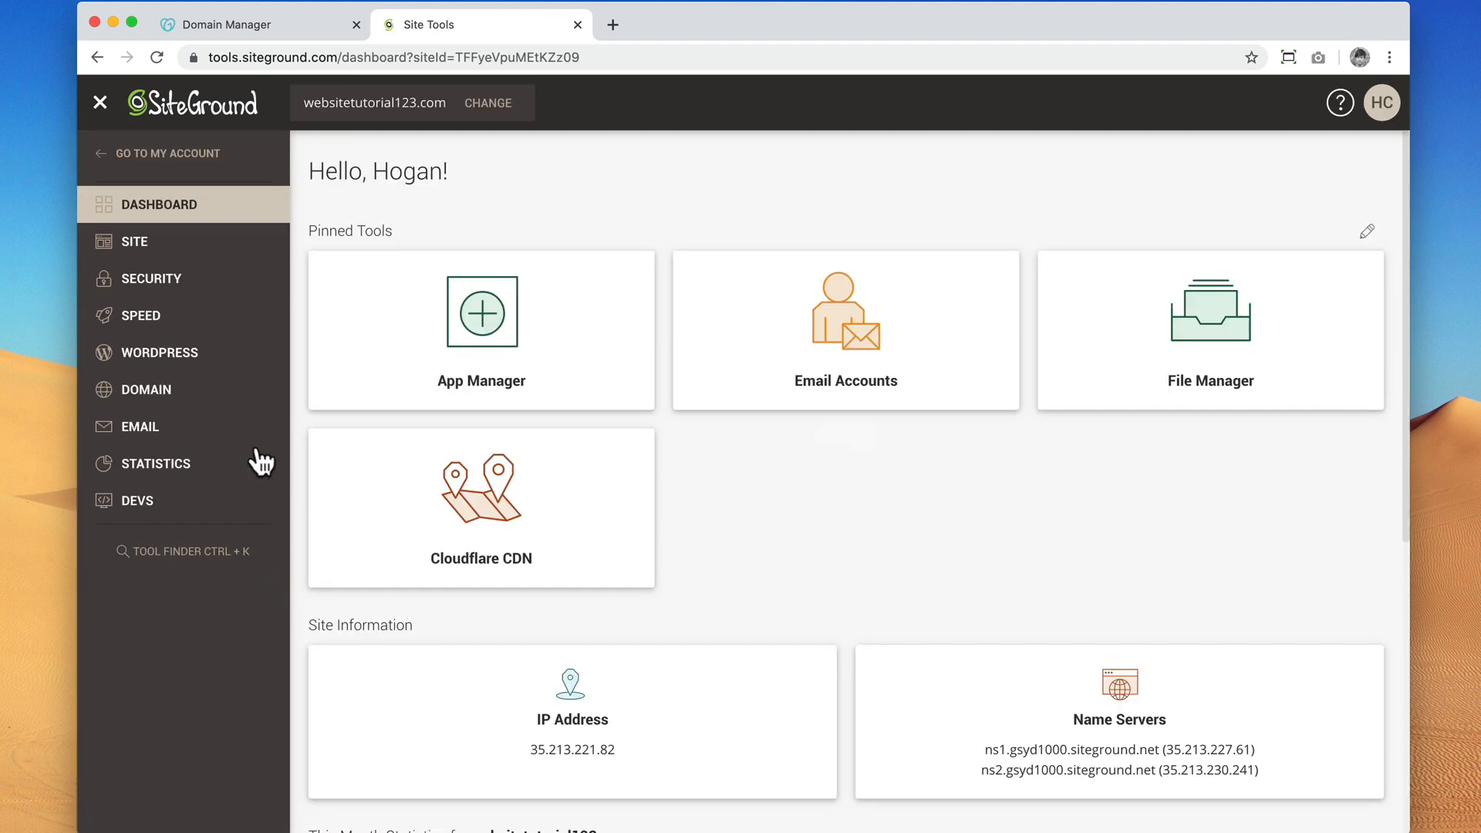
mouse_move(141, 369)
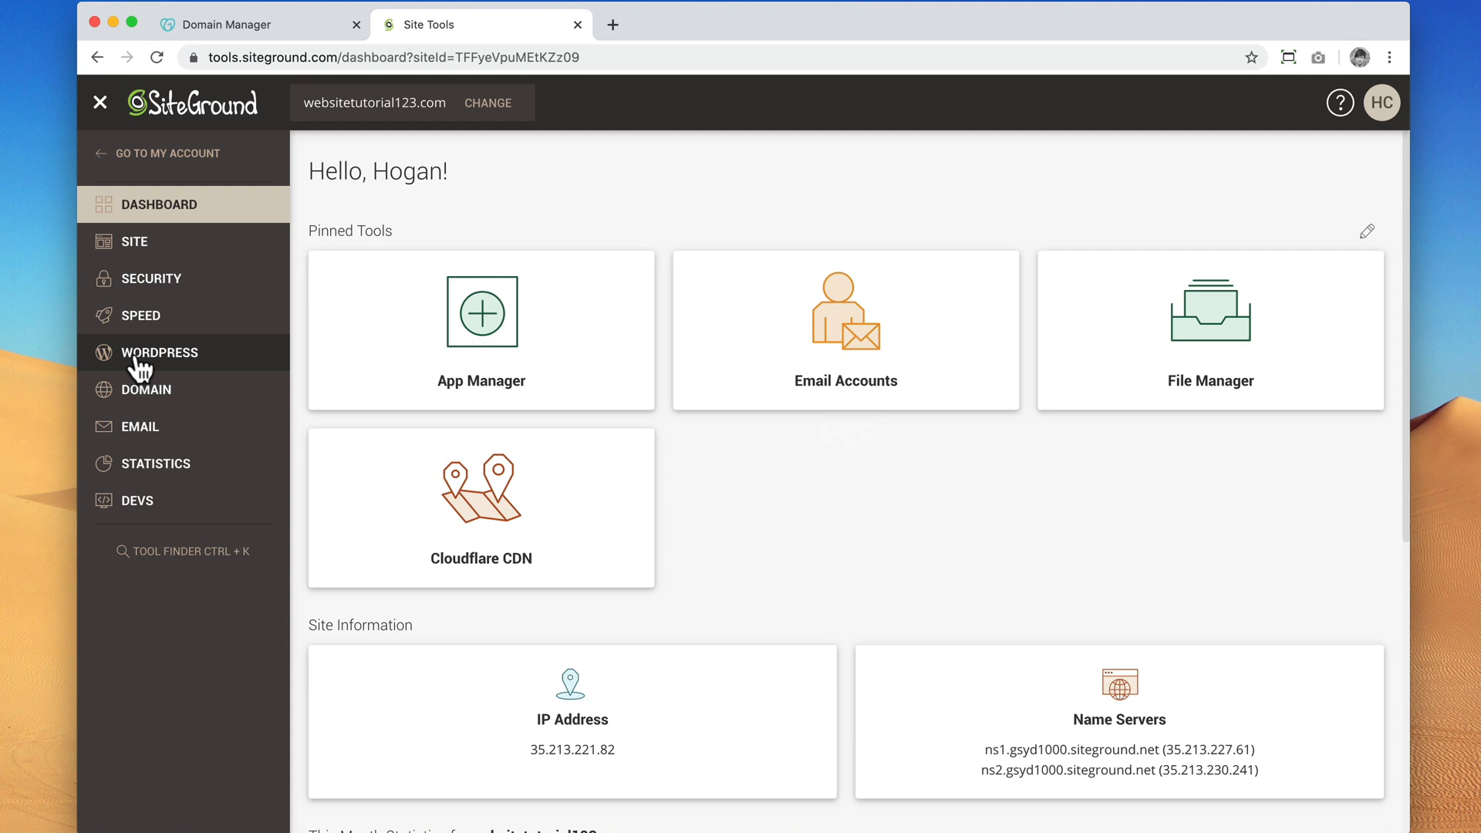
- In WordPress Install & Manage, choose a plain WordPress install with WordPress Starter unchecked
left_click(160, 352)
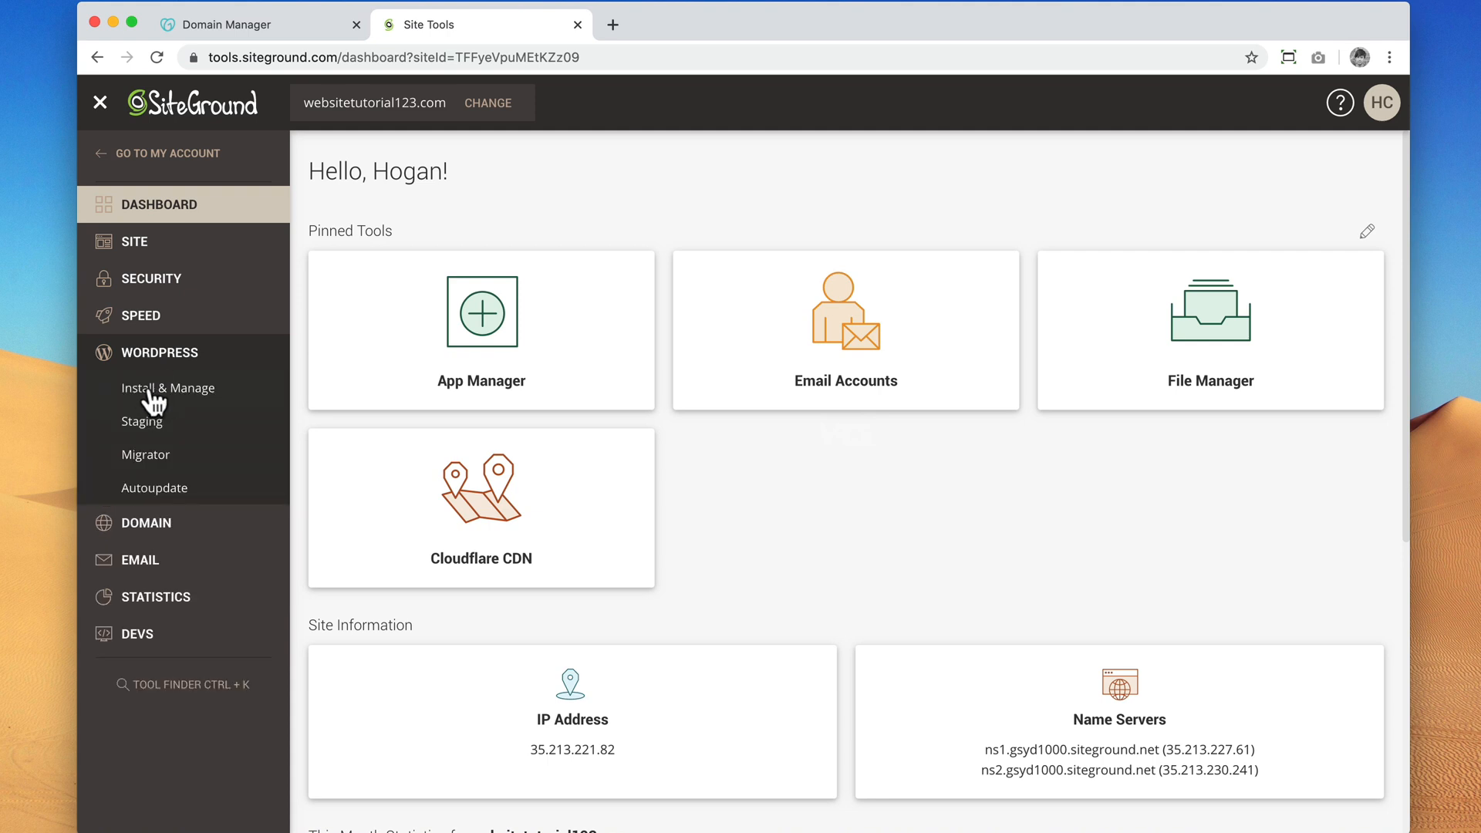
left_click(170, 387)
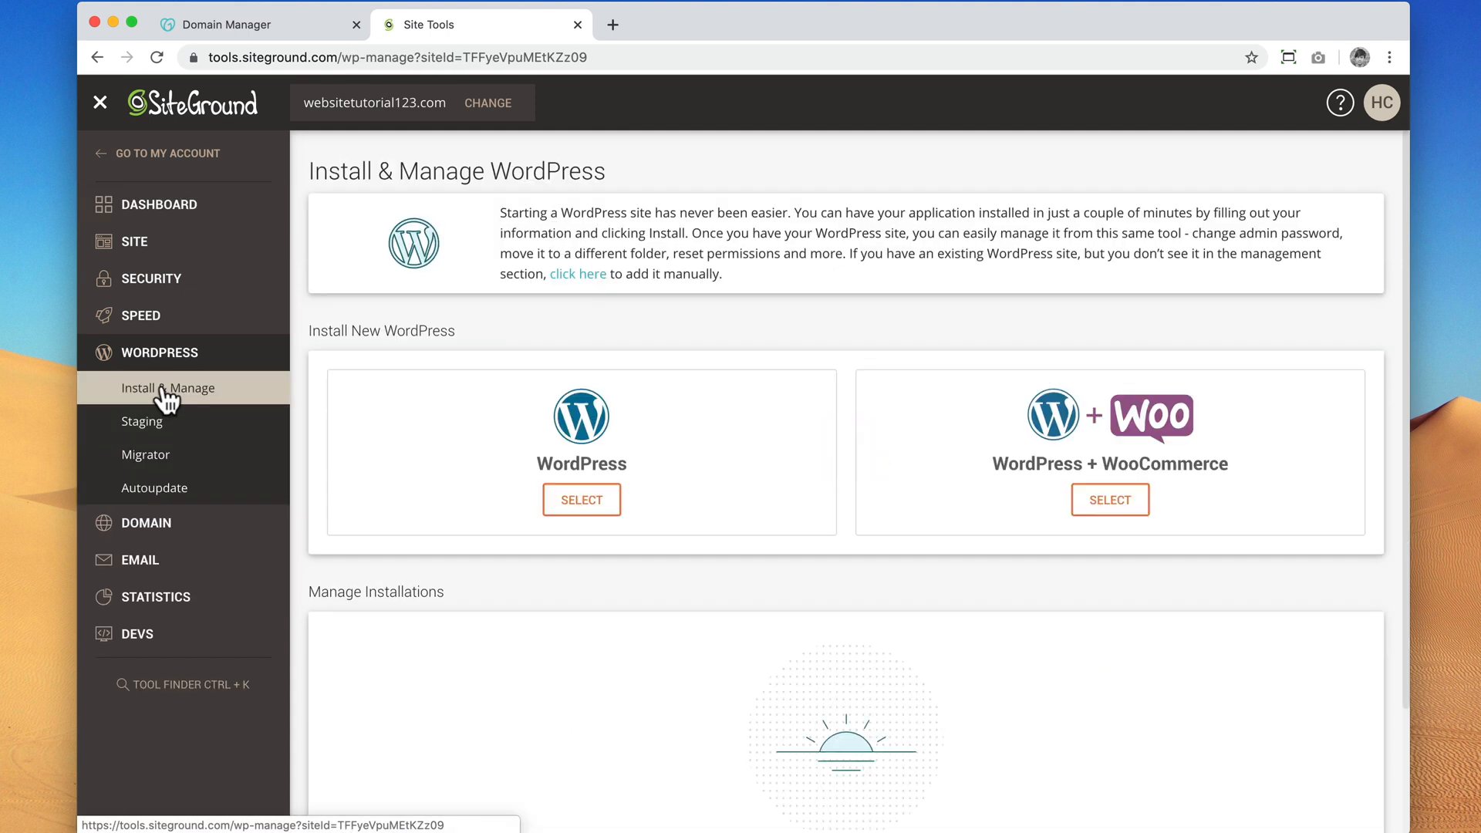
left_click(582, 498)
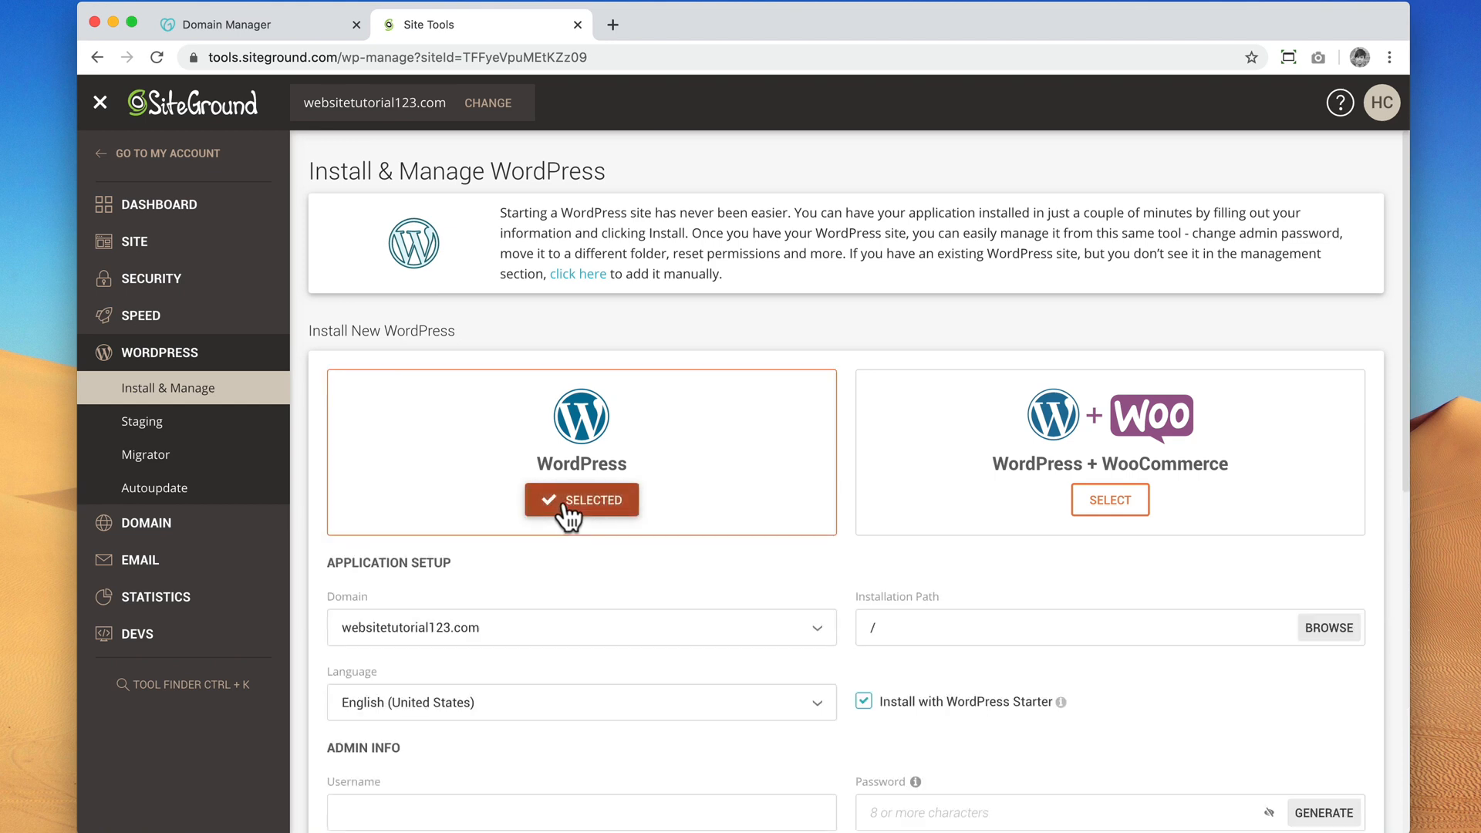
scroll("down", 3)
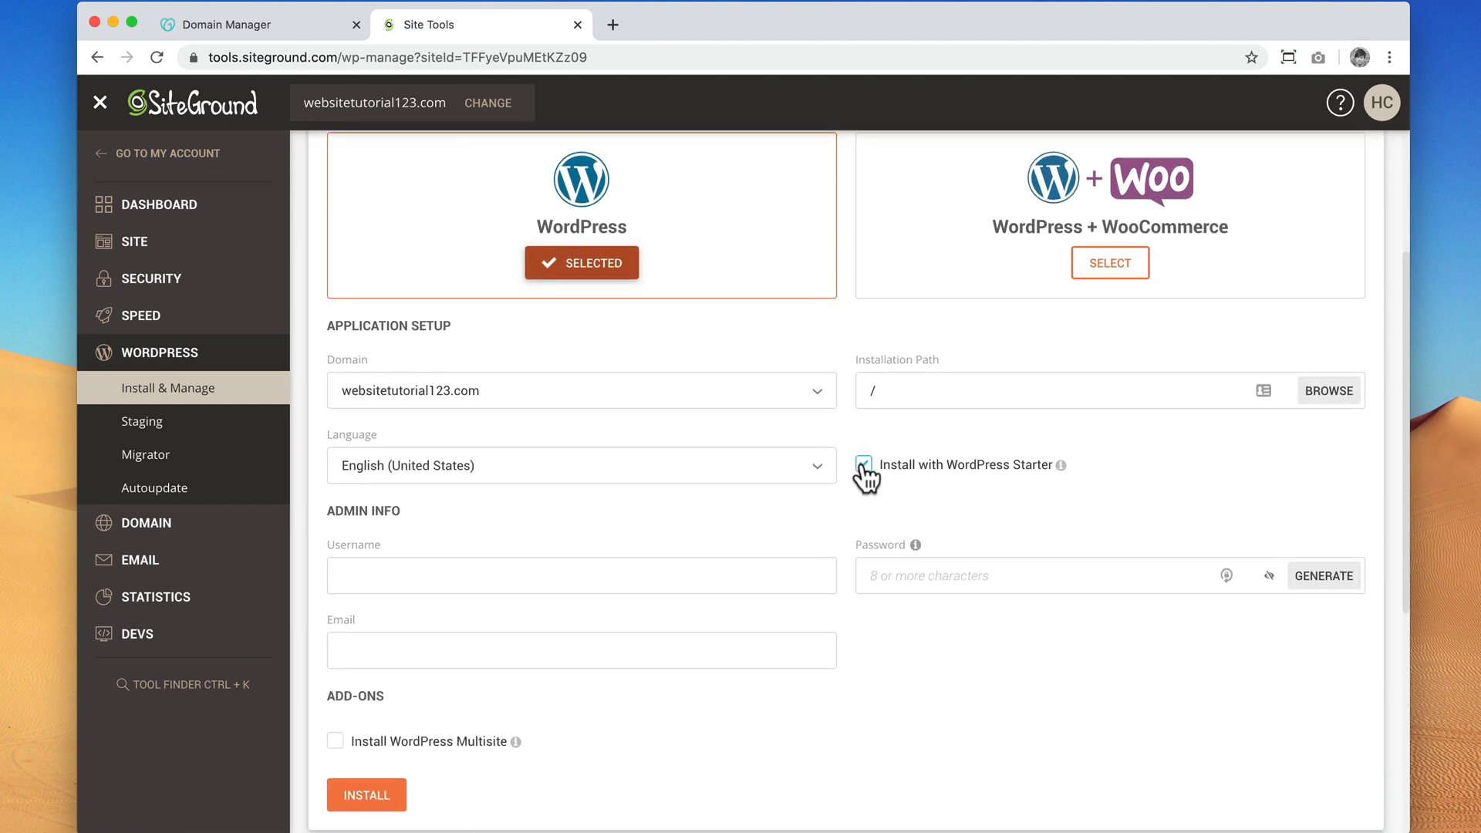
left_click(862, 464)
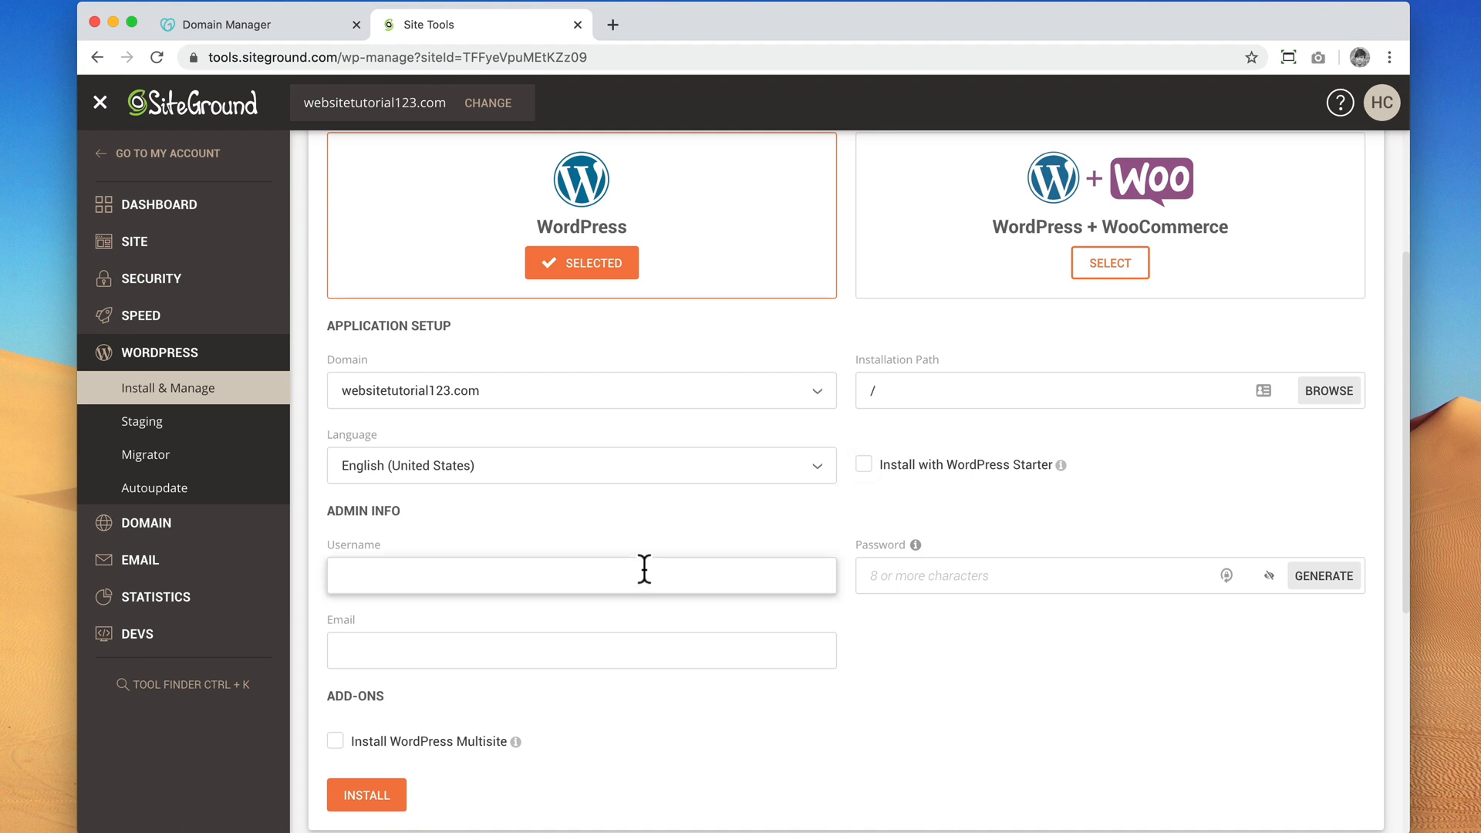
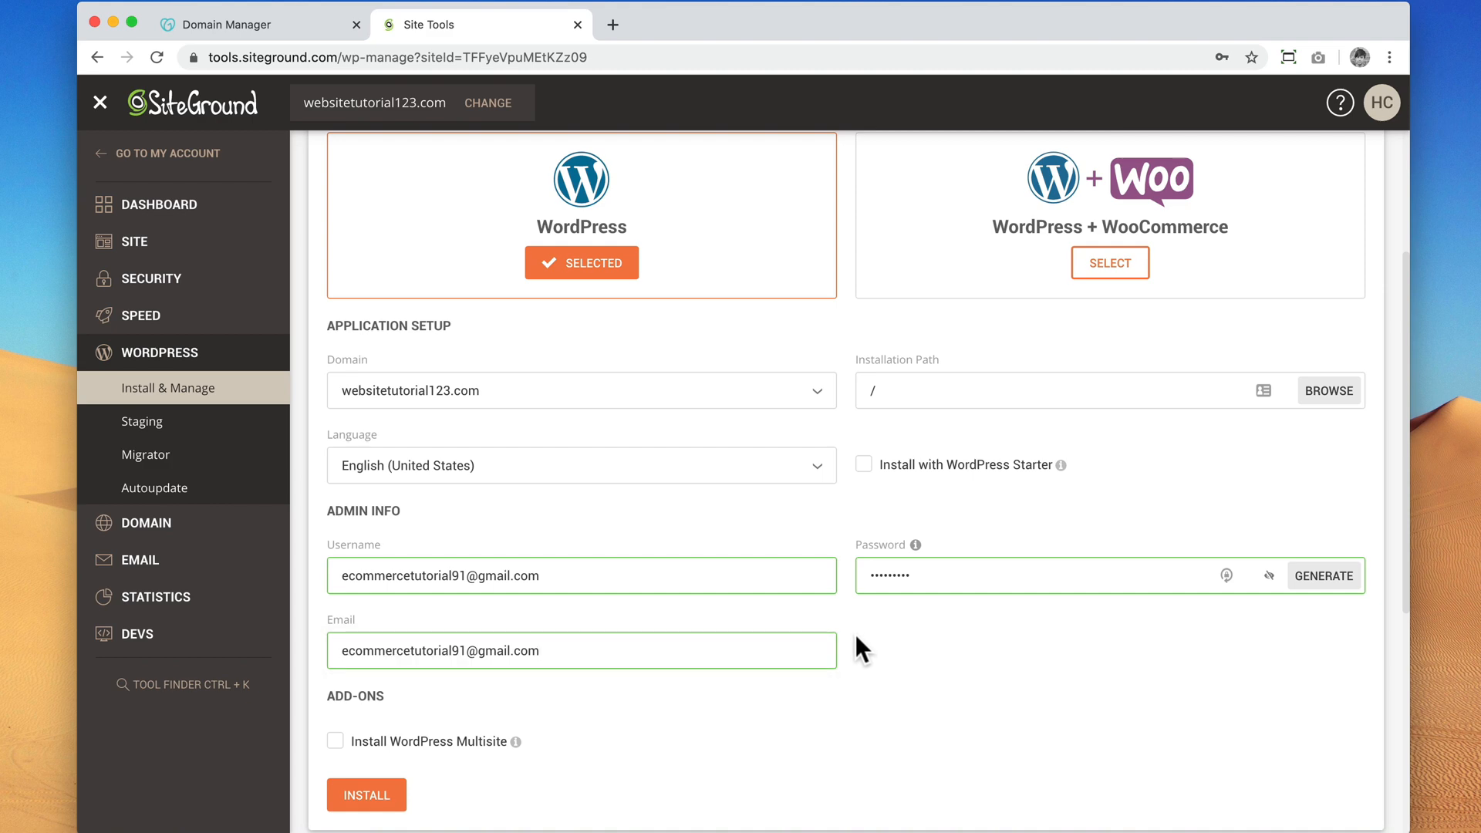
scroll("down", 3)
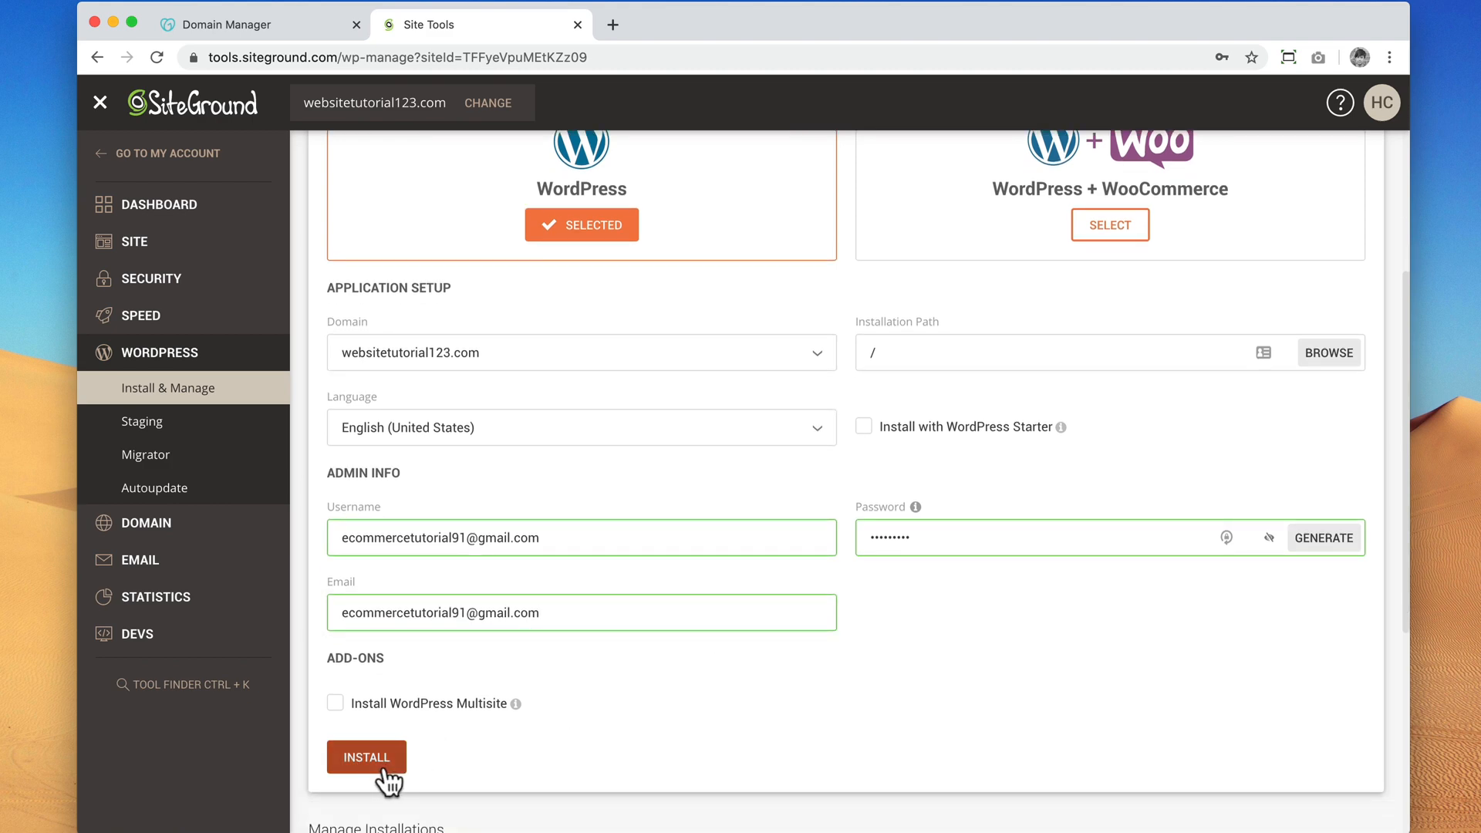
left_click(367, 755)
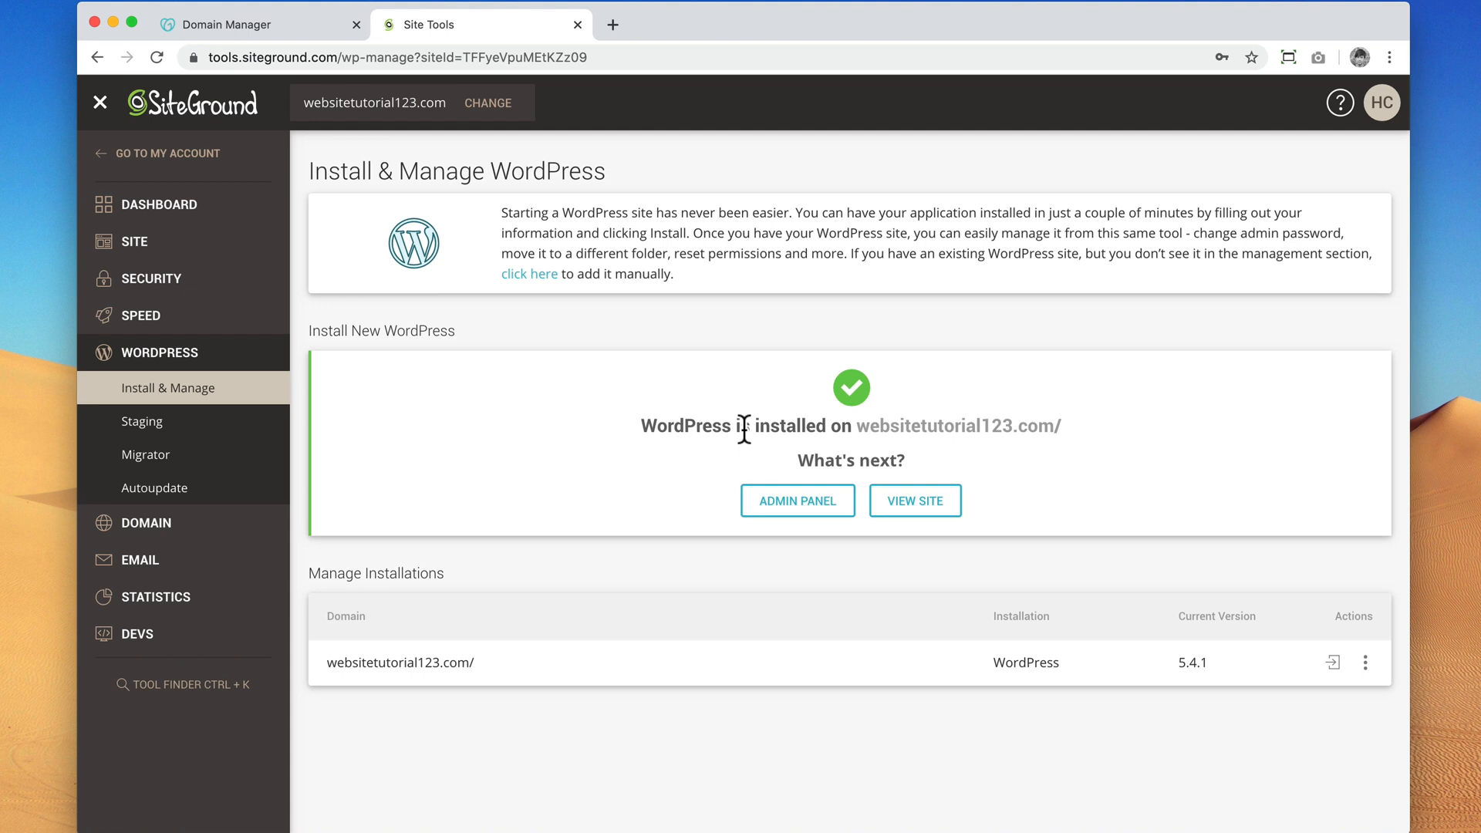
mouse_move(1328, 662)
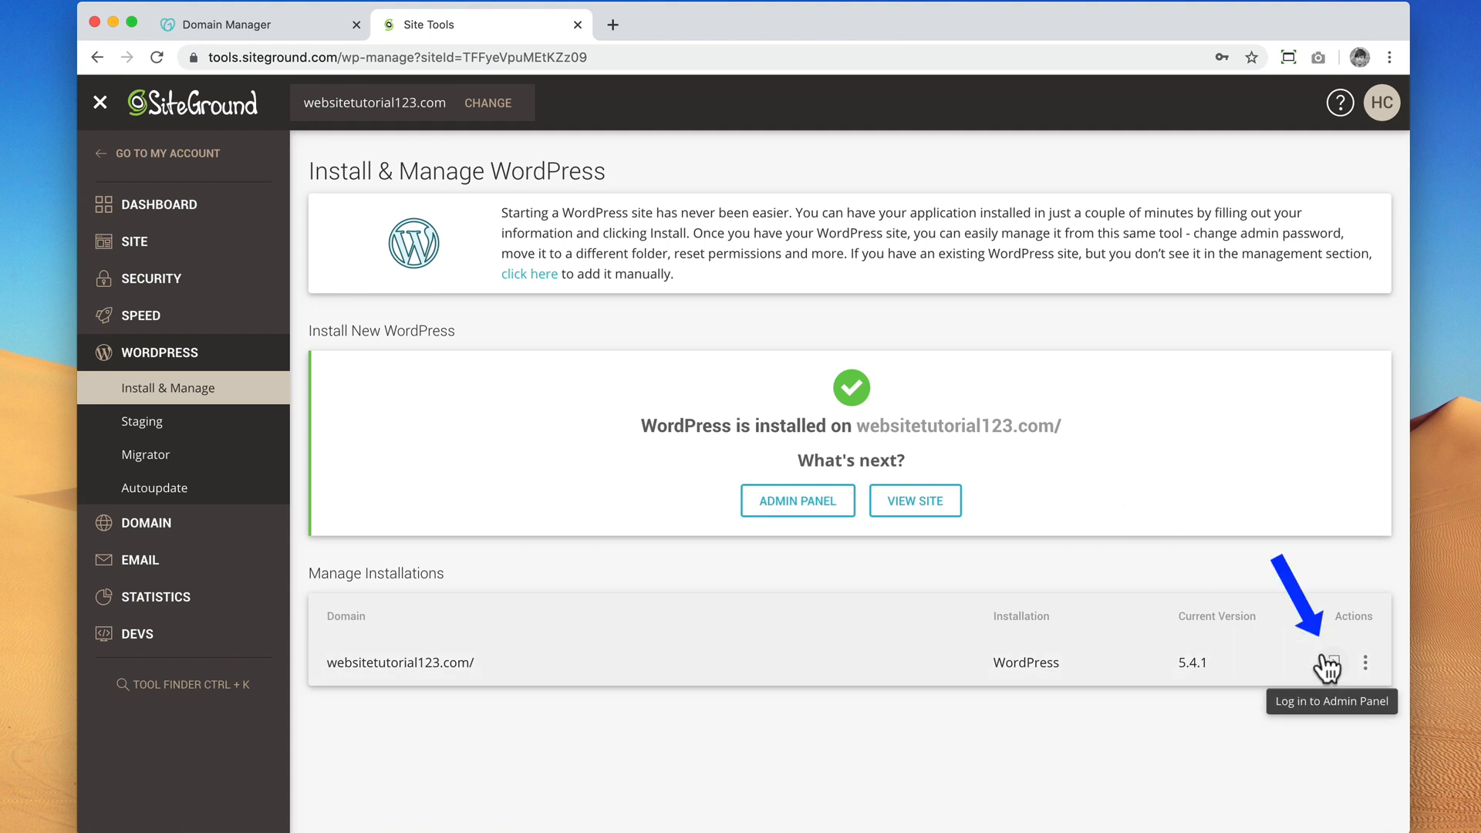
- Log in to the new WordPress admin panel from the Manage Installations row
left_click(1324, 662)
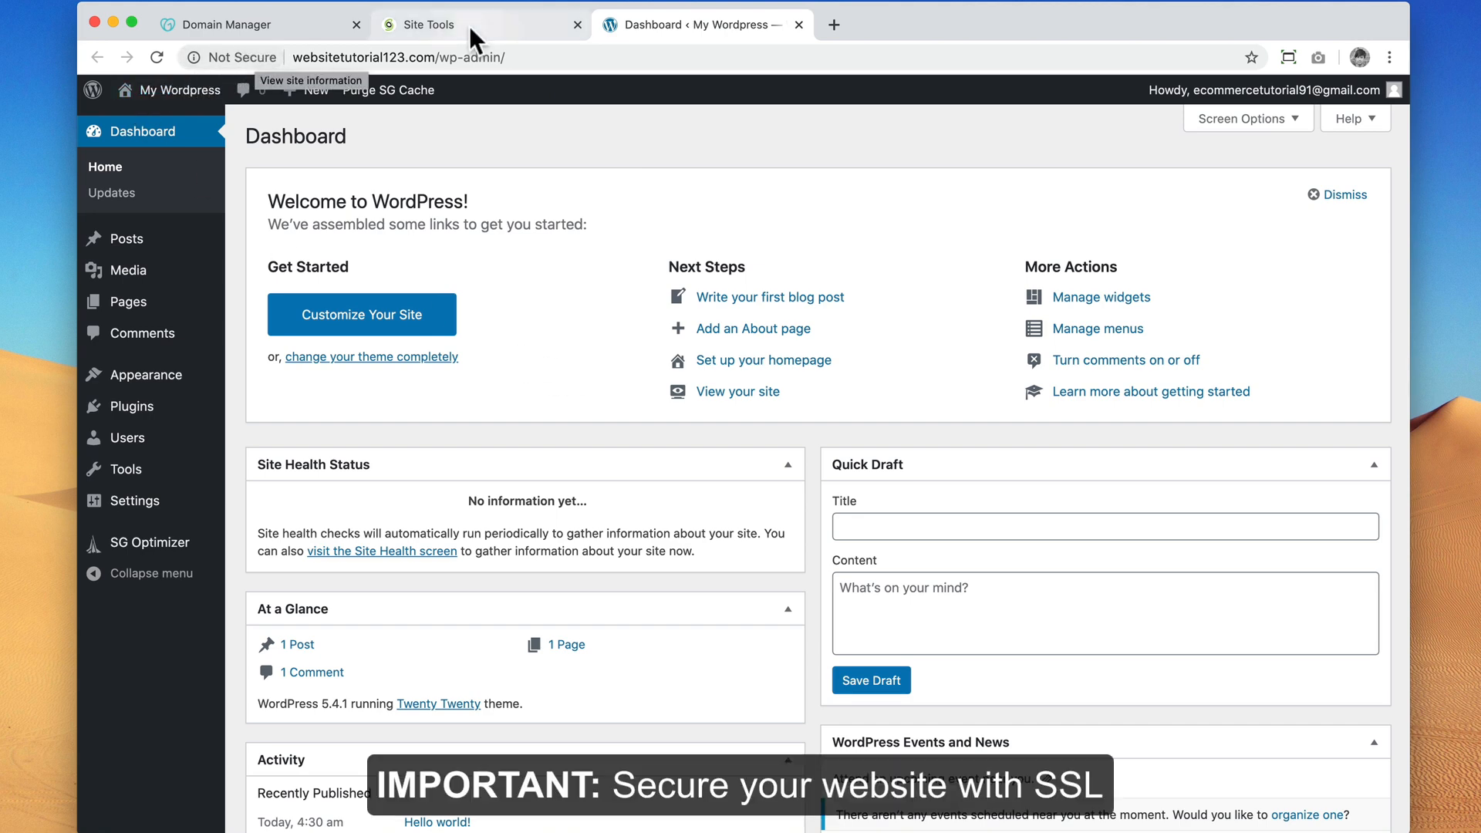
- In SSL Manager, get a Let's Encrypt certificate for websitetutorial123.com, confirm it is active, then show WordPress Plugins
left_click(469, 25)
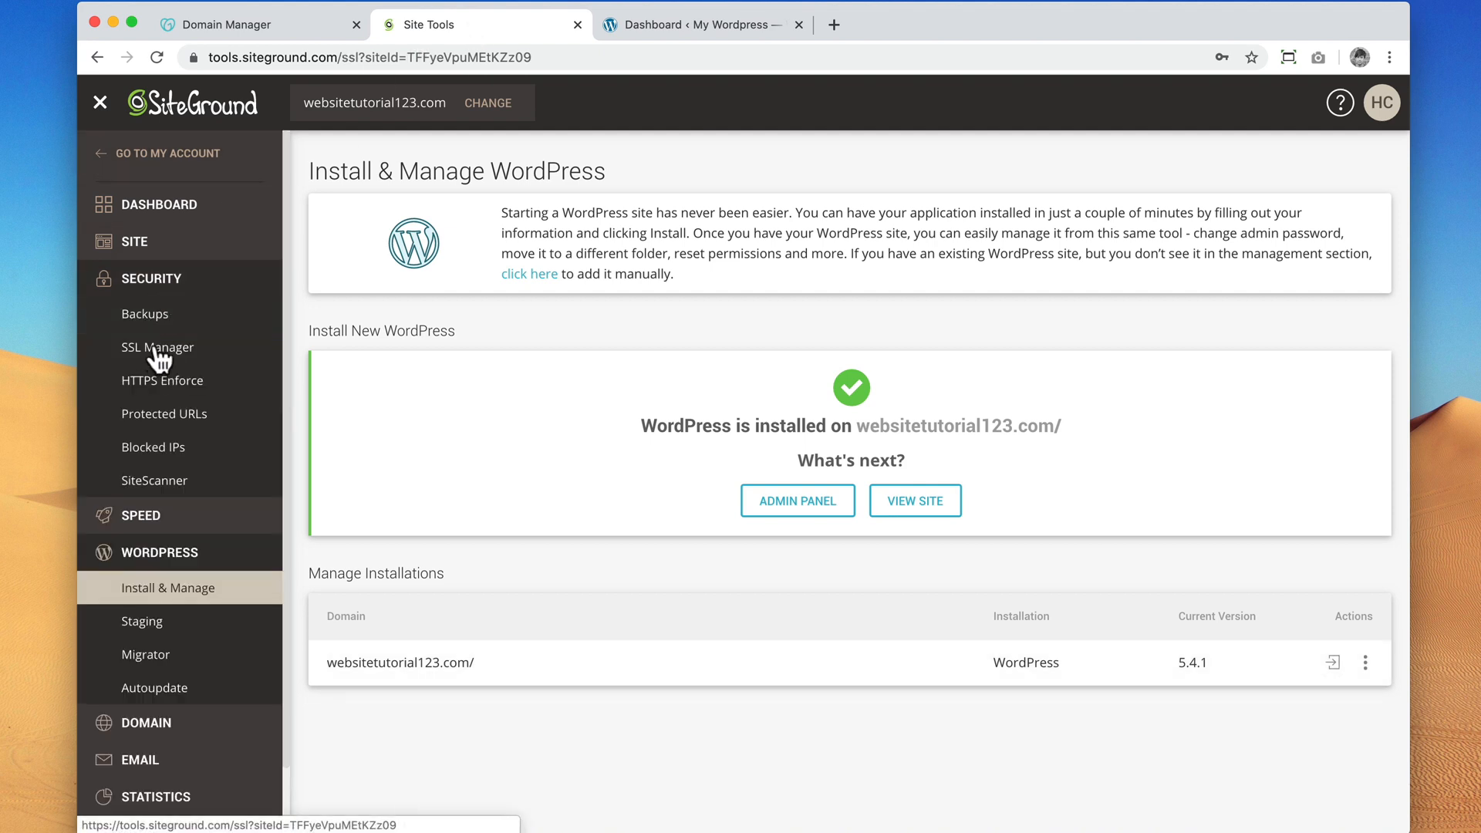
left_click(157, 347)
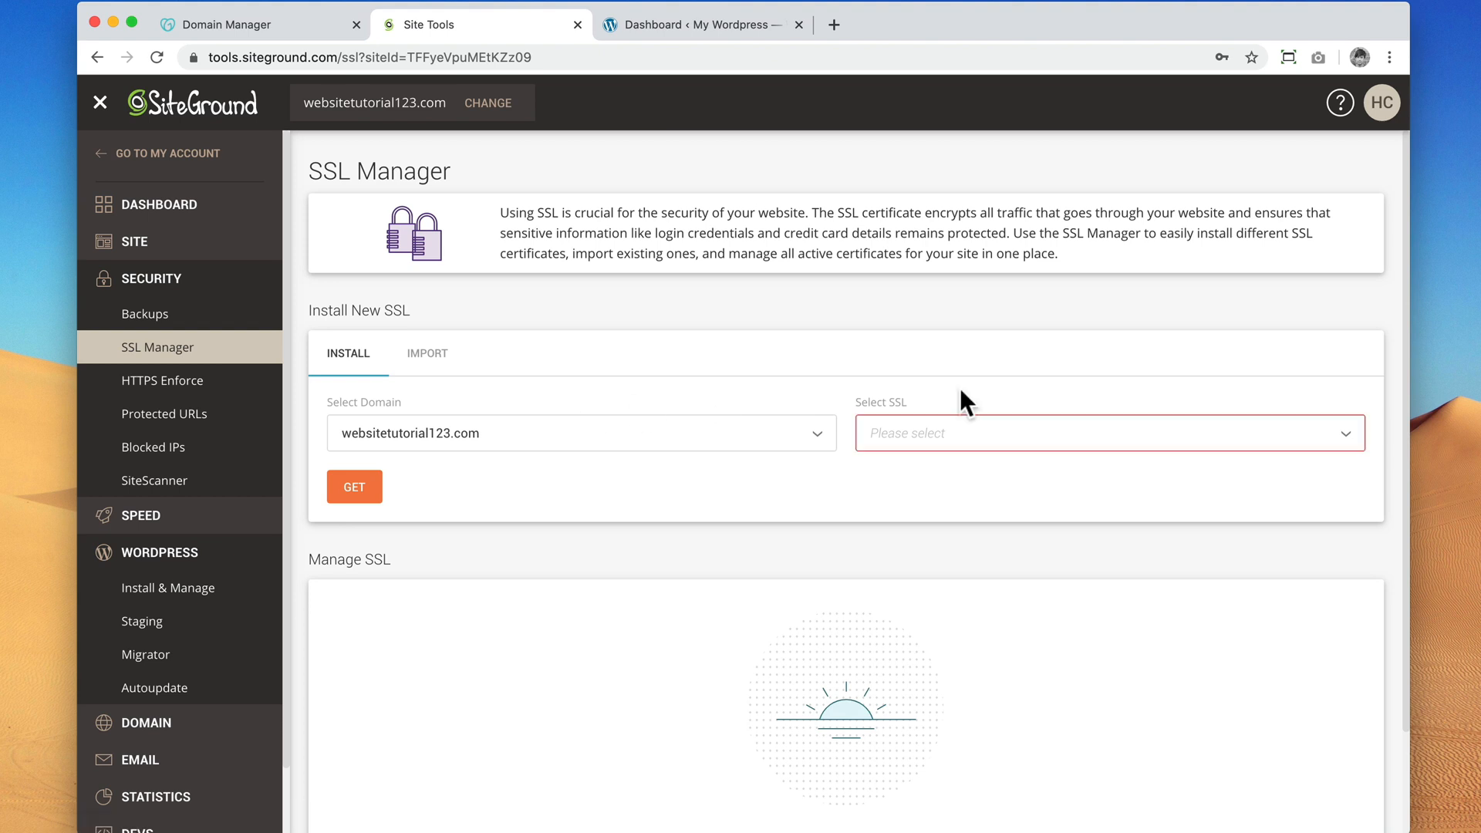
mouse_move(964, 439)
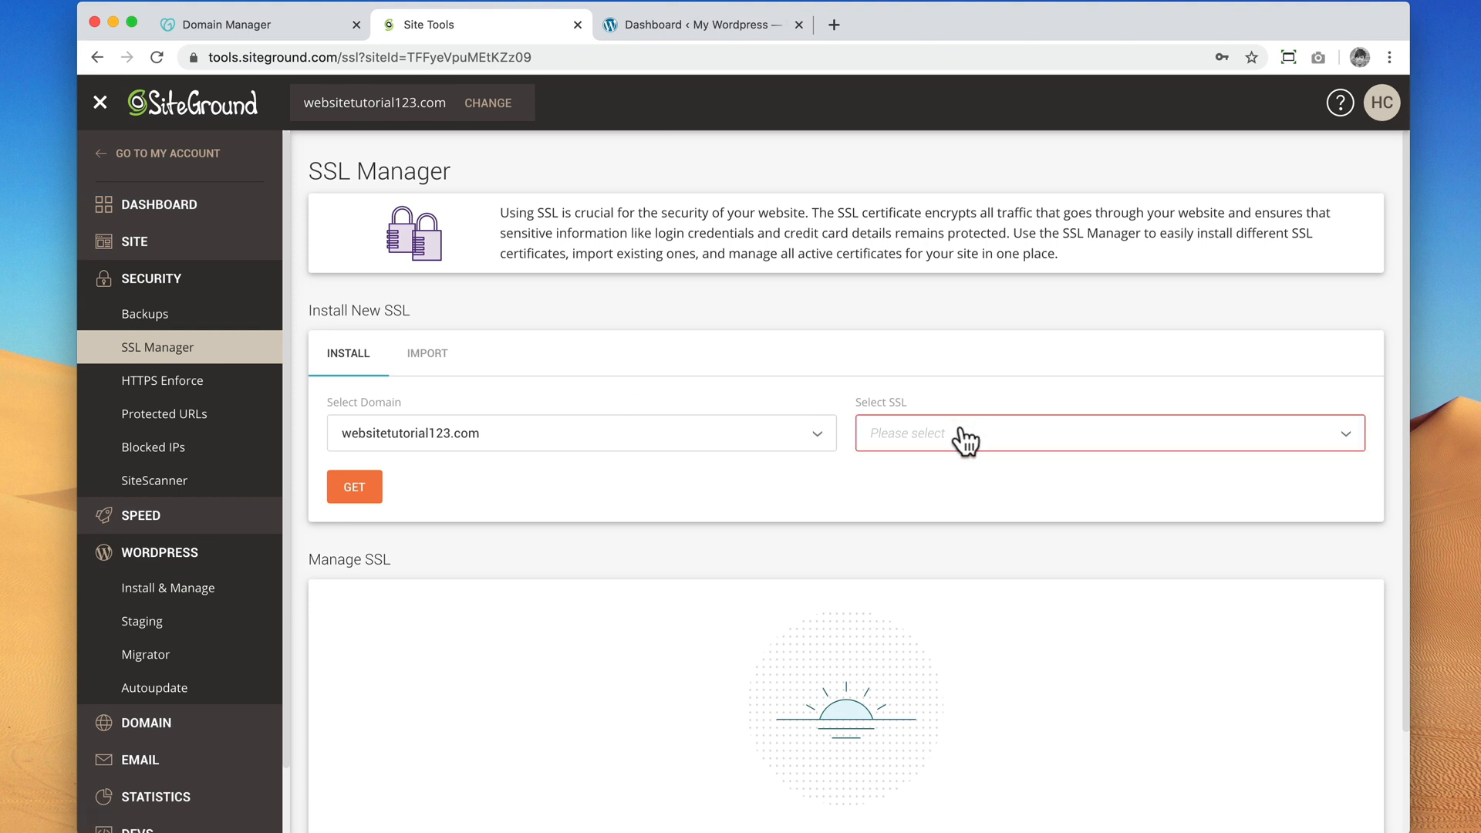
left_click(1109, 432)
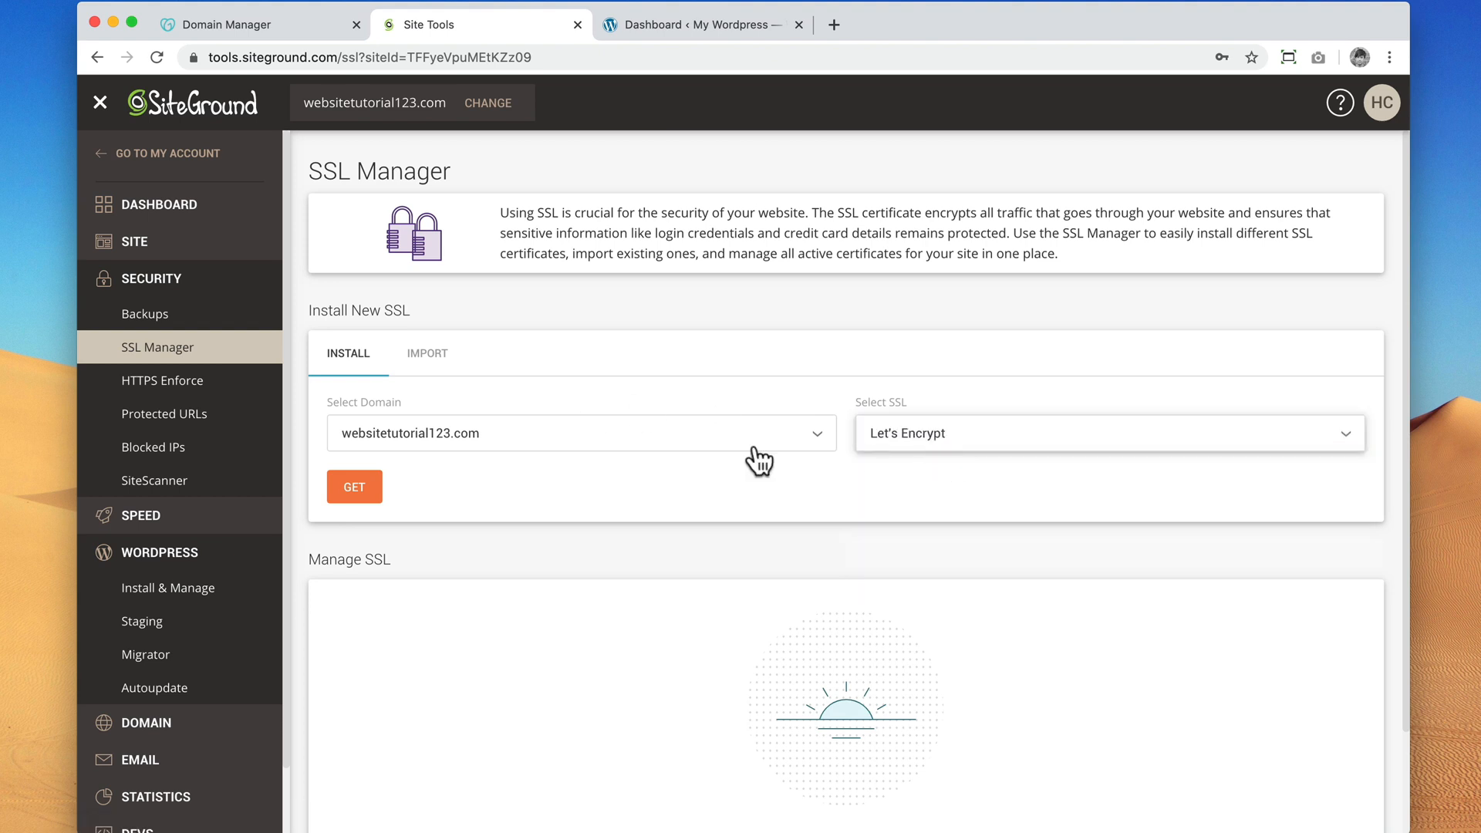
left_click(353, 486)
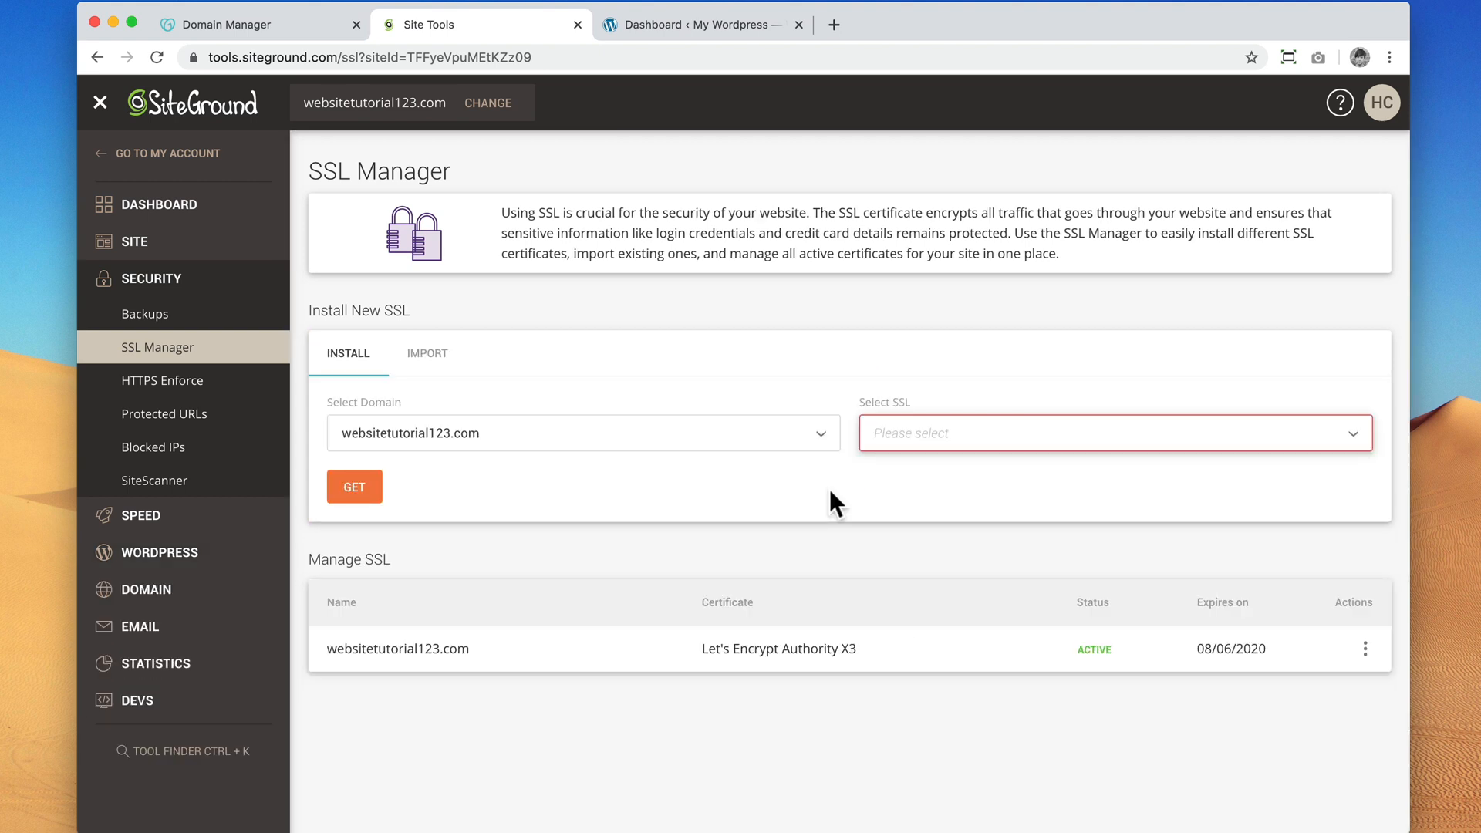
mouse_move(841, 499)
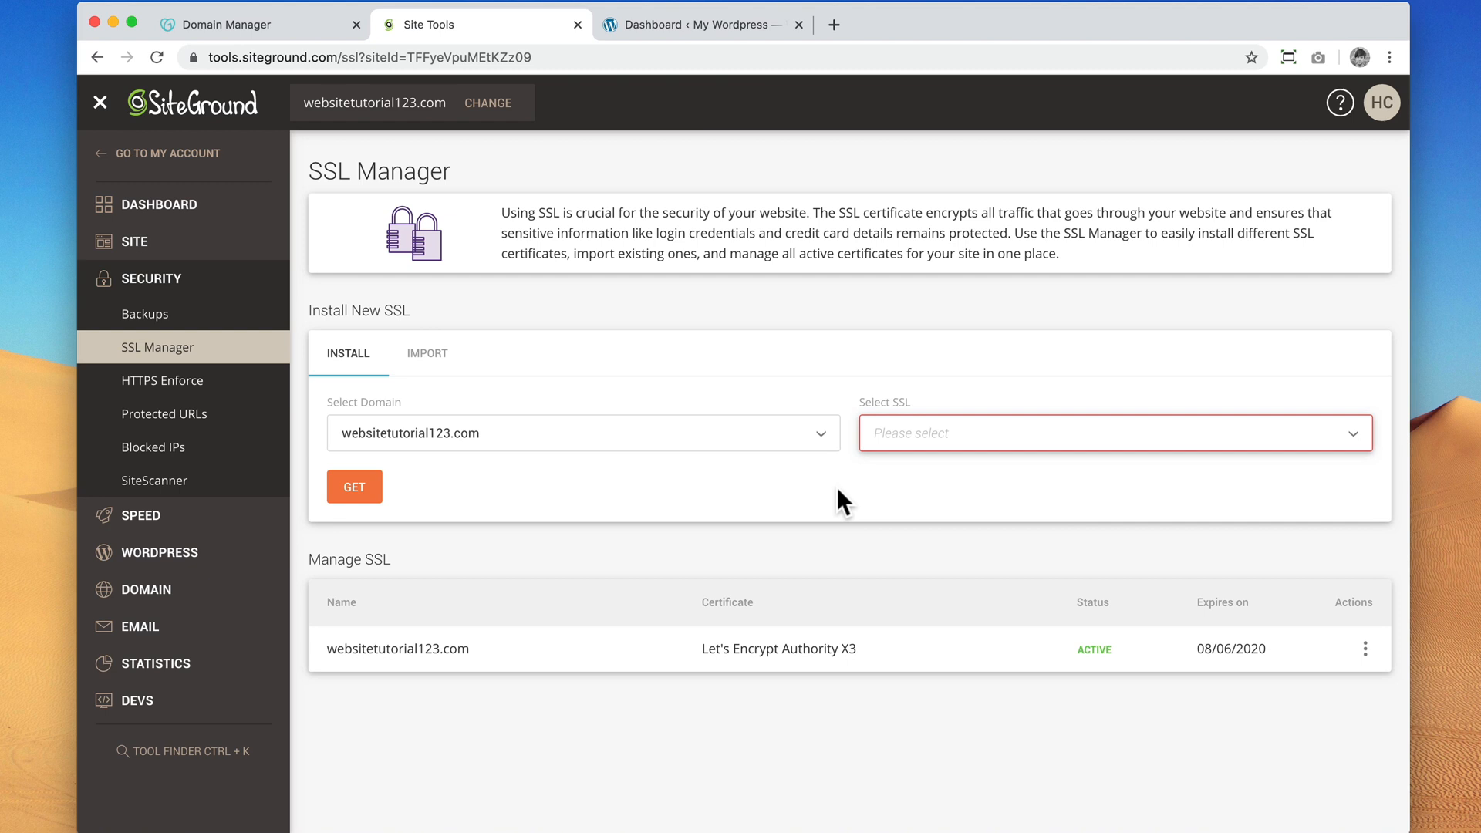
mouse_move(991, 446)
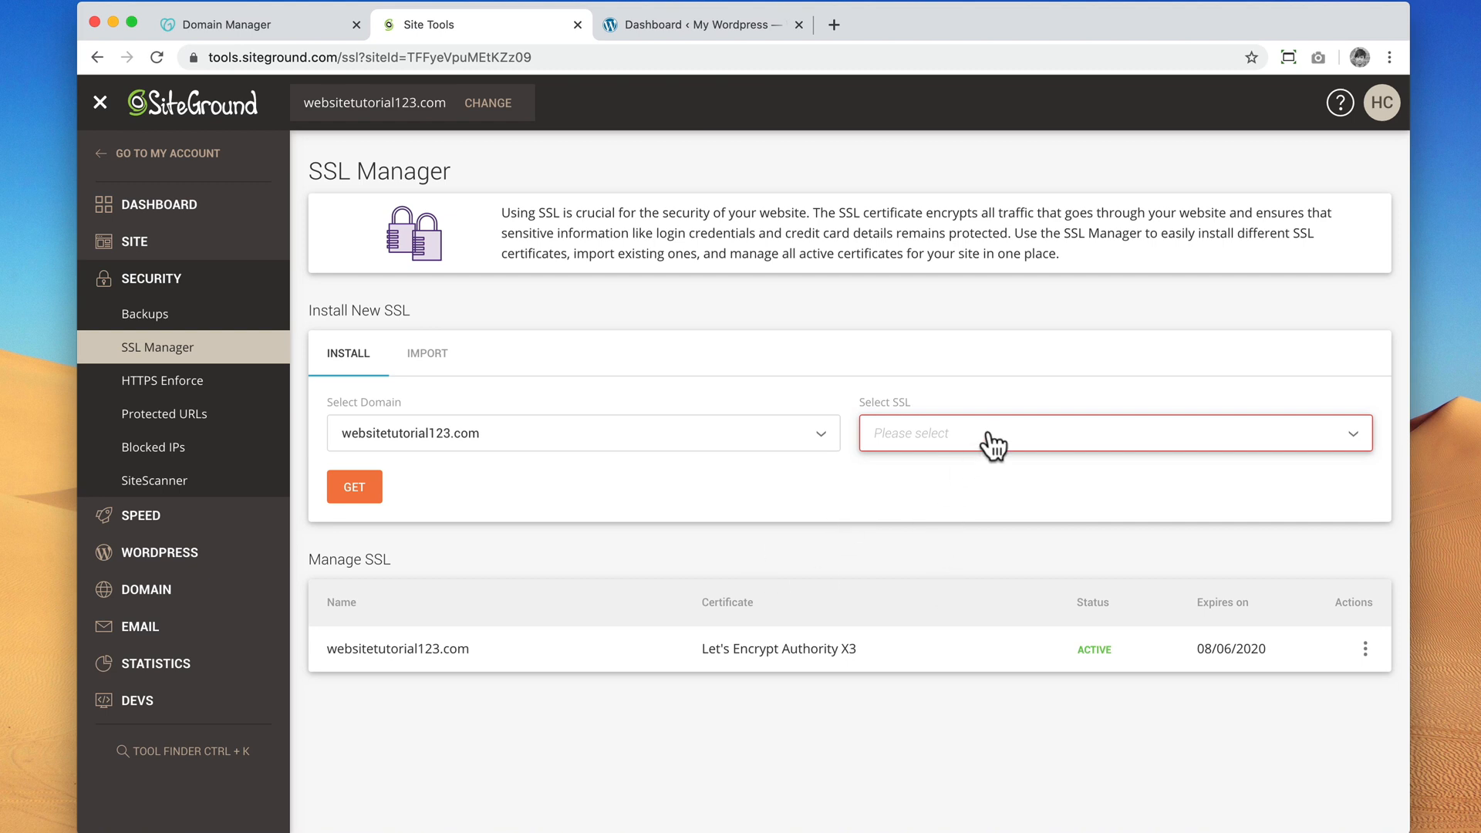
left_click(1114, 432)
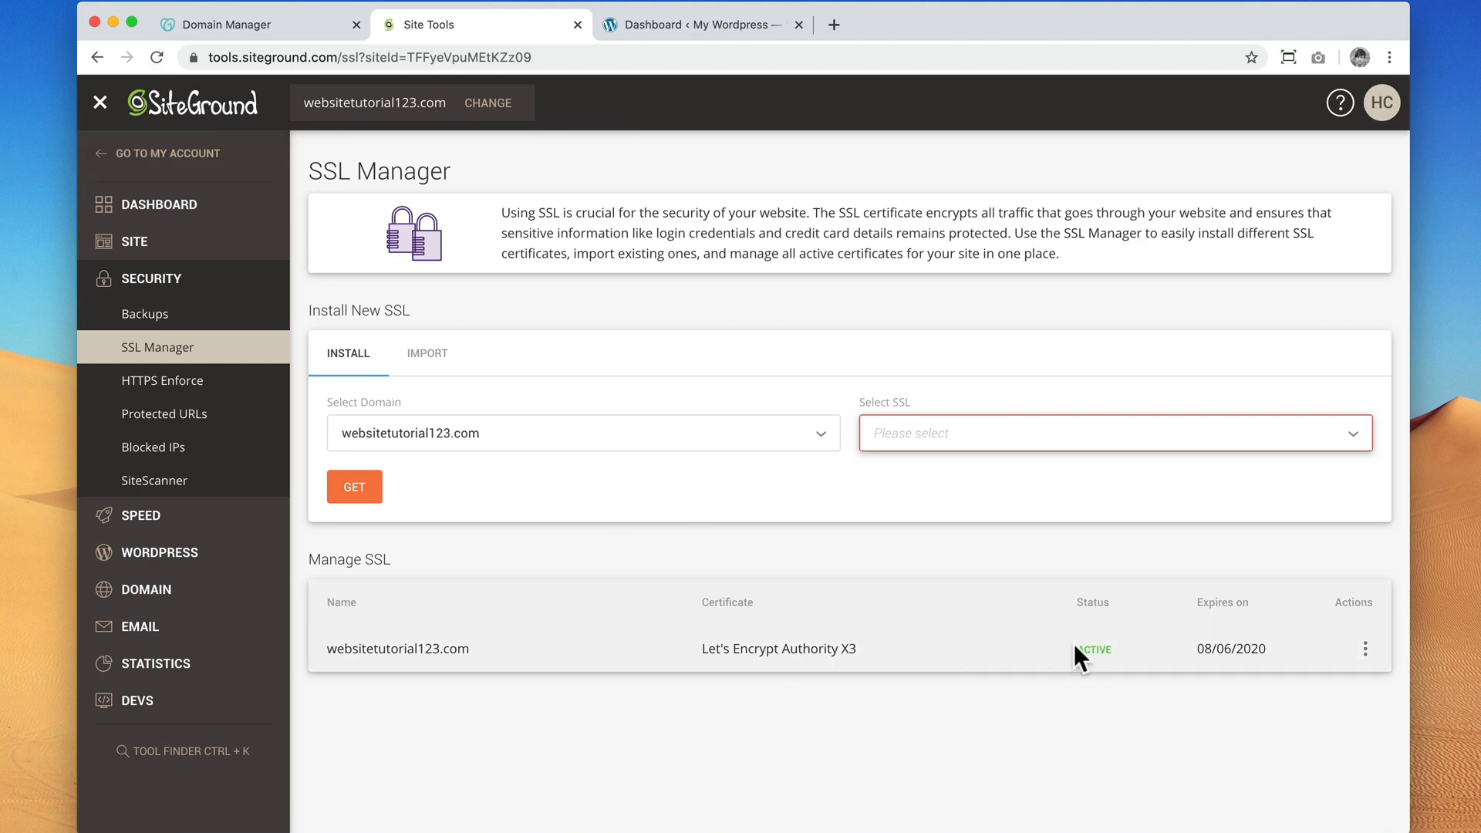
left_click(698, 23)
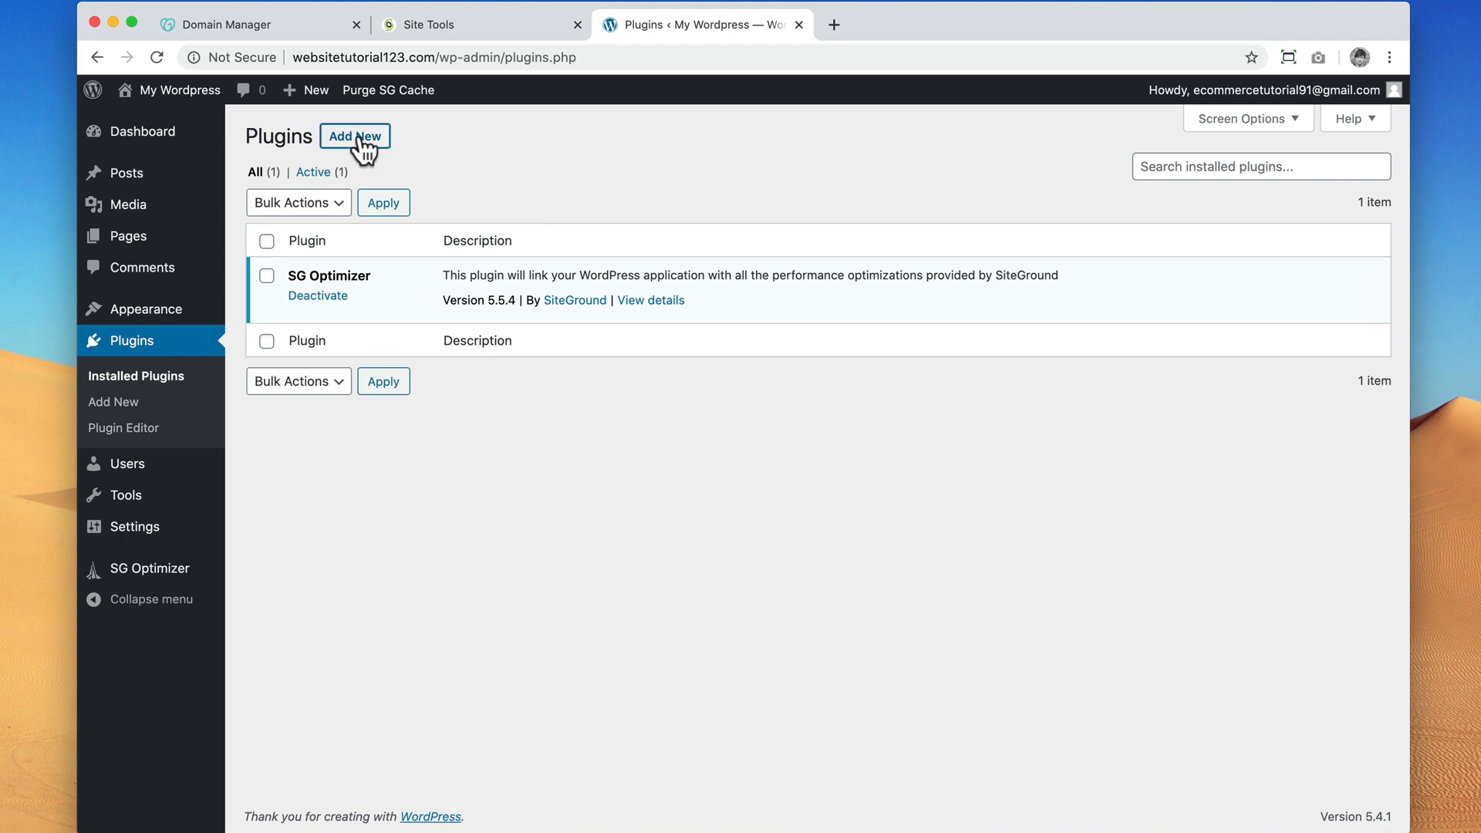
- Search the Add New plugins directory for 'really simple ssl'
left_click(355, 136)
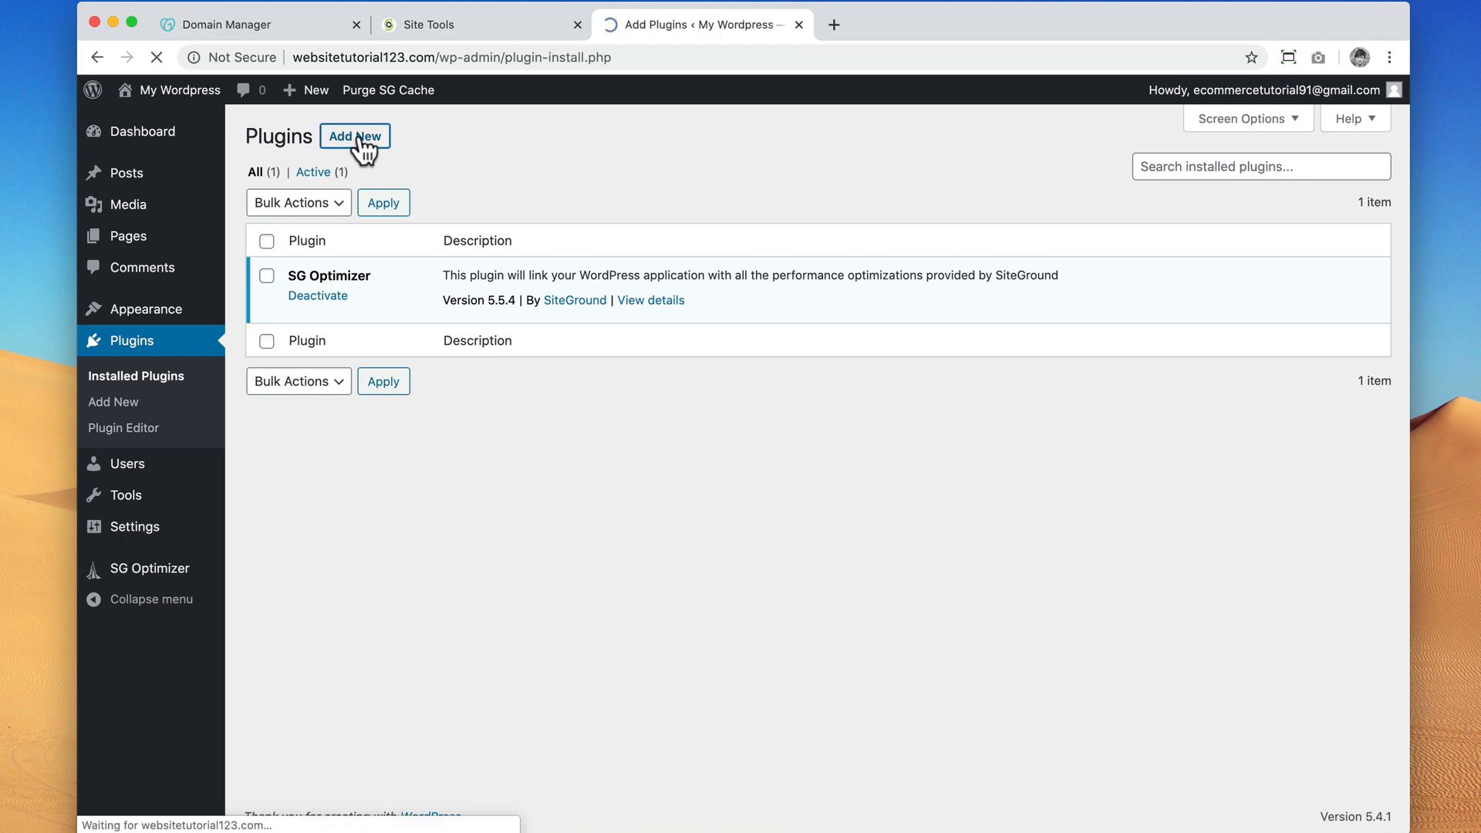
left_click(354, 136)
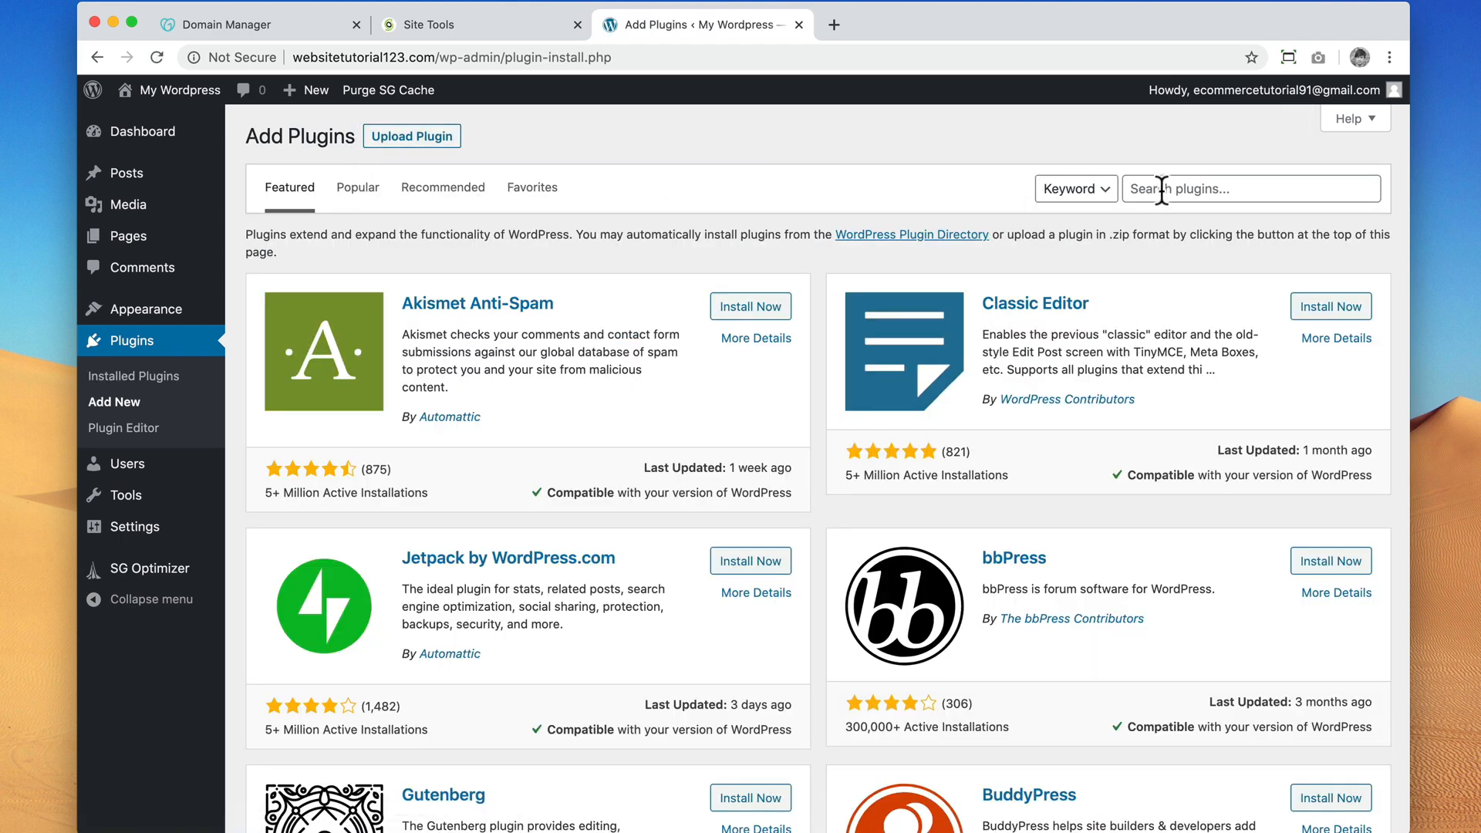
type("really simple ssl")
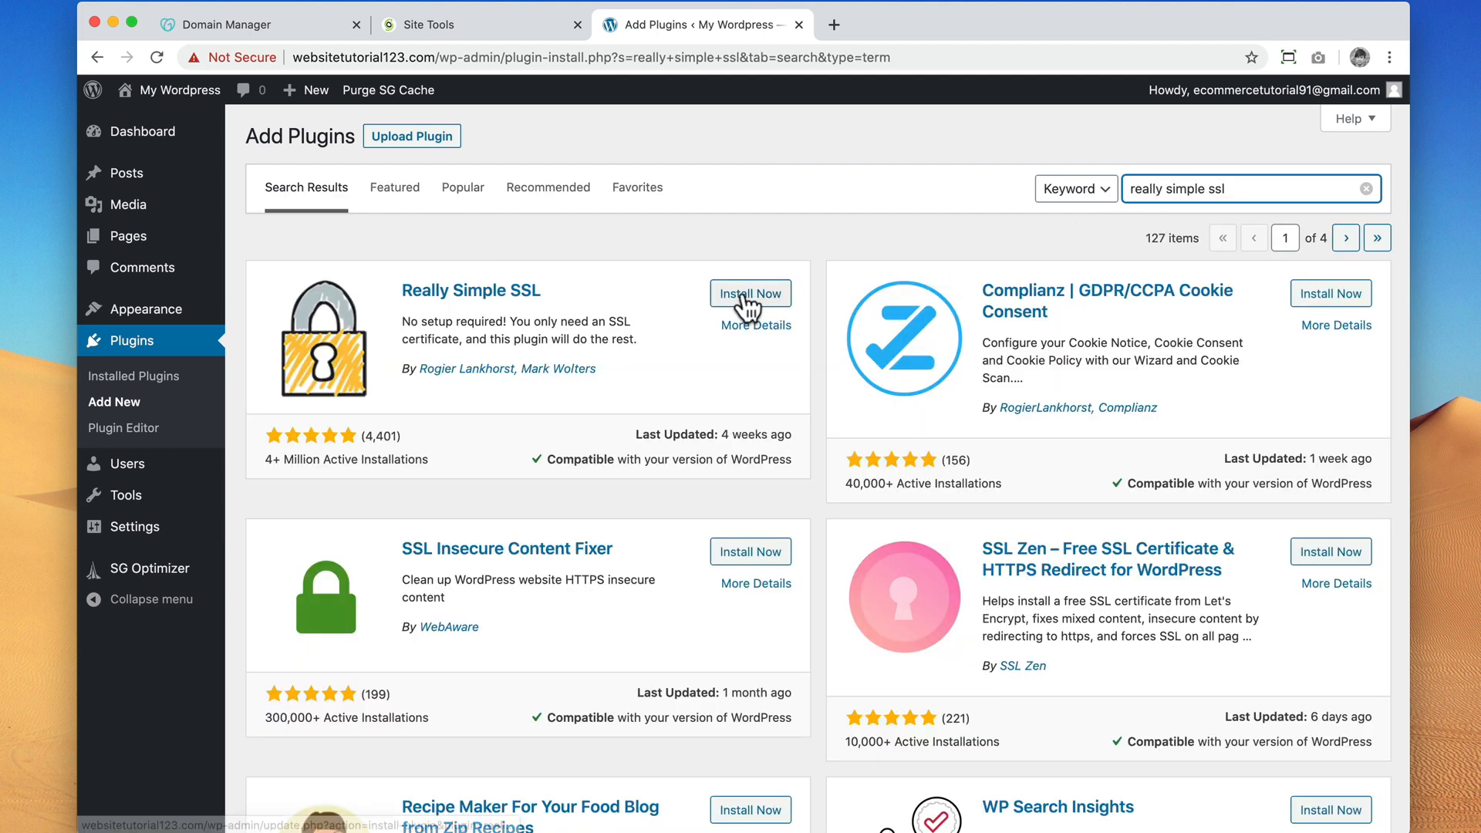
mouse_move(495, 302)
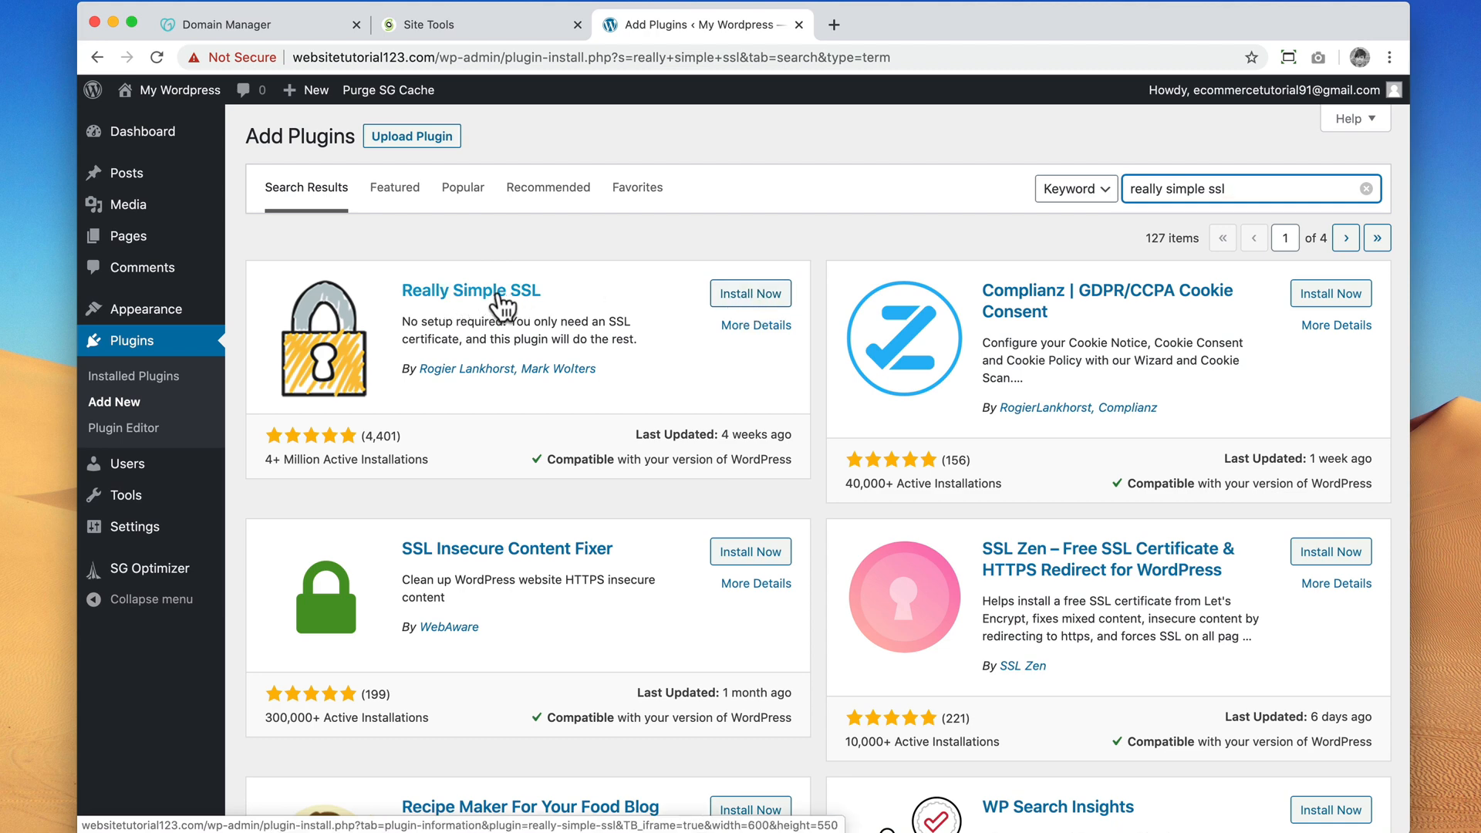
- Install and activate Really Simple SSL, then switch the site over to SSL
left_click(750, 293)
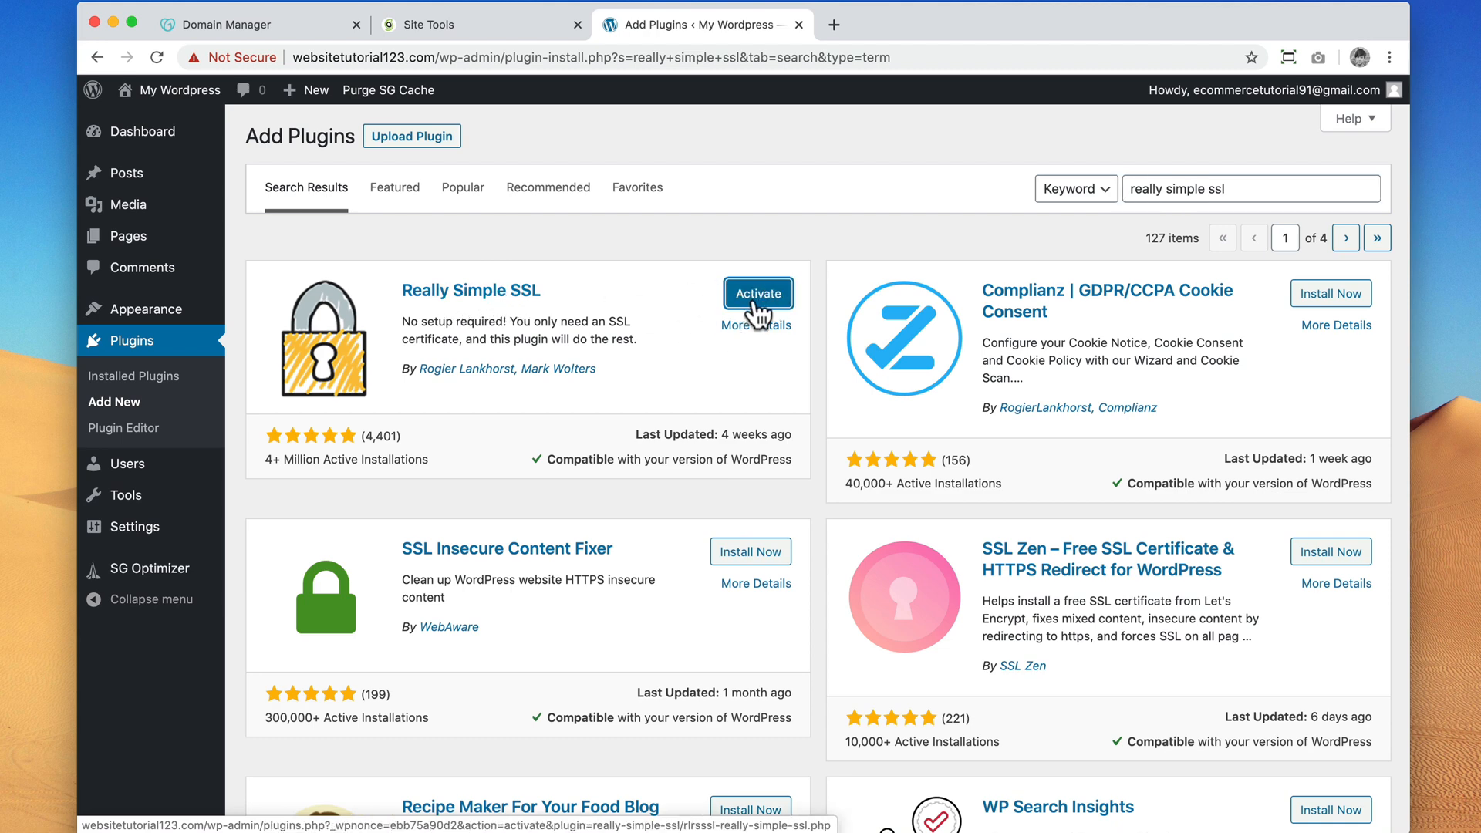
left_click(756, 293)
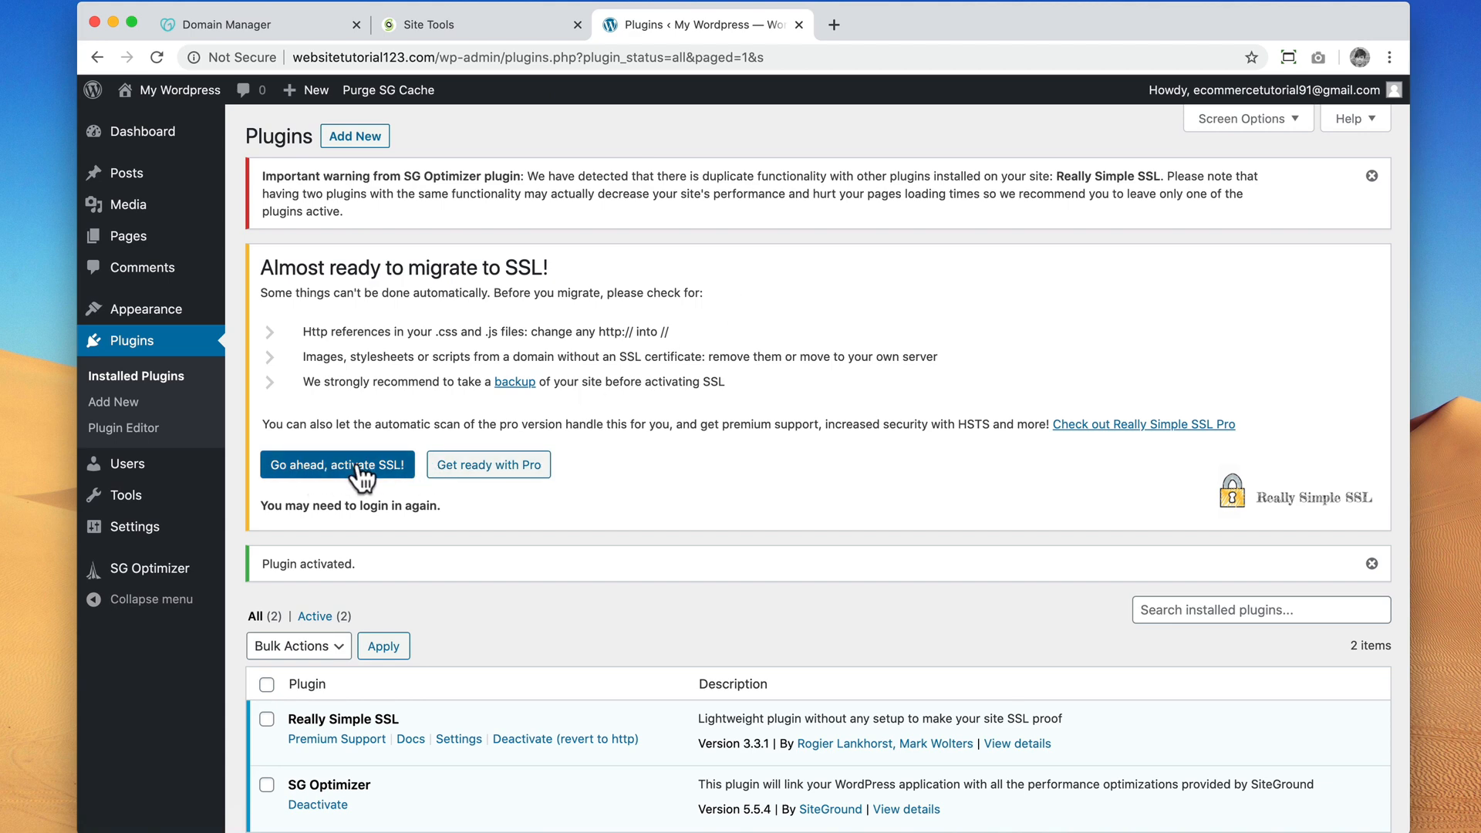
left_click(336, 465)
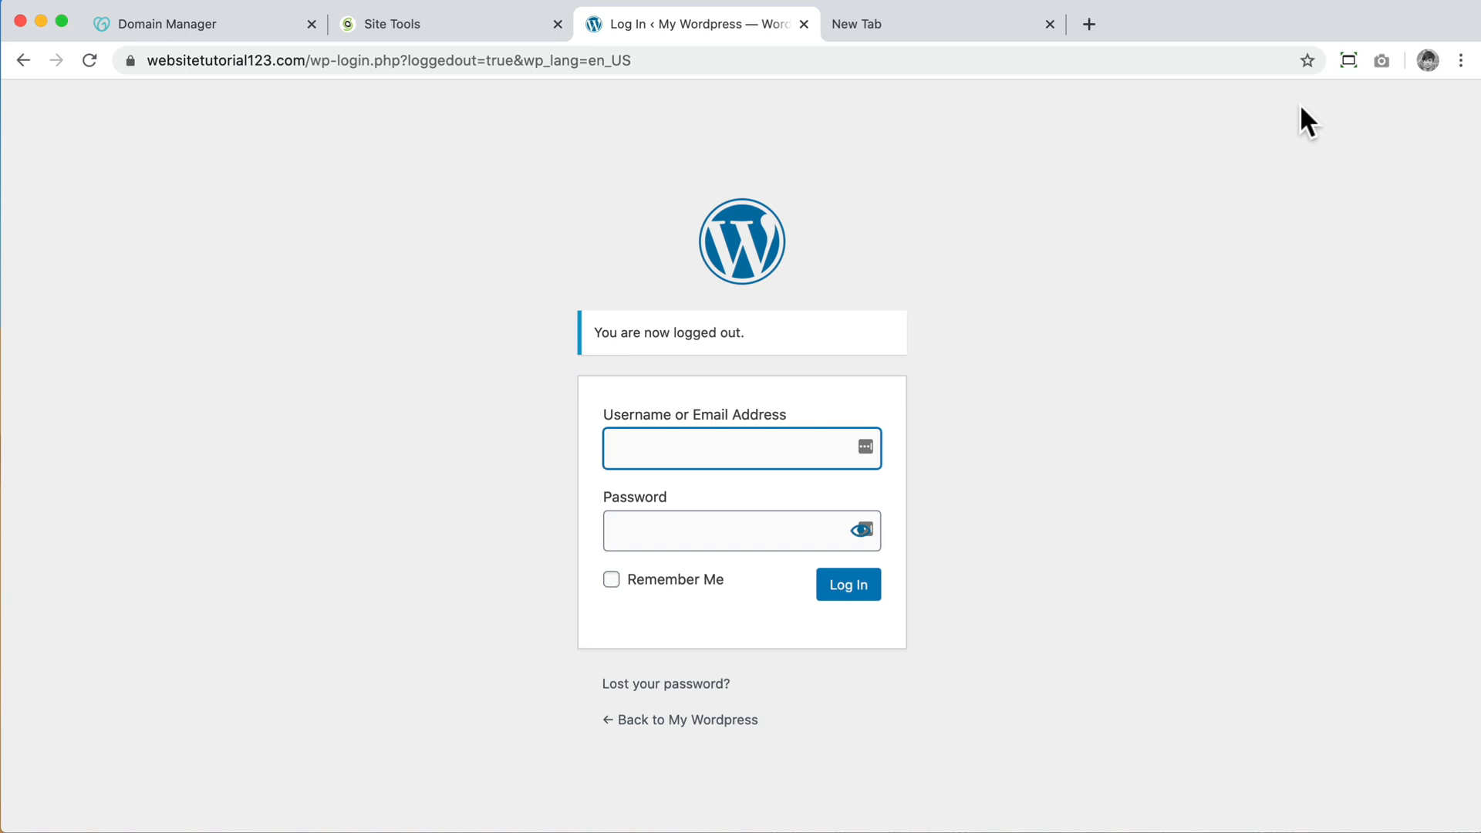
mouse_move(425, 347)
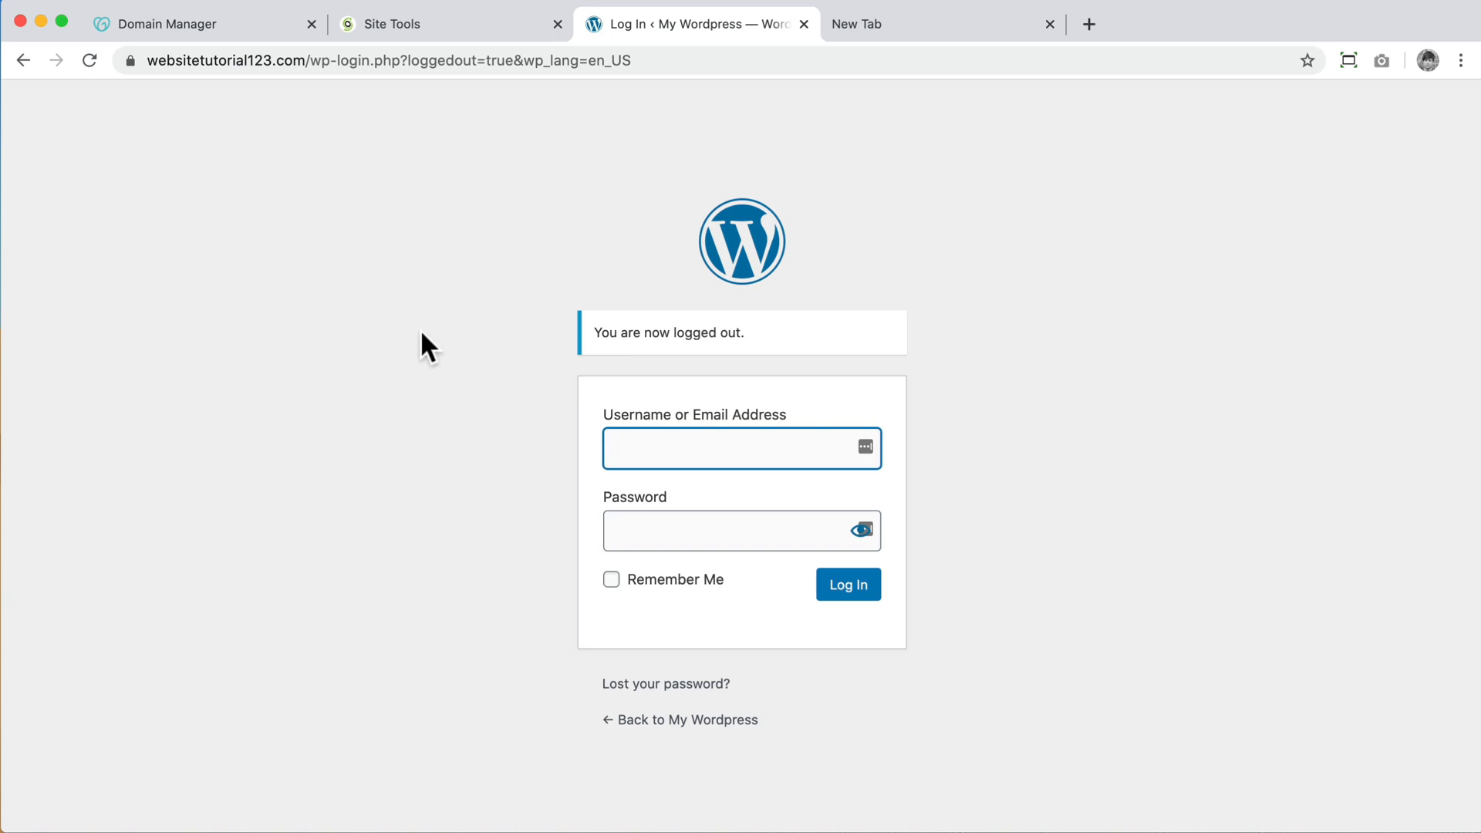
left_click(444, 23)
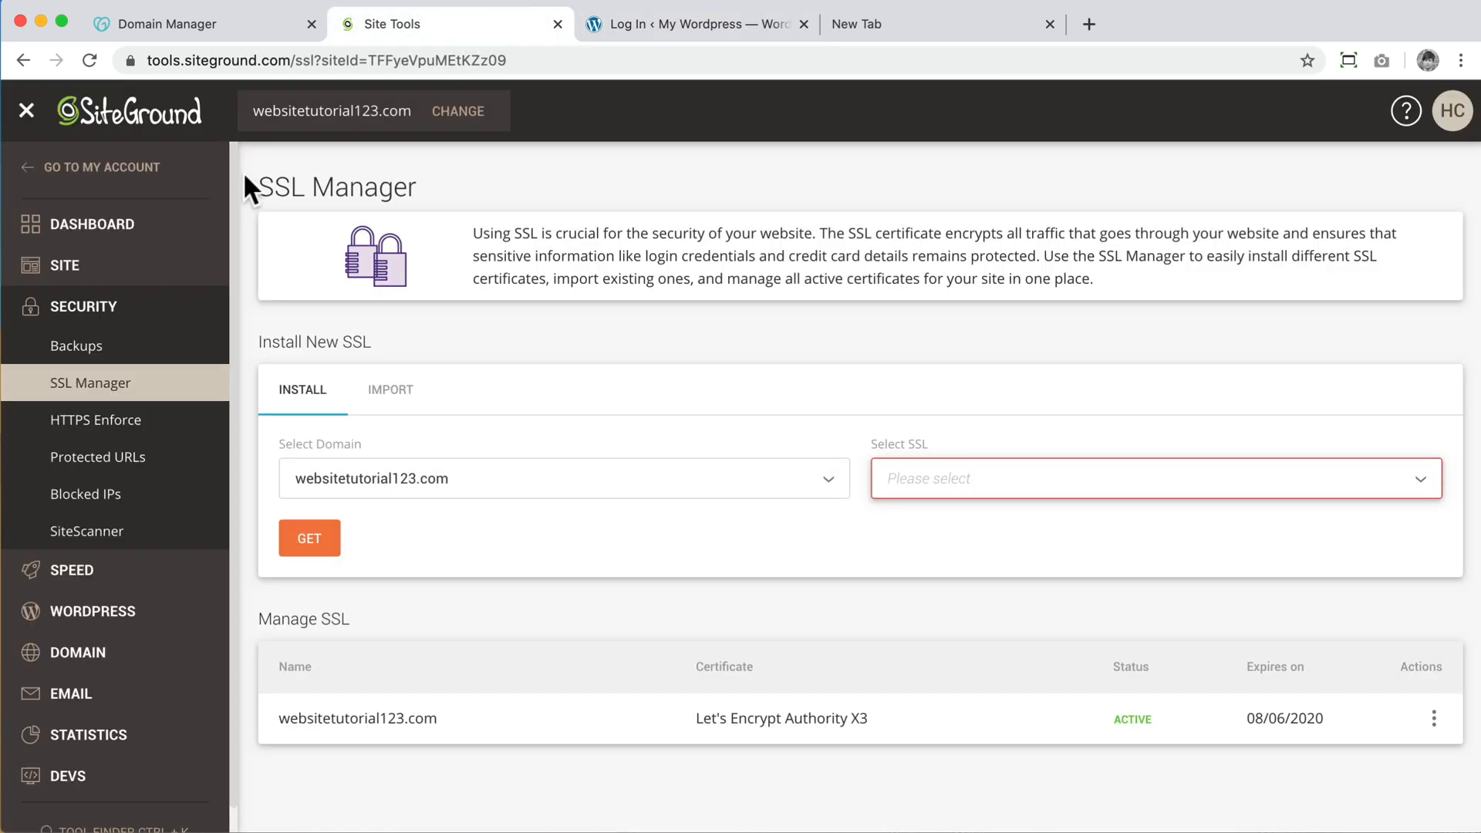
mouse_move(103, 611)
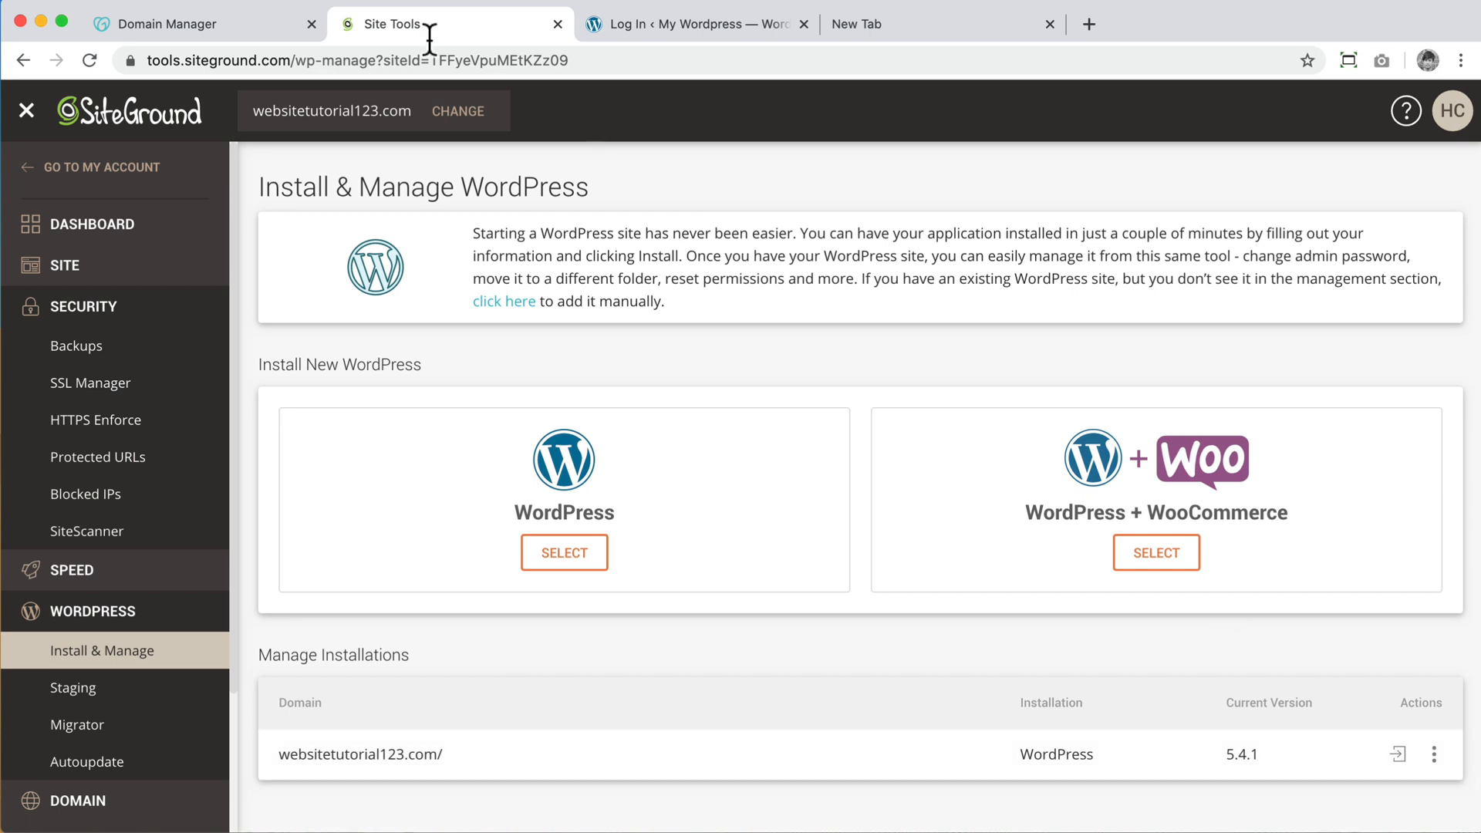
left_click(694, 23)
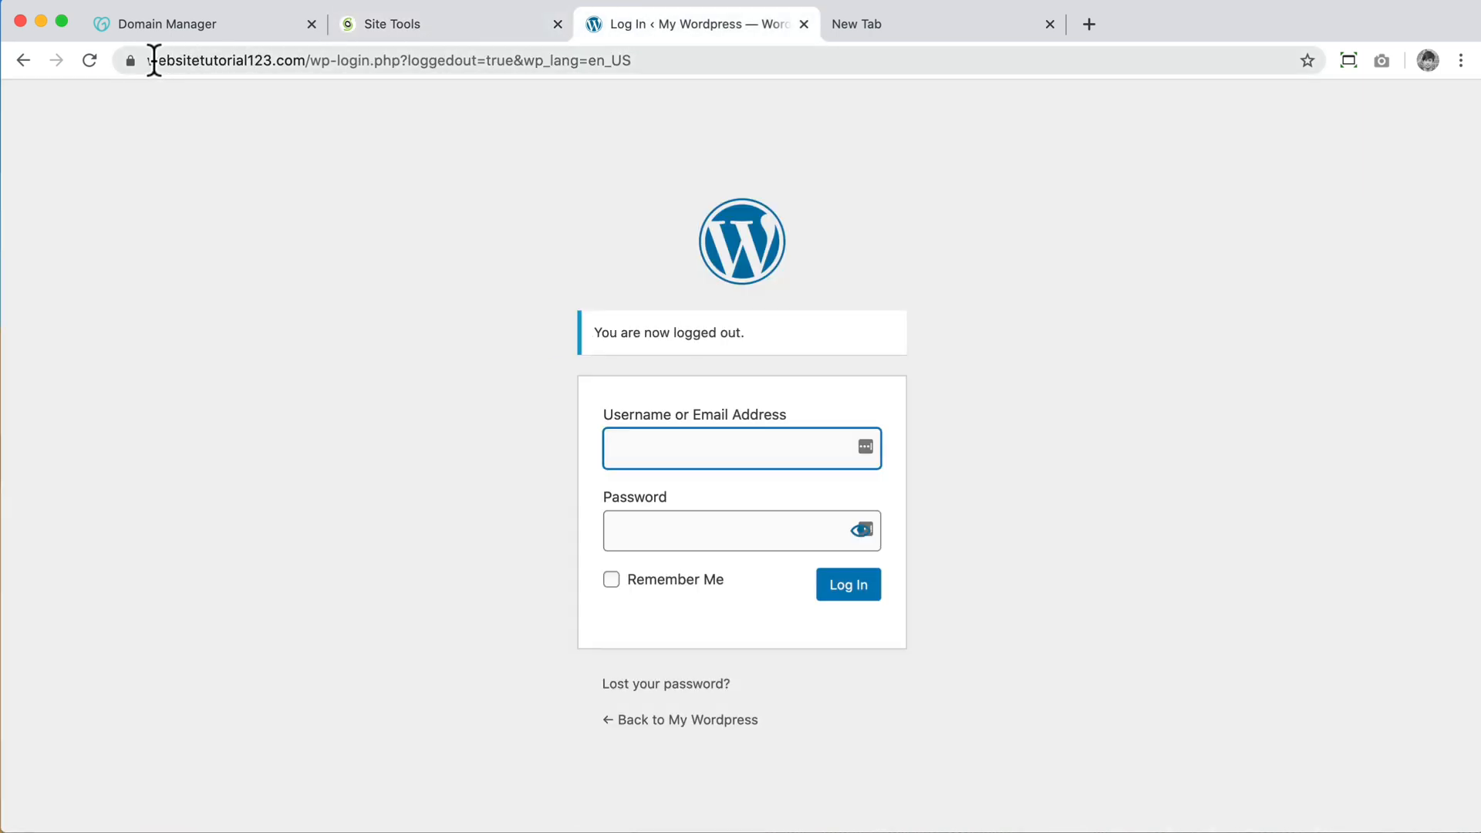
mouse_move(274, 60)
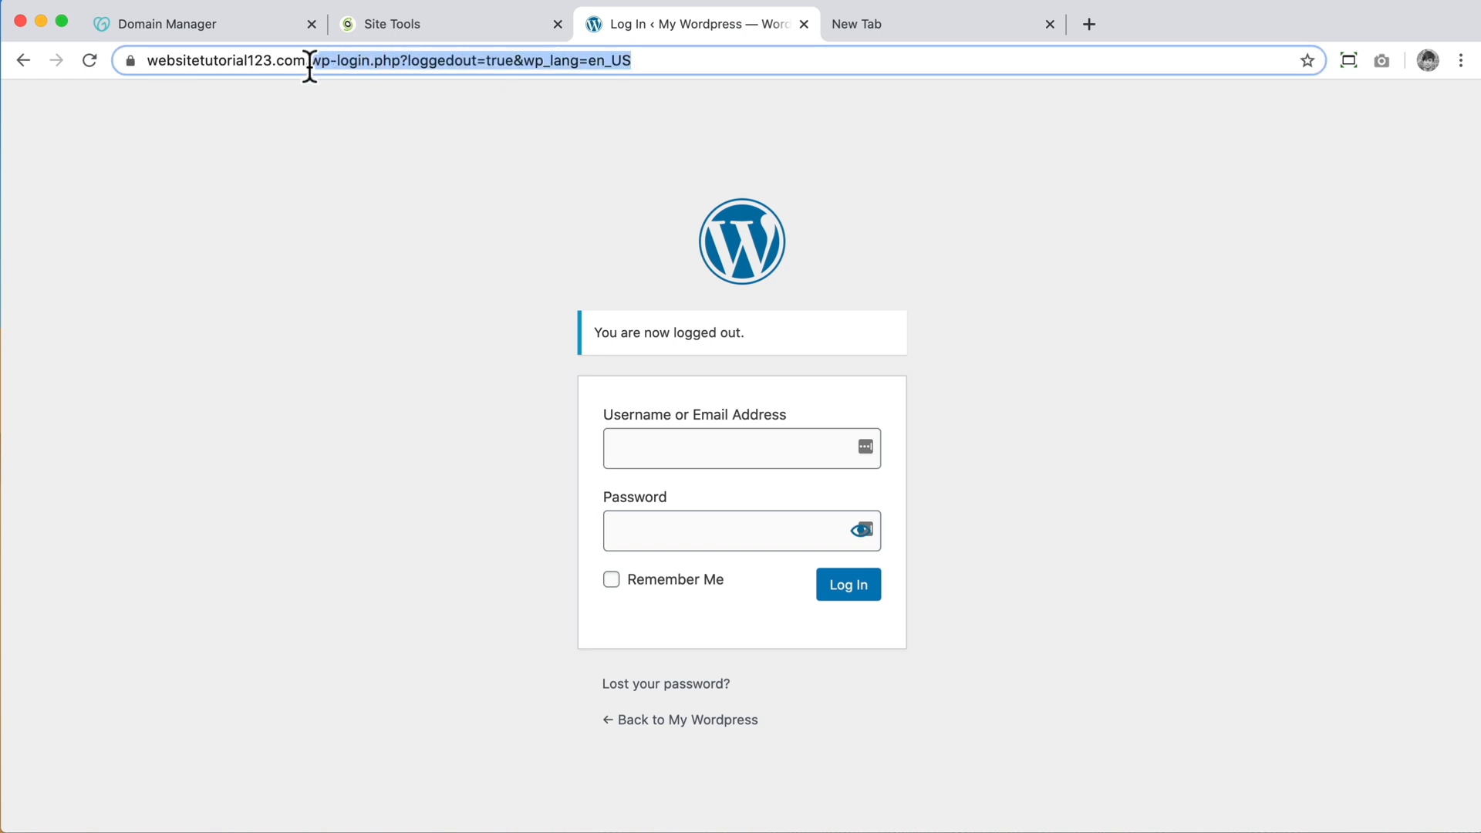
type("https://websitetutorial123.com/wp-admin")
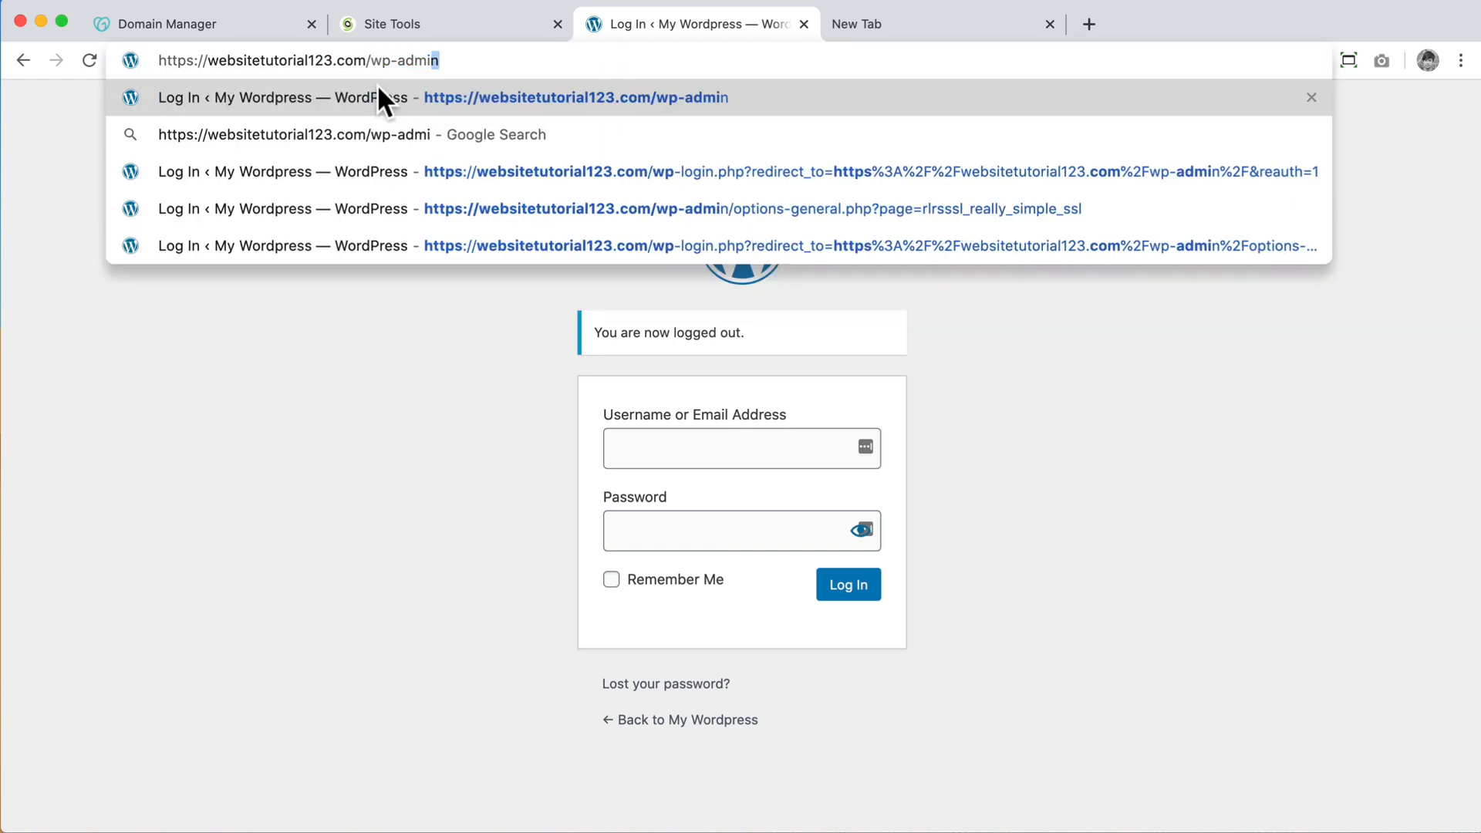
left_click(574, 96)
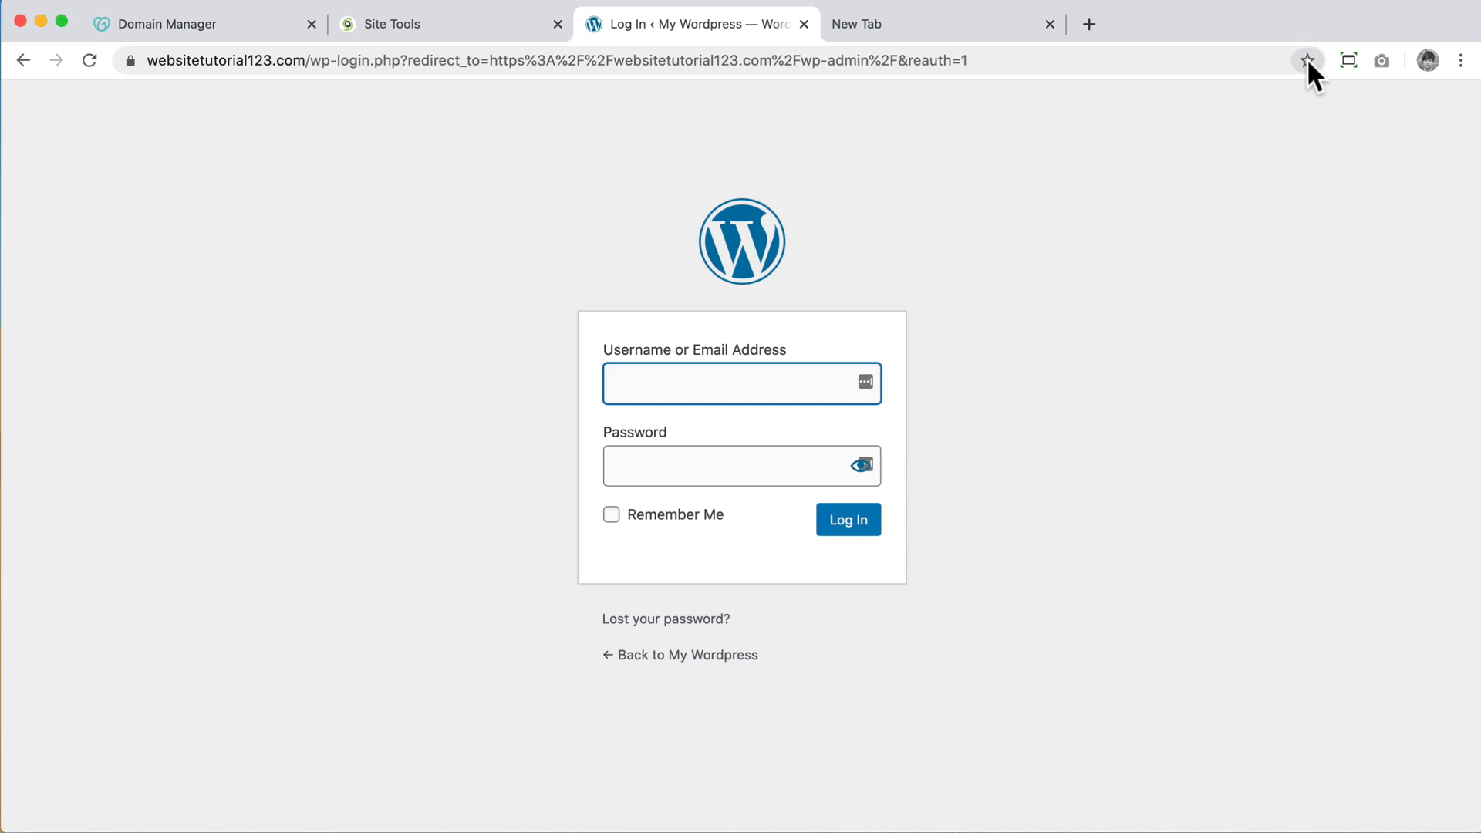
mouse_move(1281, 86)
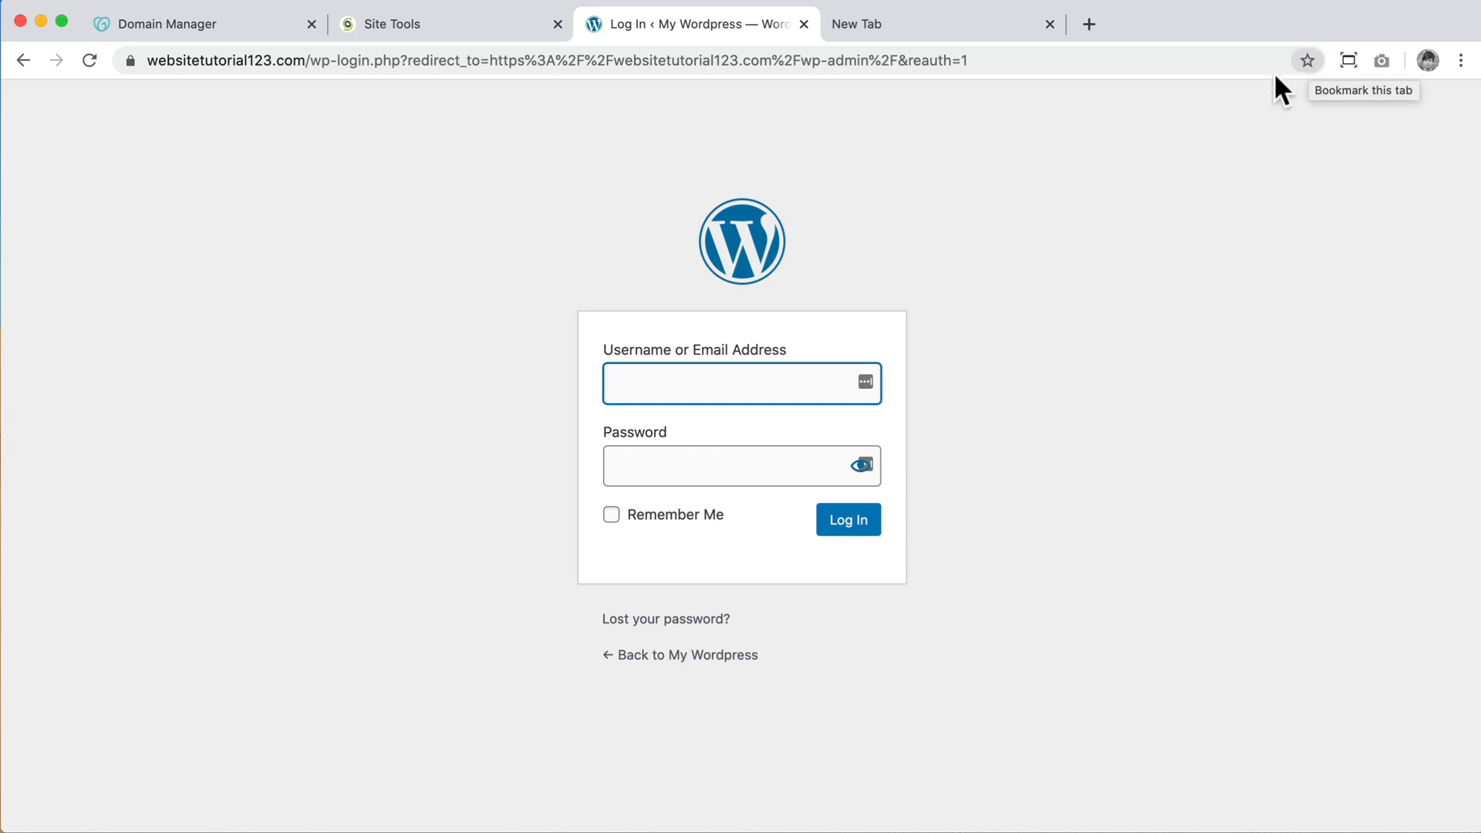
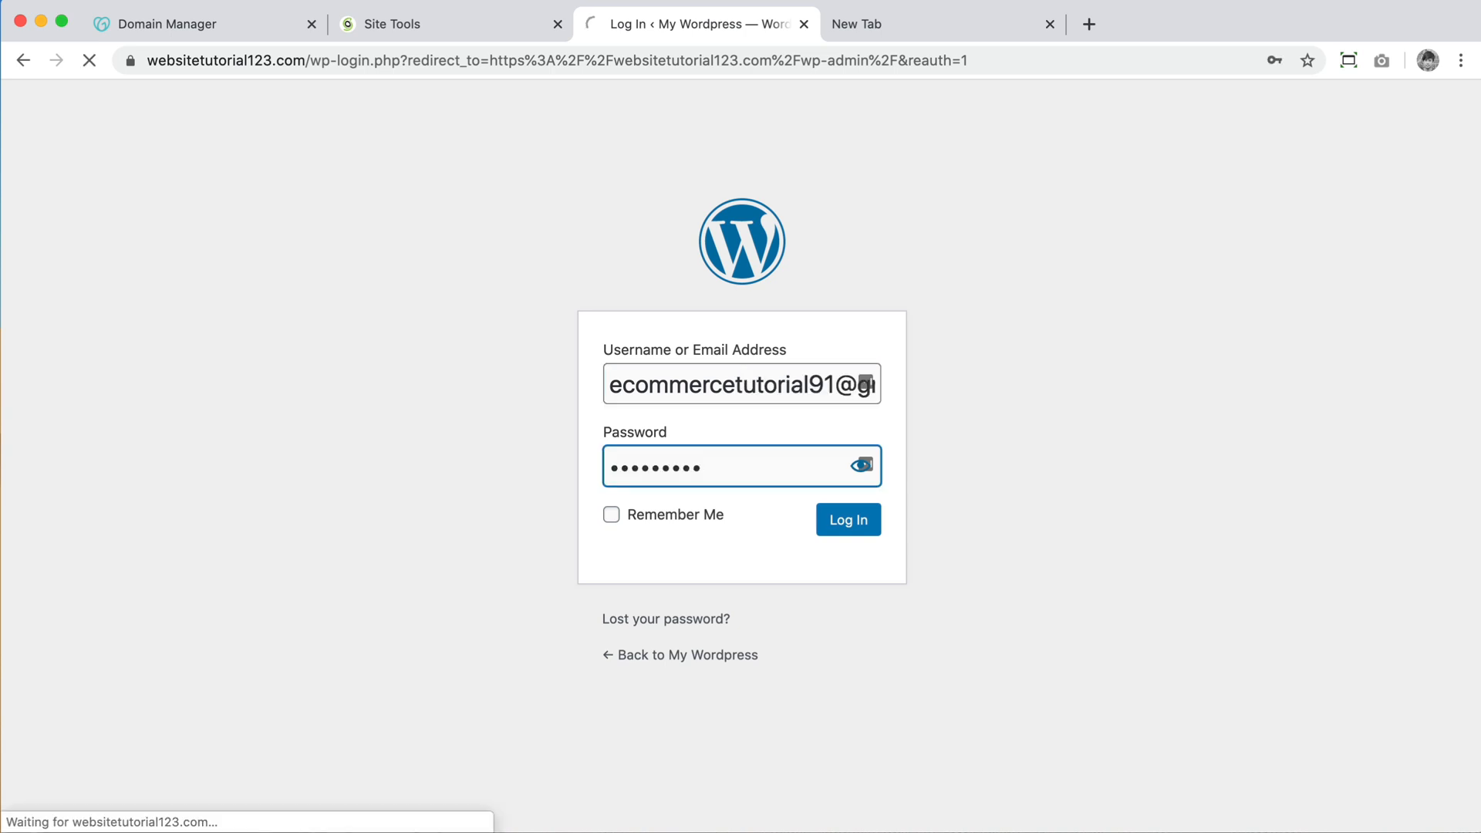
- Enter the admin credentials and log in to reach the Dashboard
left_click(847, 520)
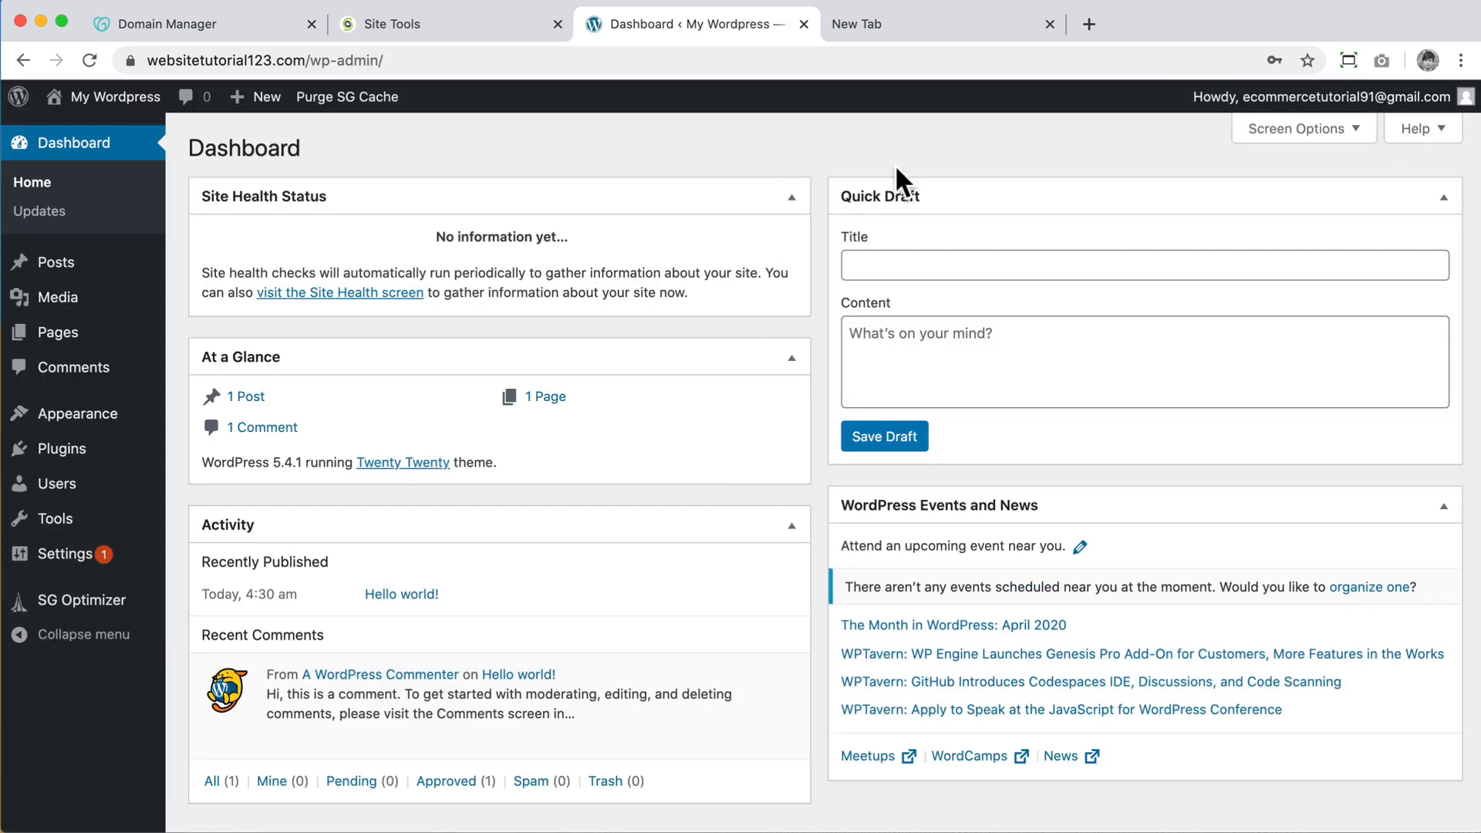
mouse_move(183, 132)
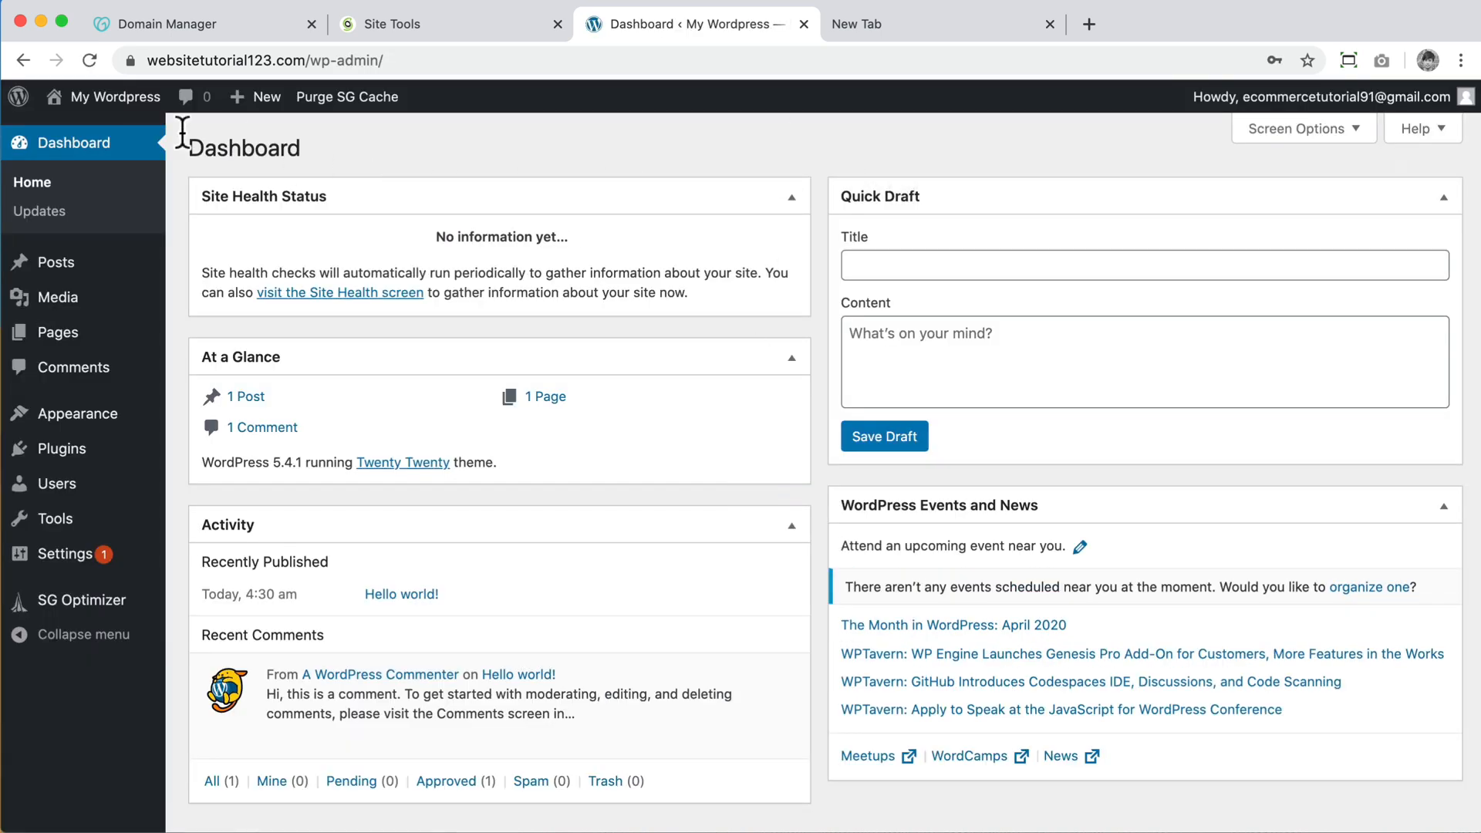
left_click(74, 132)
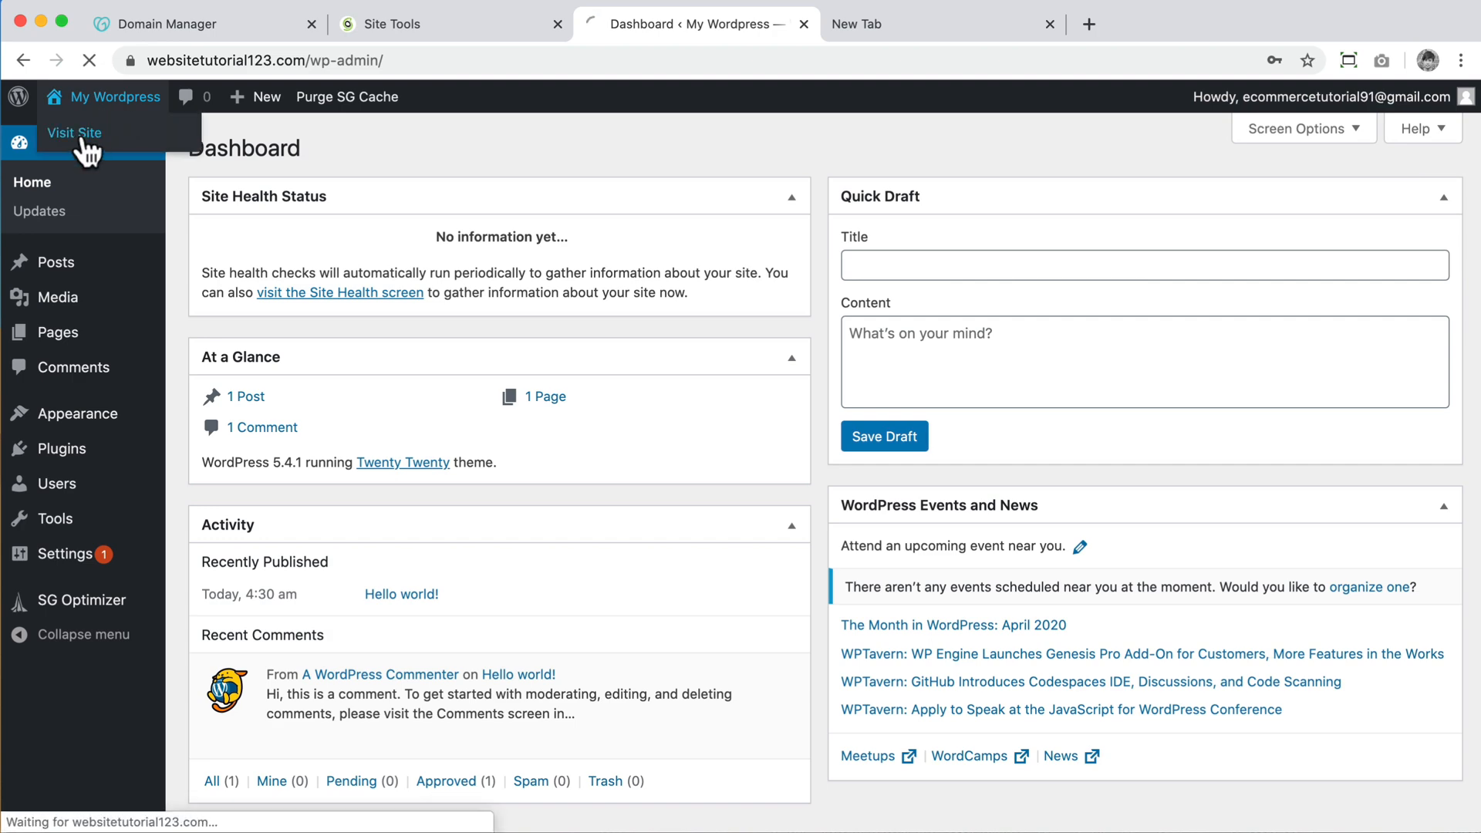
left_click(74, 132)
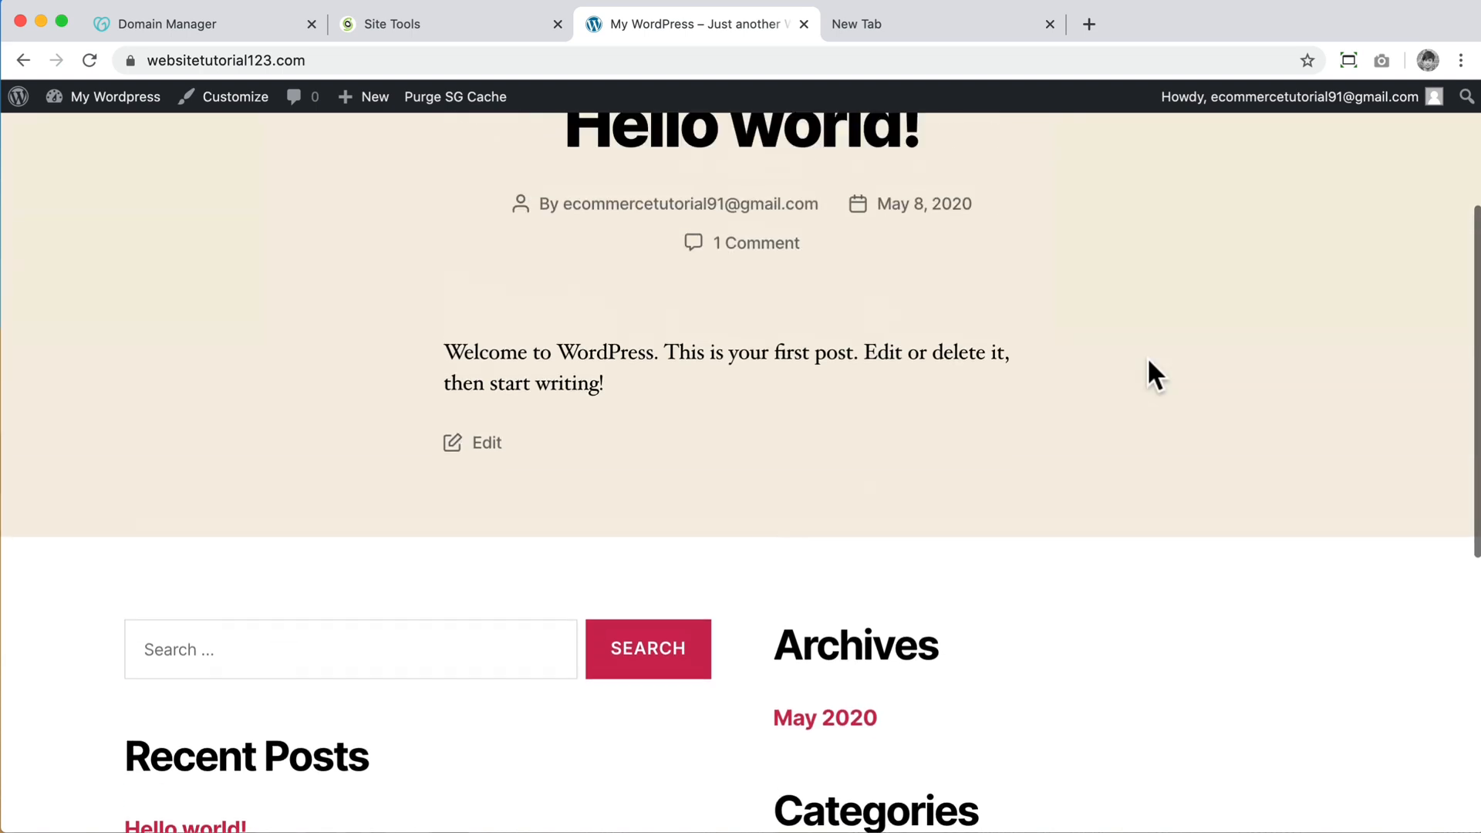
scroll("up", 3)
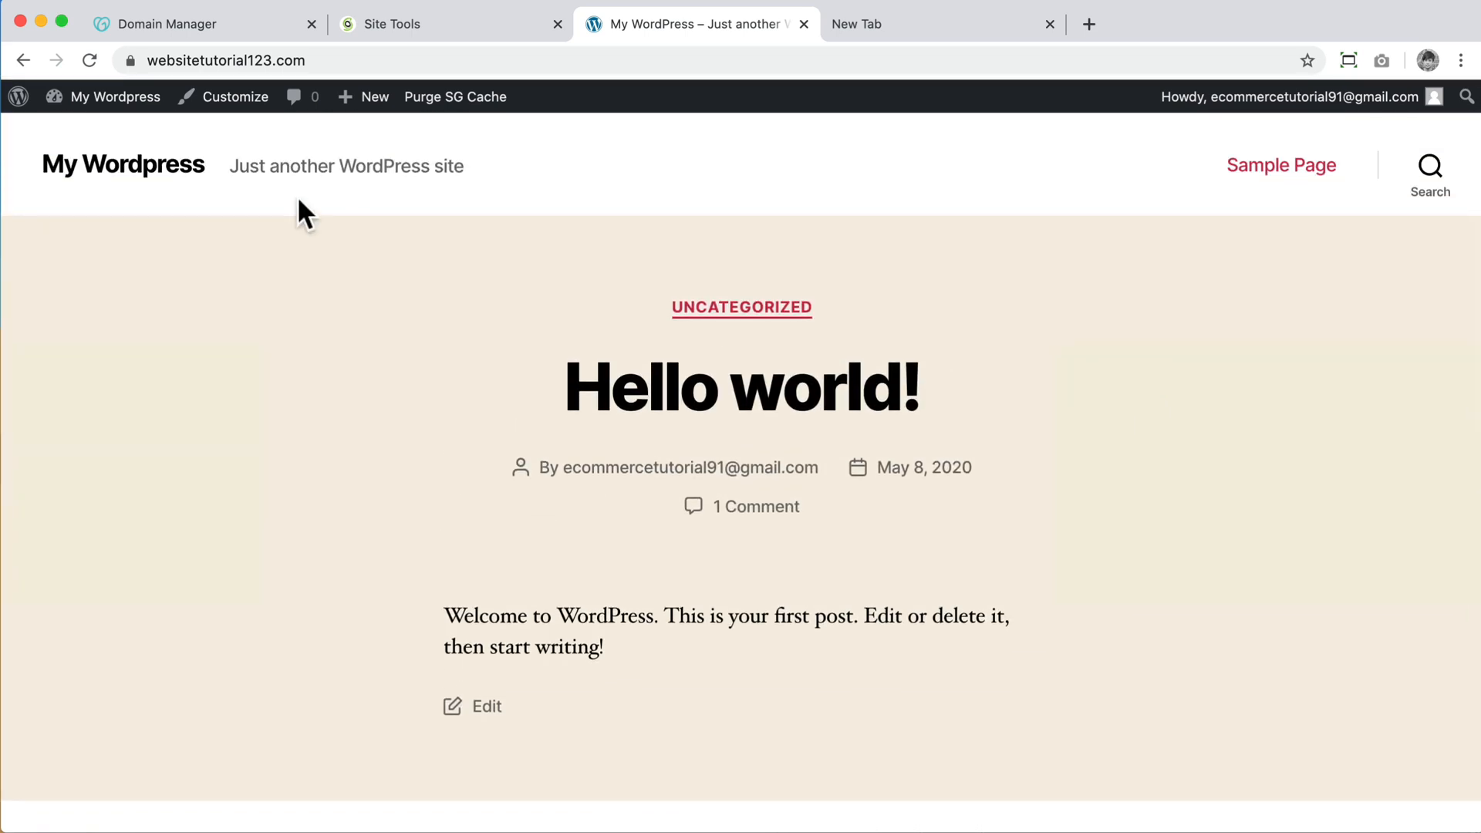
left_click(115, 96)
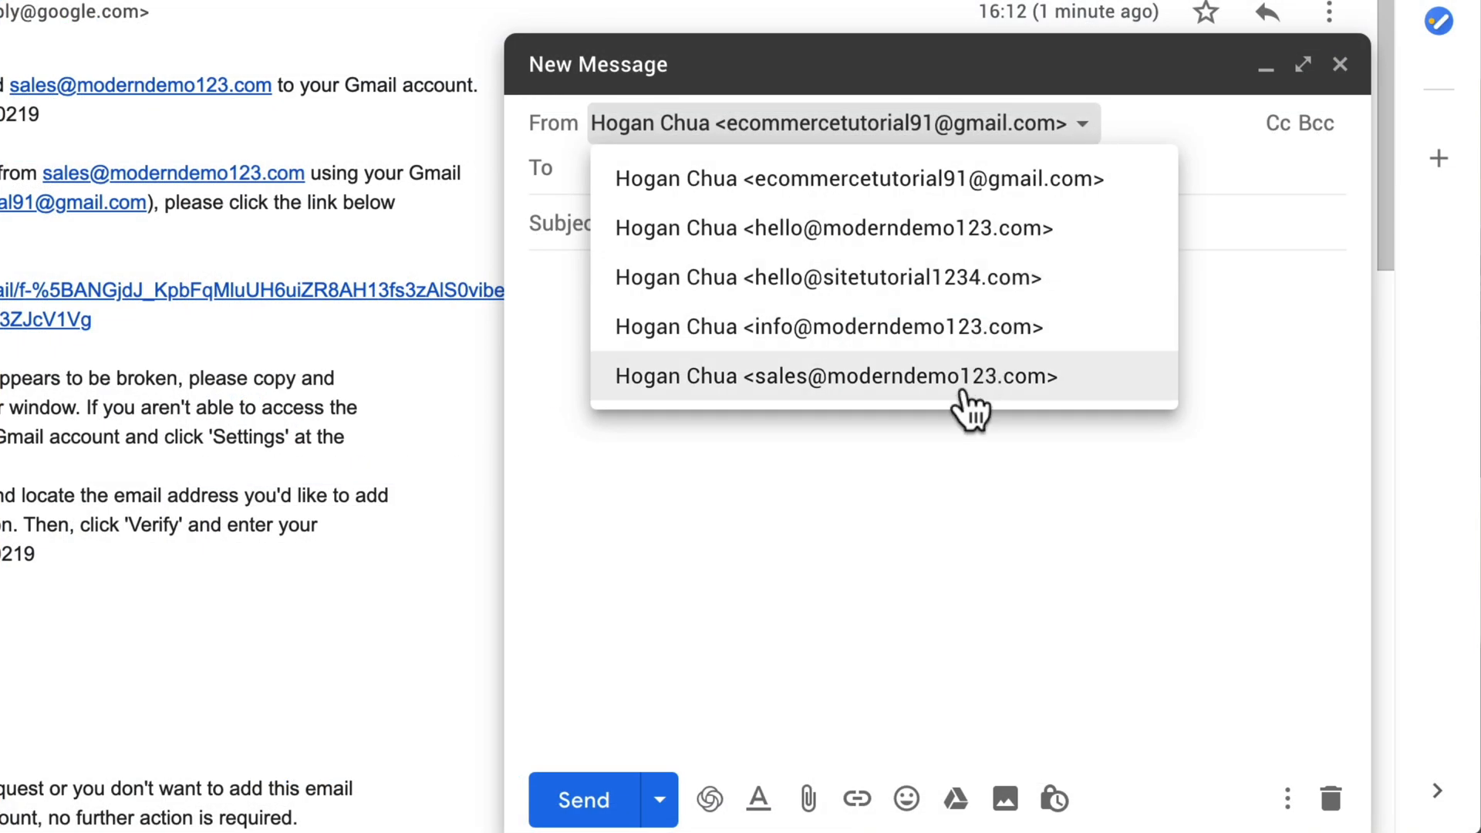
left_click(697, 23)
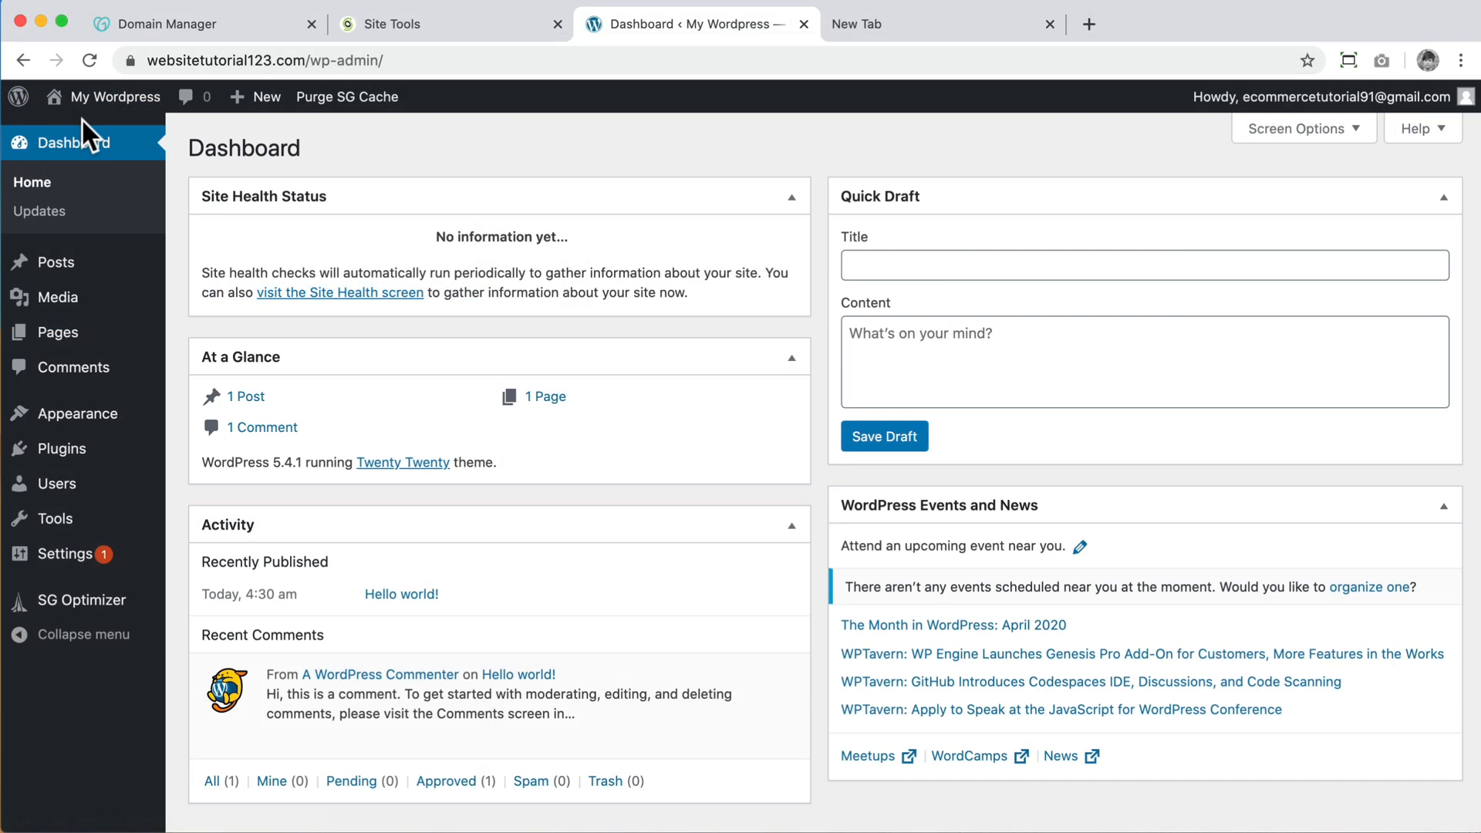